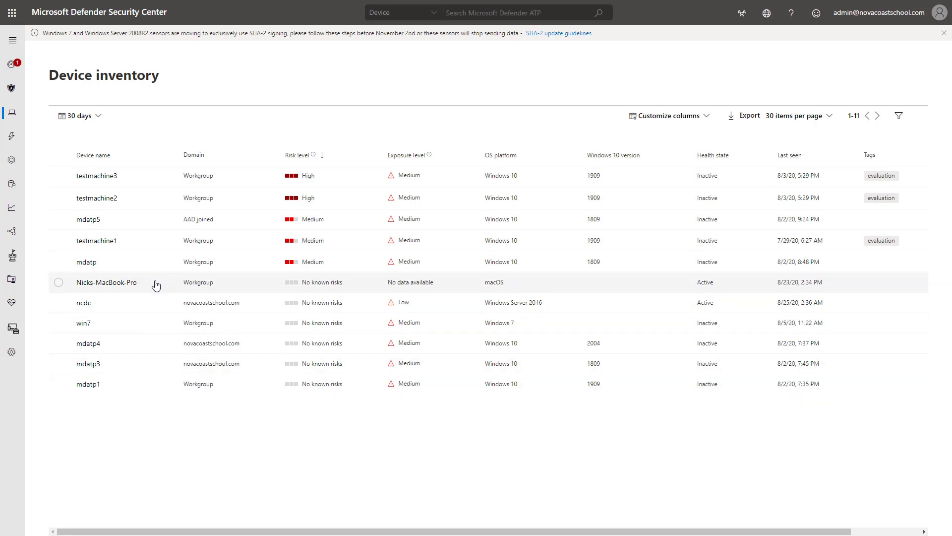
Step: Open Nicks-MacBook-Pro's full device page from Device inventory and scroll through its details
{"action": "left_click", "coordinate": [106, 282]}
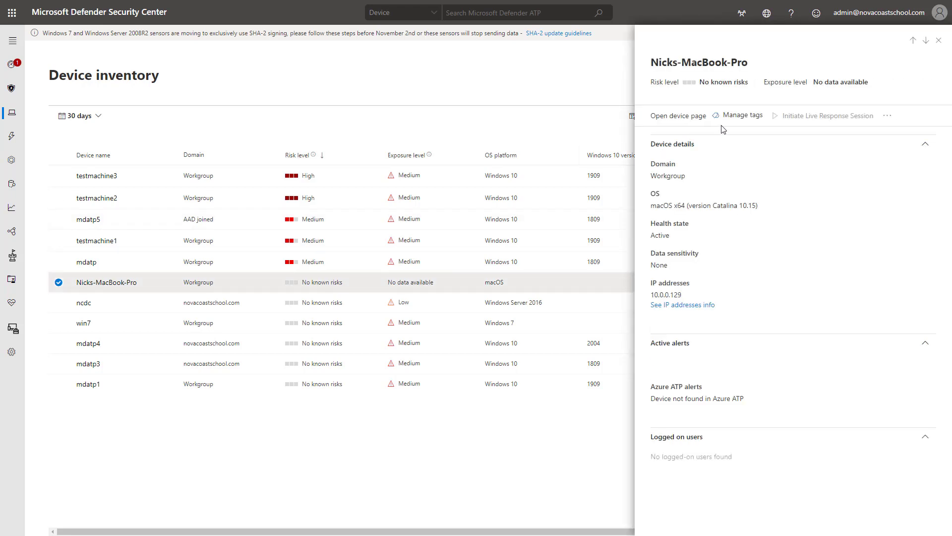
{"action": "left_click", "coordinate": [678, 116]}
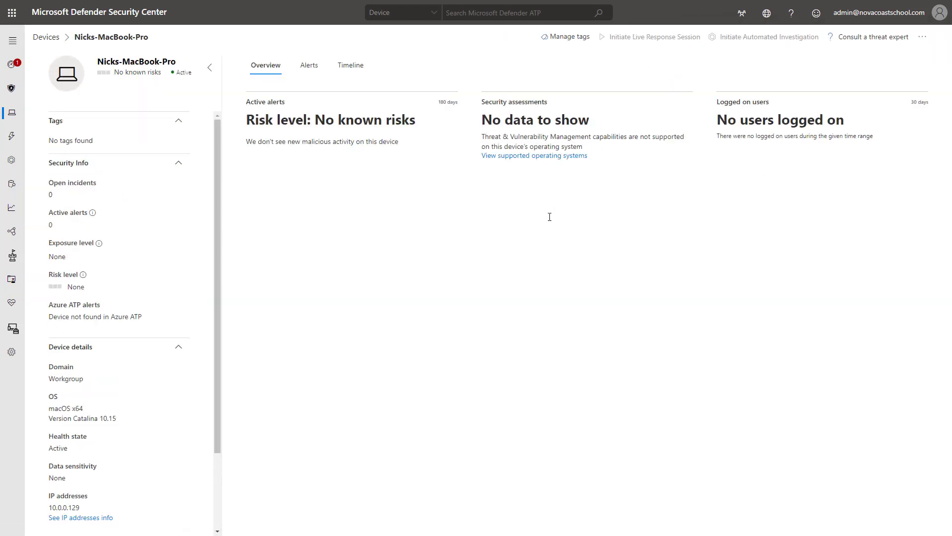
{"action": "scroll", "scroll_direction": "down", "scroll_amount": 3}
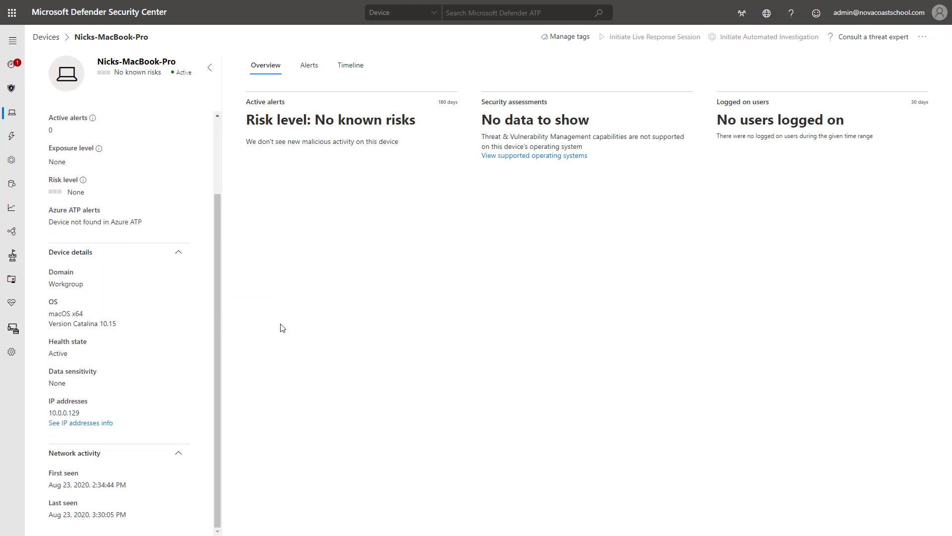
{"action": "mouse_move", "coordinate": [274, 276]}
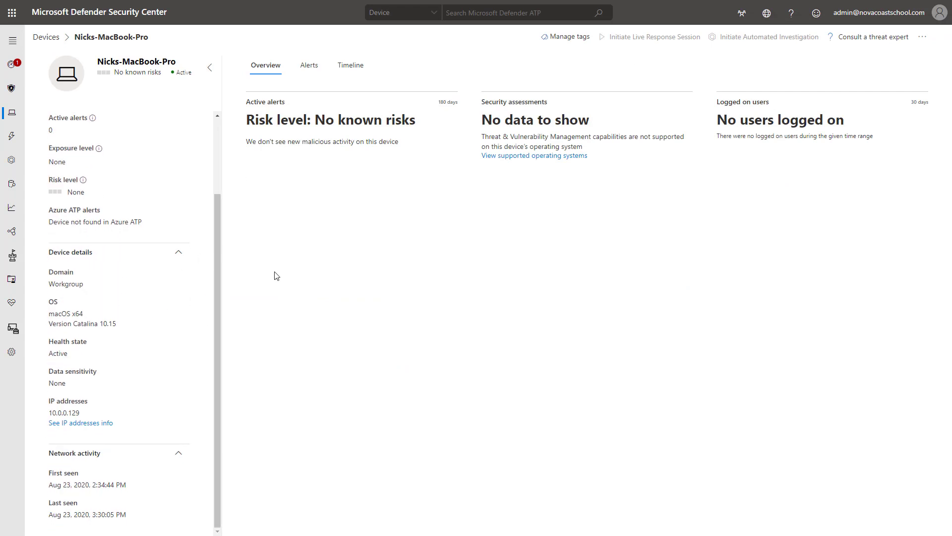
{"action": "mouse_move", "coordinate": [298, 262]}
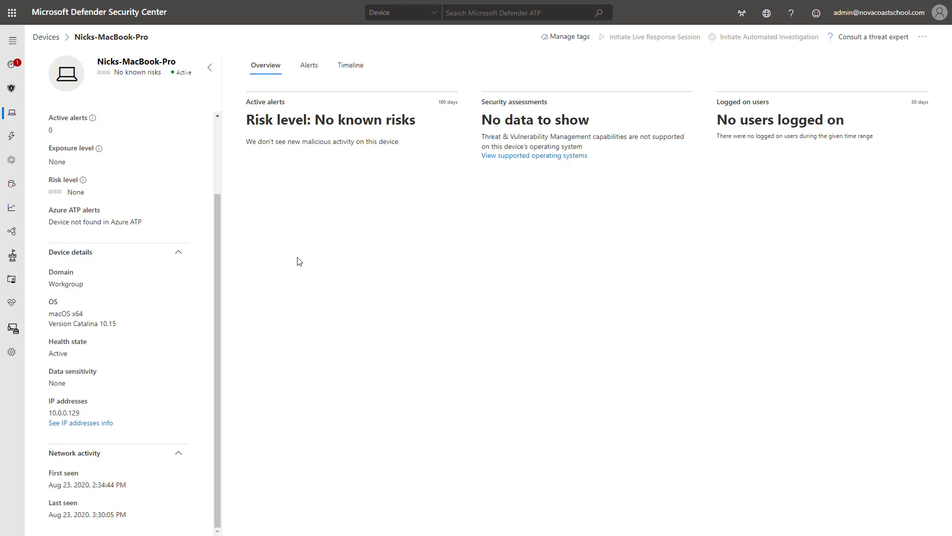
{"action": "mouse_move", "coordinate": [251, 326]}
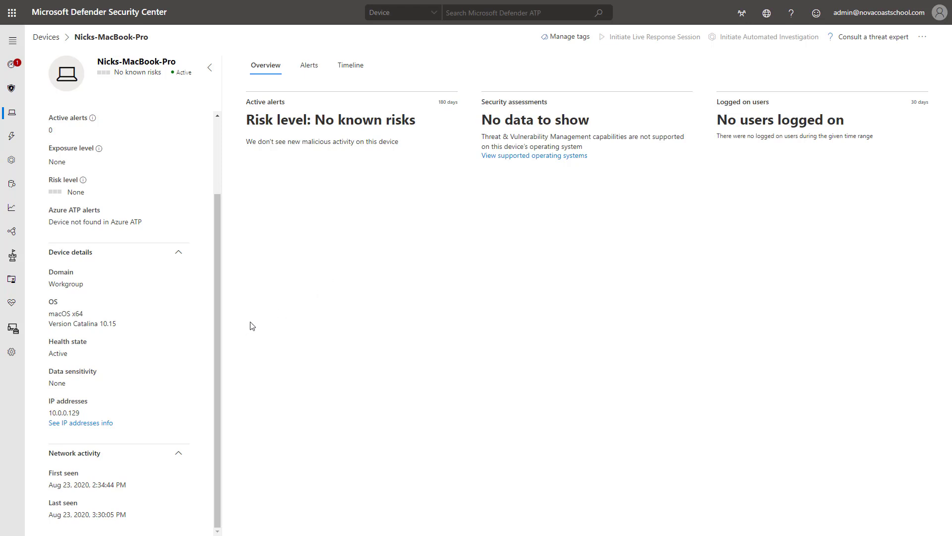
{"action": "mouse_move", "coordinate": [378, 290]}
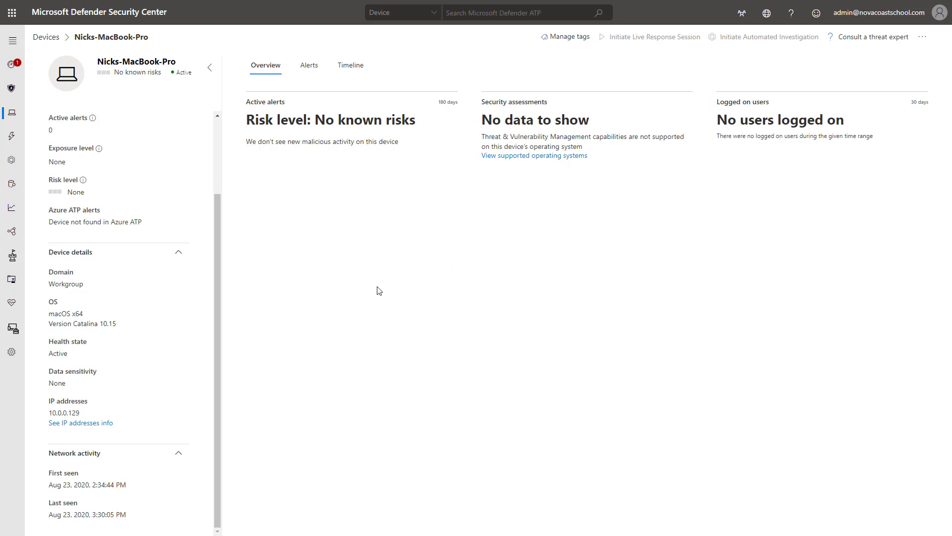
{"action": "mouse_move", "coordinate": [161, 326]}
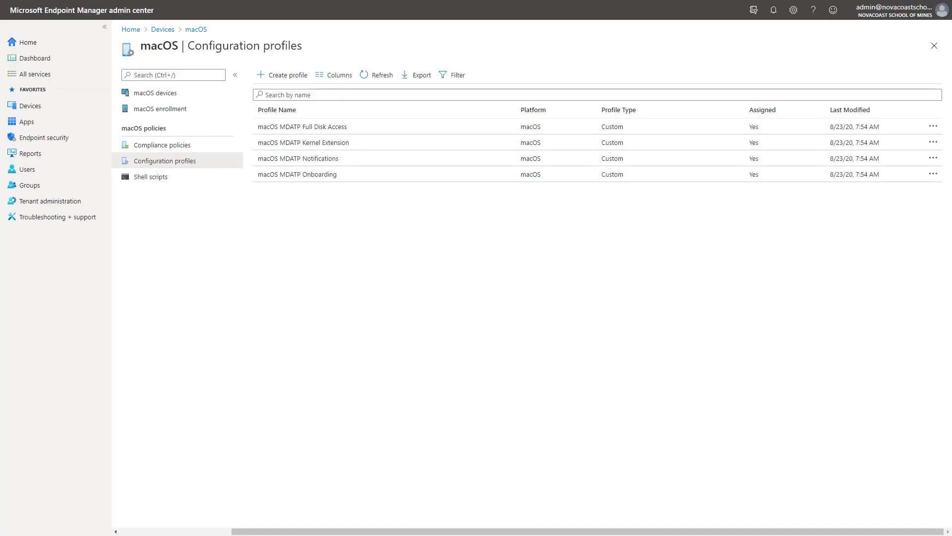
{"action": "mouse_move", "coordinate": [399, 298]}
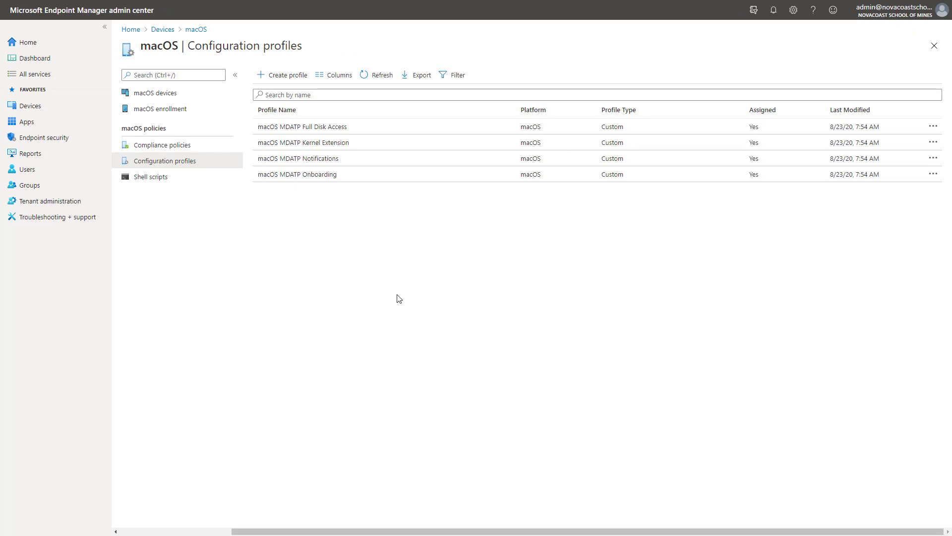
{"action": "mouse_move", "coordinate": [339, 195]}
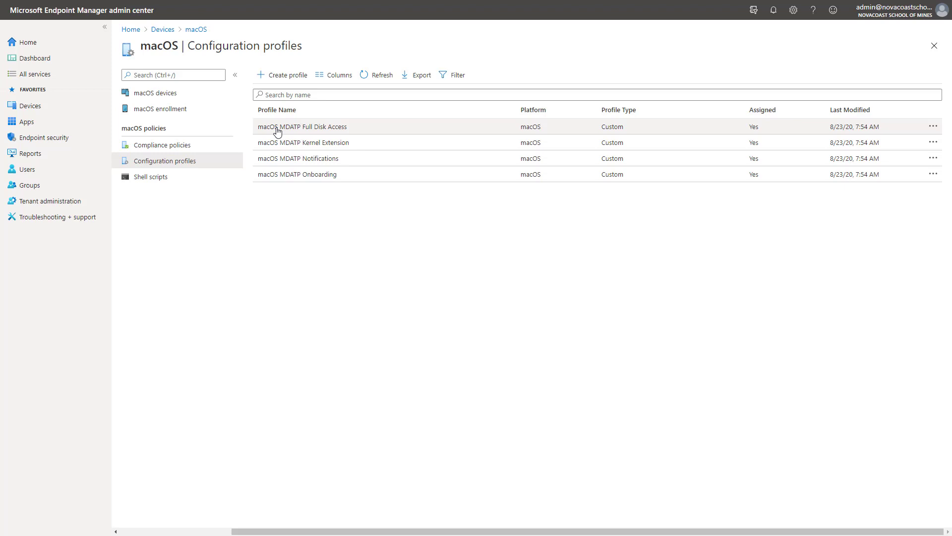
{"action": "mouse_move", "coordinate": [349, 176]}
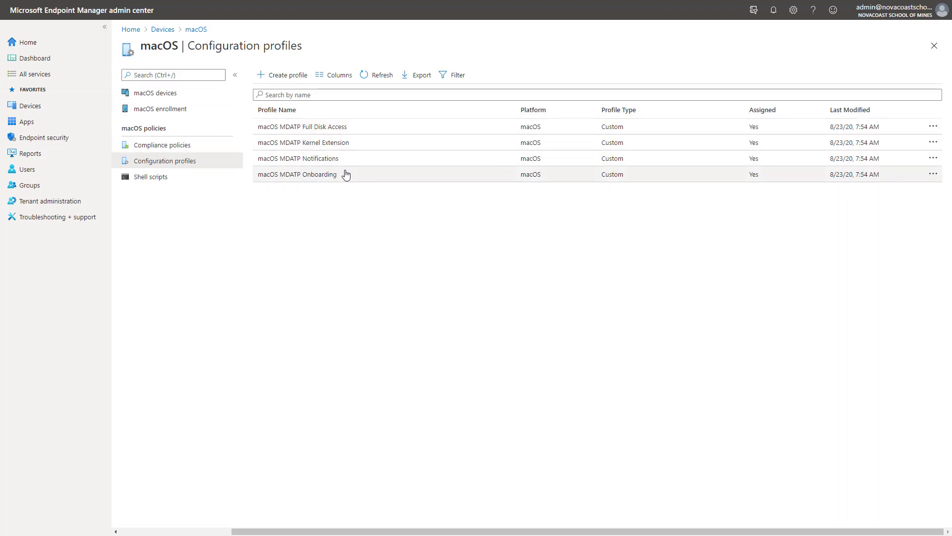
{"action": "mouse_move", "coordinate": [355, 143]}
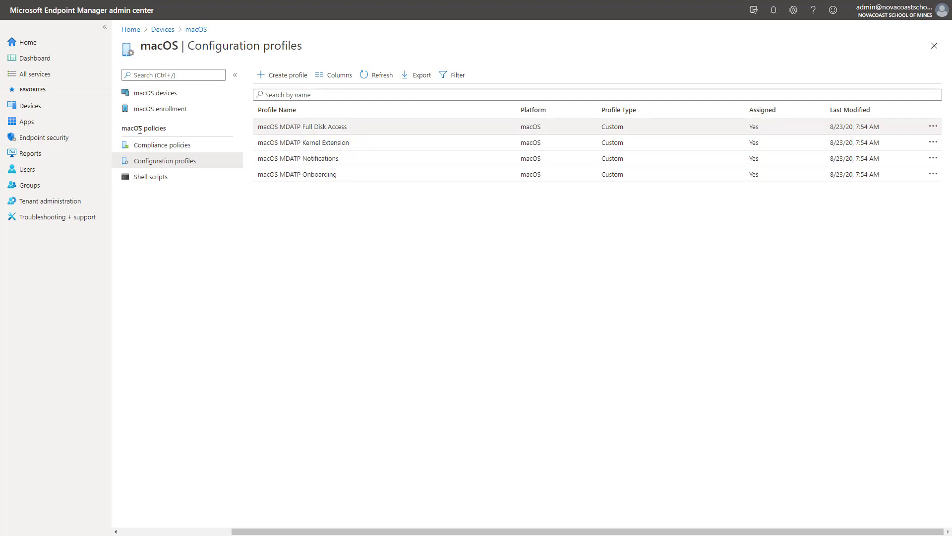
Step: Show the Microsoft Defender ATP for macOS app overview from the macOS apps list
{"action": "left_click", "coordinate": [25, 122]}
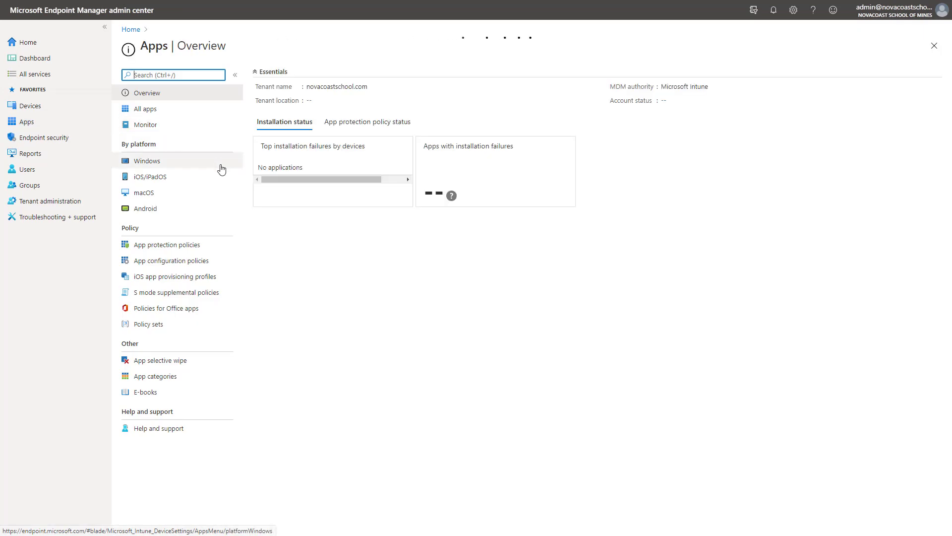
{"action": "left_click", "coordinate": [145, 193]}
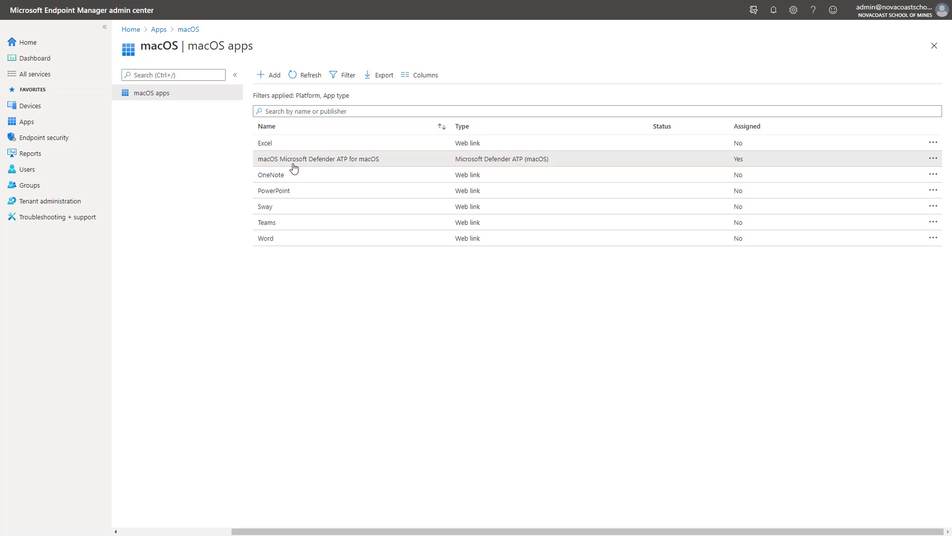
{"action": "left_click", "coordinate": [317, 158]}
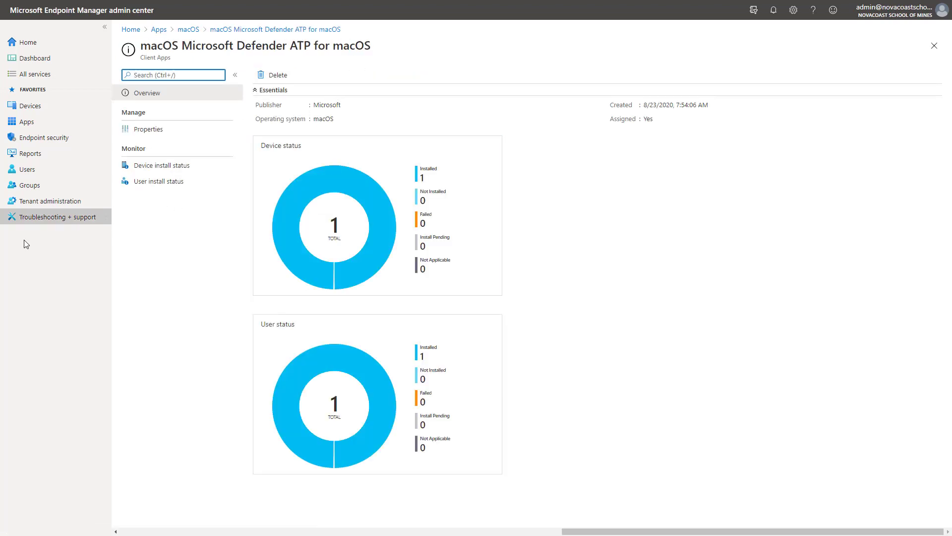
{"action": "mouse_move", "coordinate": [404, 335]}
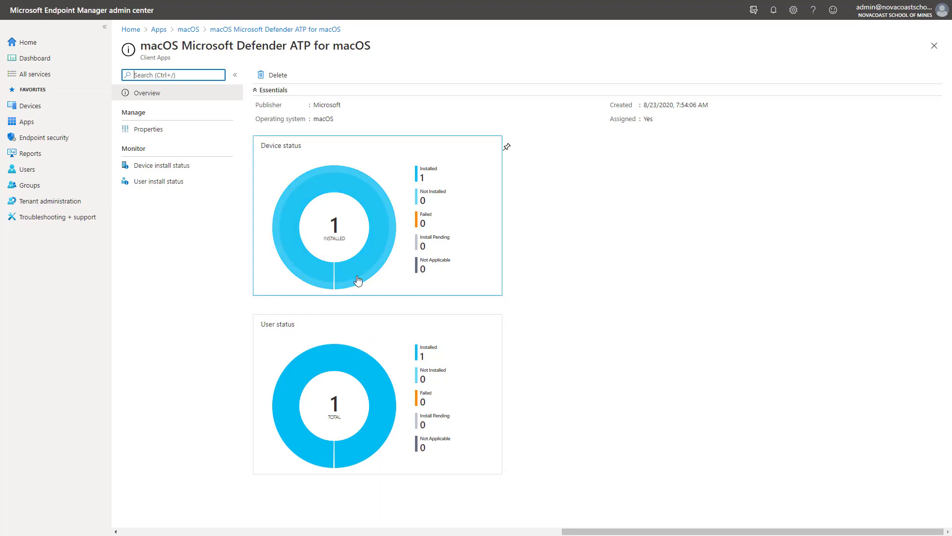
{"action": "mouse_move", "coordinate": [29, 185]}
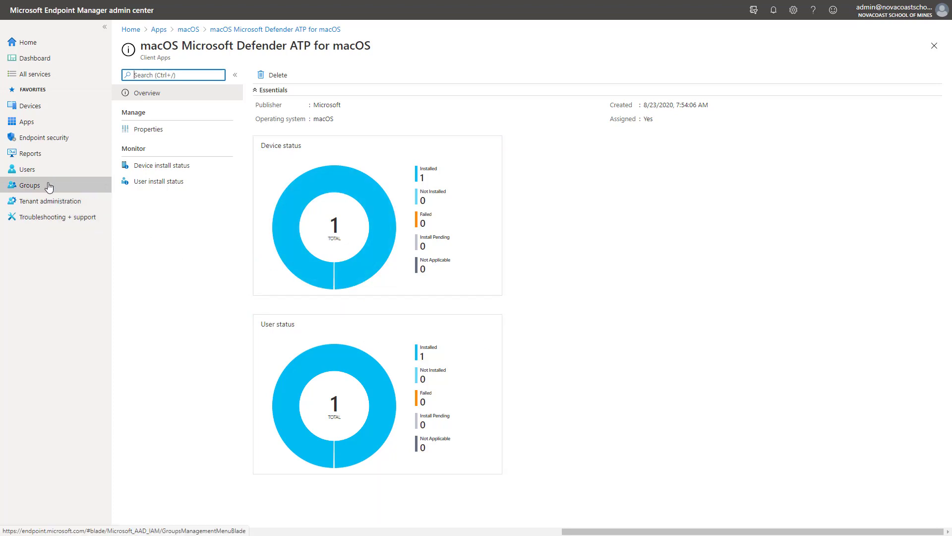
Step: Open All groups to show the macOS Deployment security group
{"action": "left_click", "coordinate": [28, 185]}
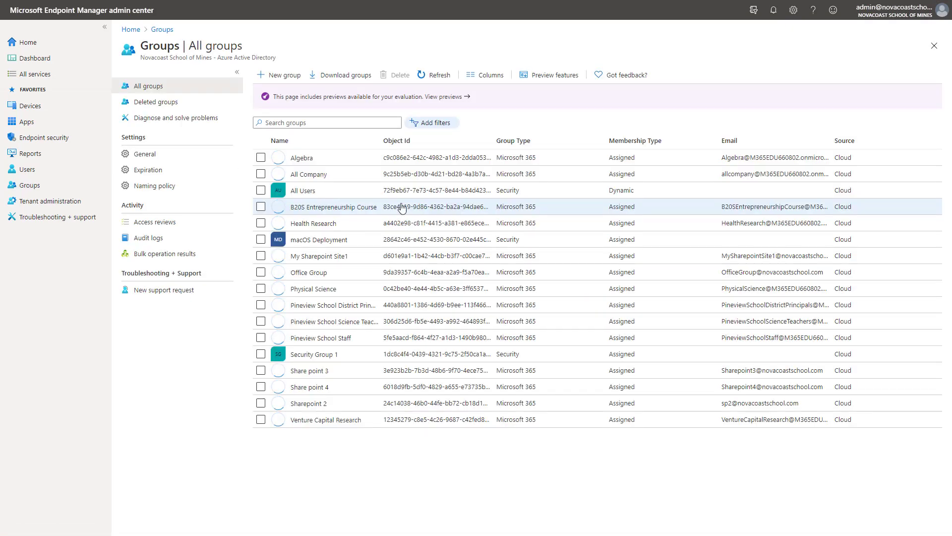
{"action": "mouse_move", "coordinate": [283, 243]}
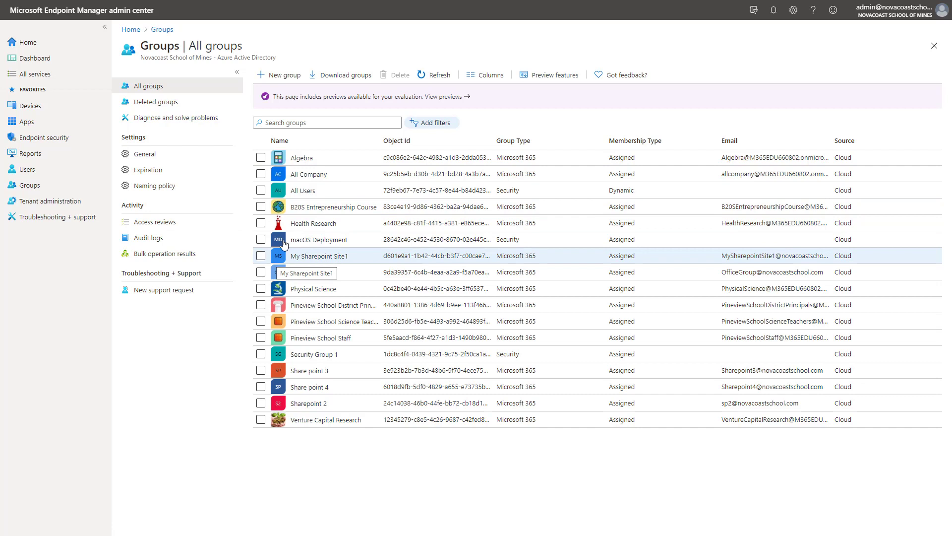
{"action": "mouse_move", "coordinate": [319, 239]}
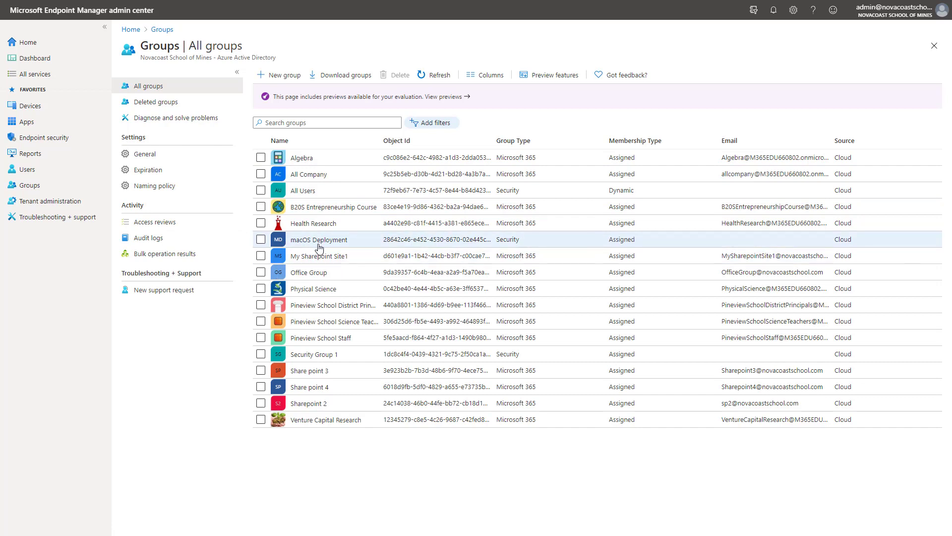
{"action": "mouse_move", "coordinate": [319, 246]}
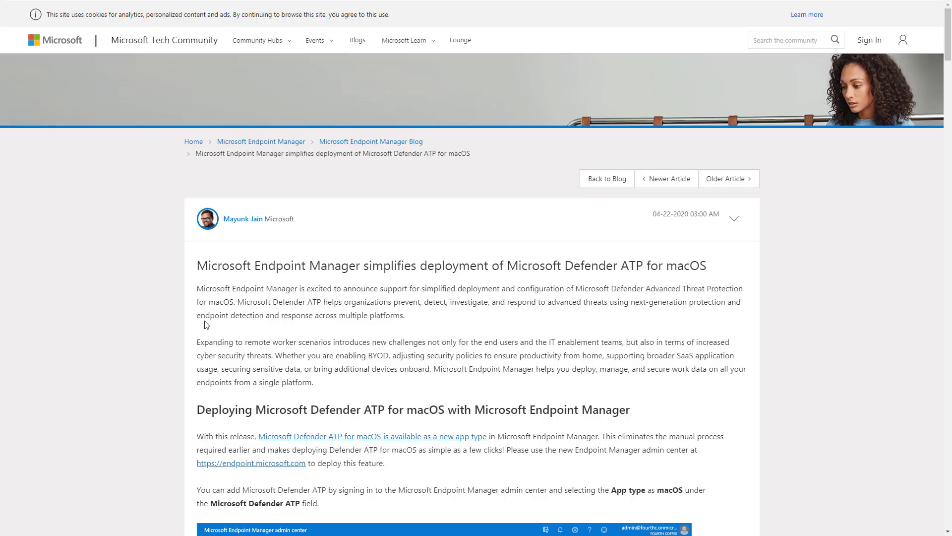
Step: Scroll the Defender ATP for macOS article down to the table of deployed profiles
{"action": "scroll", "scroll_direction": "down", "scroll_amount": 3}
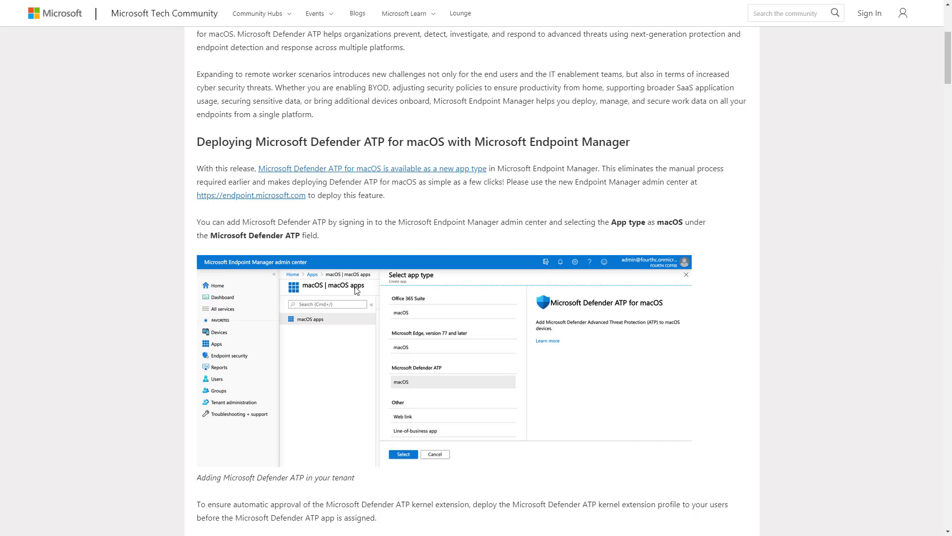
{"action": "scroll", "scroll_direction": "down", "scroll_amount": 3}
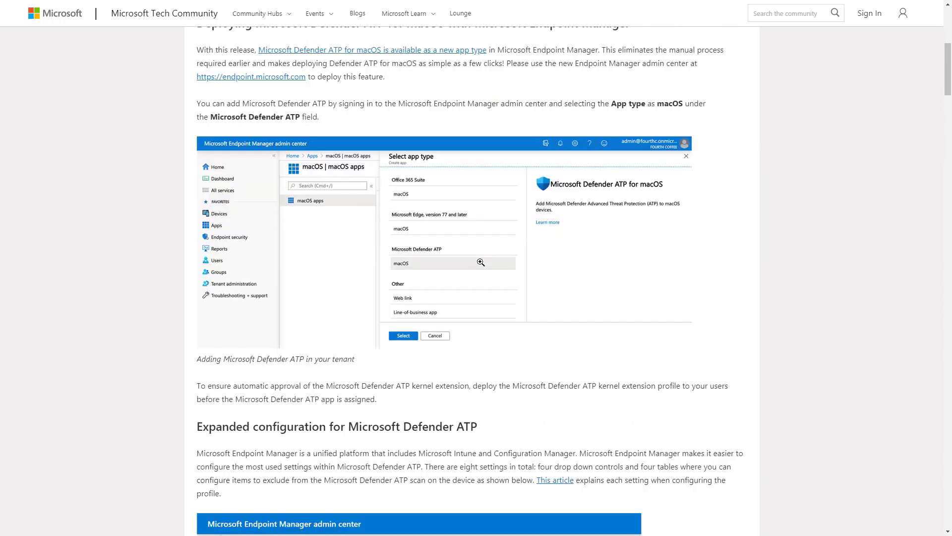
{"action": "scroll", "scroll_direction": "down", "scroll_amount": 3}
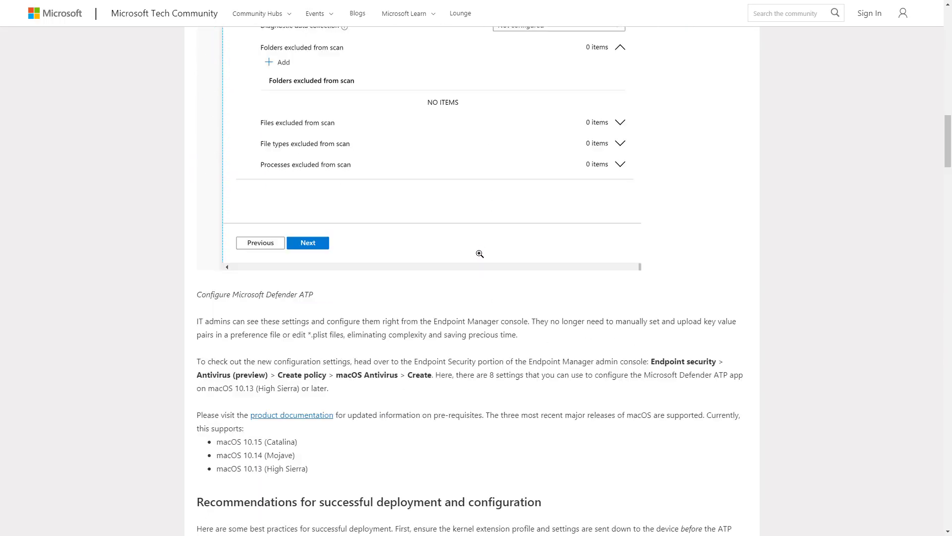
{"action": "scroll", "scroll_direction": "down", "scroll_amount": 3}
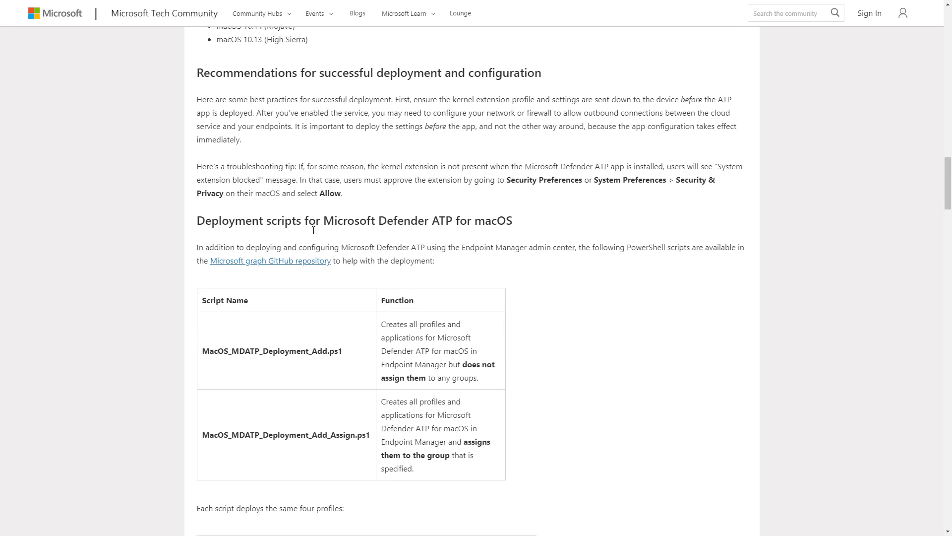
{"action": "scroll", "scroll_direction": "down", "scroll_amount": 3}
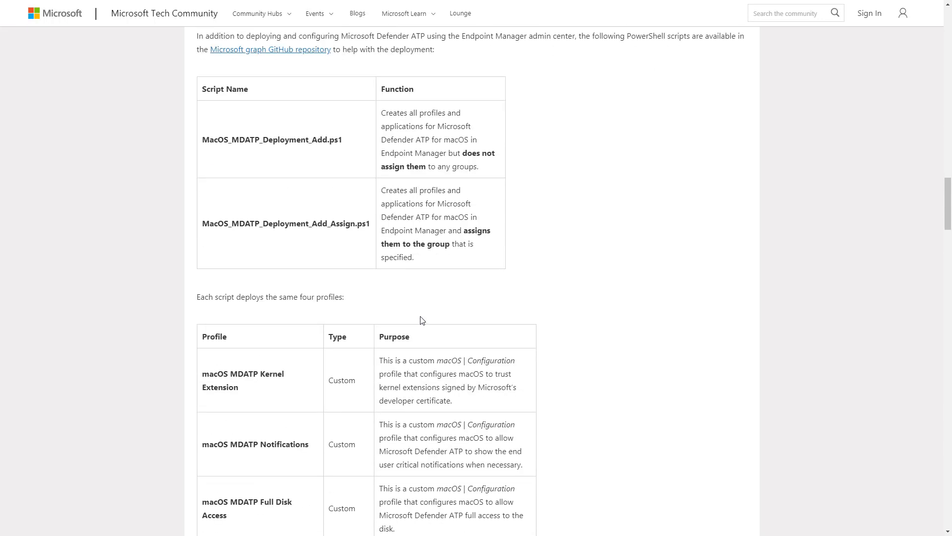
{"action": "scroll", "scroll_direction": "down", "scroll_amount": 3}
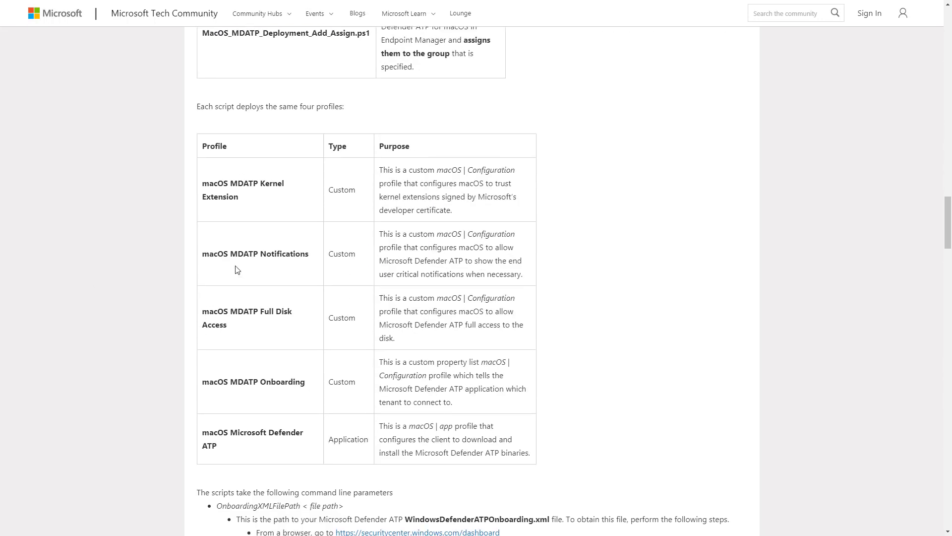
{"action": "mouse_move", "coordinate": [332, 208]}
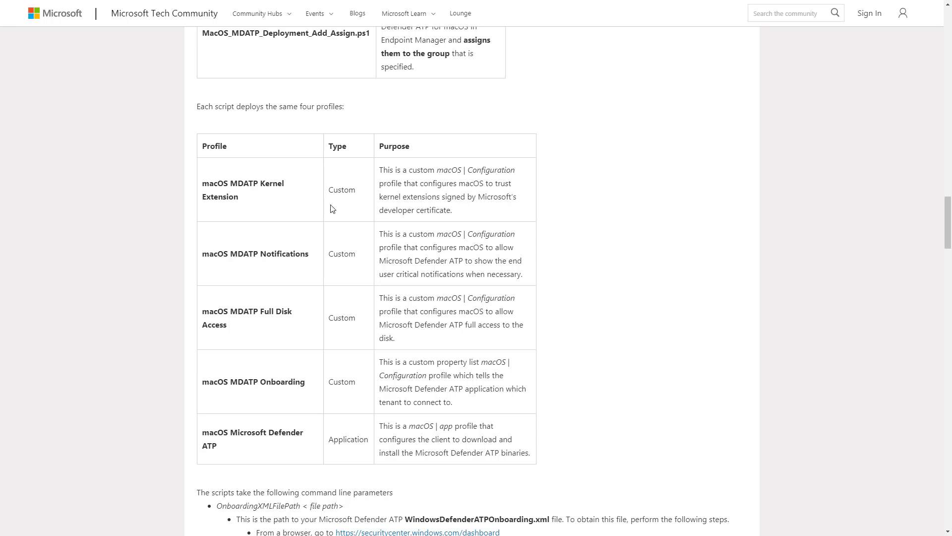
{"action": "mouse_move", "coordinate": [422, 292]}
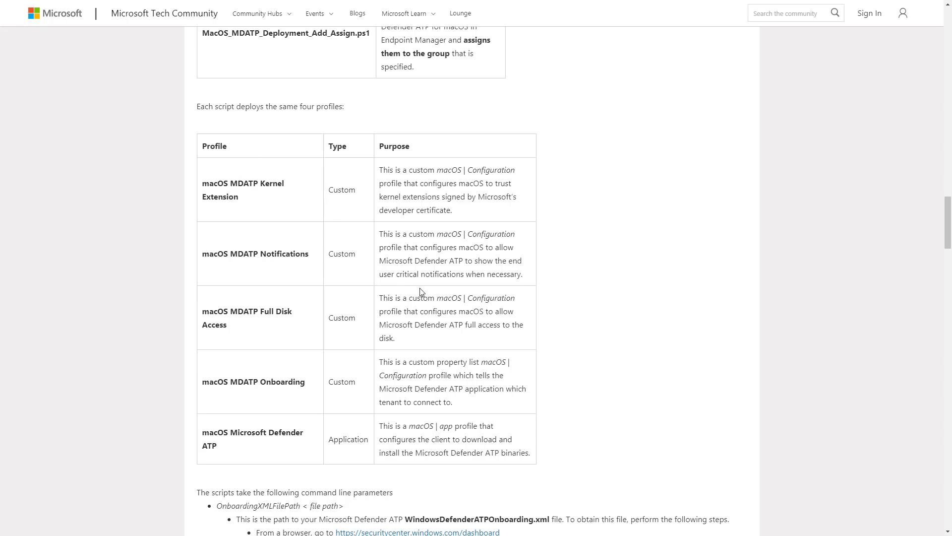
{"action": "scroll", "scroll_direction": "down", "scroll_amount": 3}
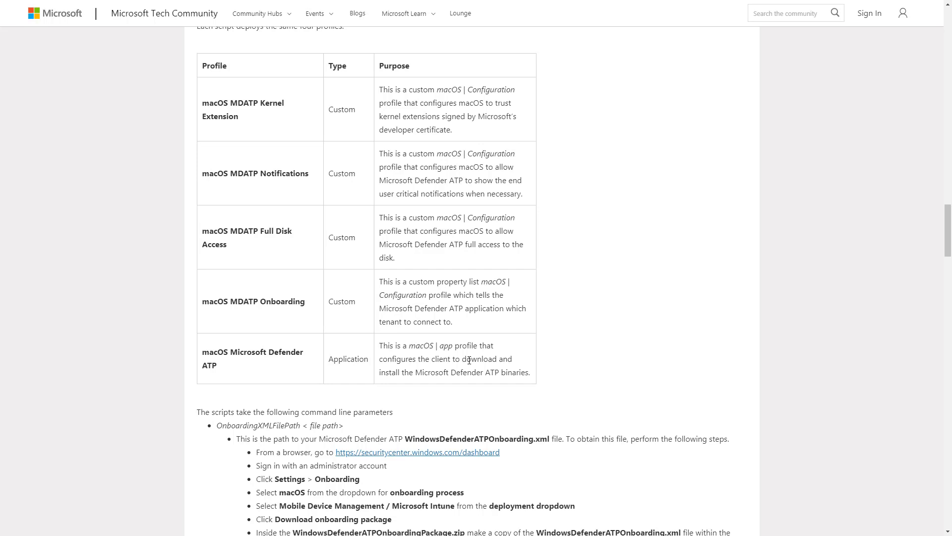
{"action": "mouse_move", "coordinate": [327, 337]}
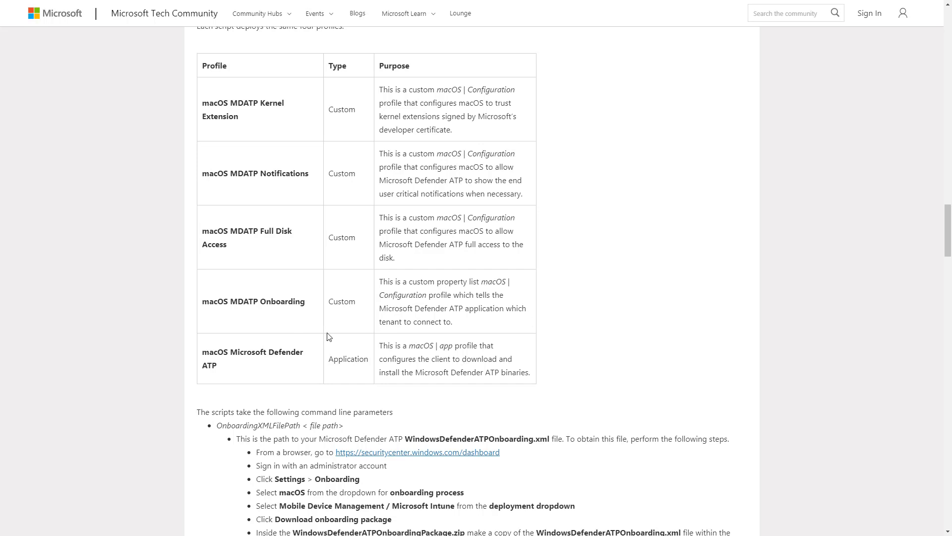
{"action": "mouse_move", "coordinate": [265, 100]}
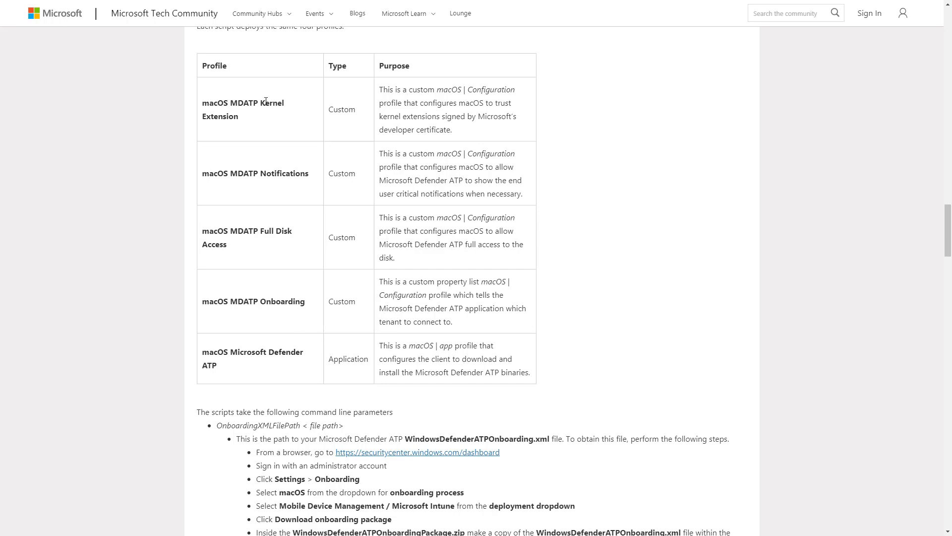
{"action": "mouse_move", "coordinate": [249, 120]}
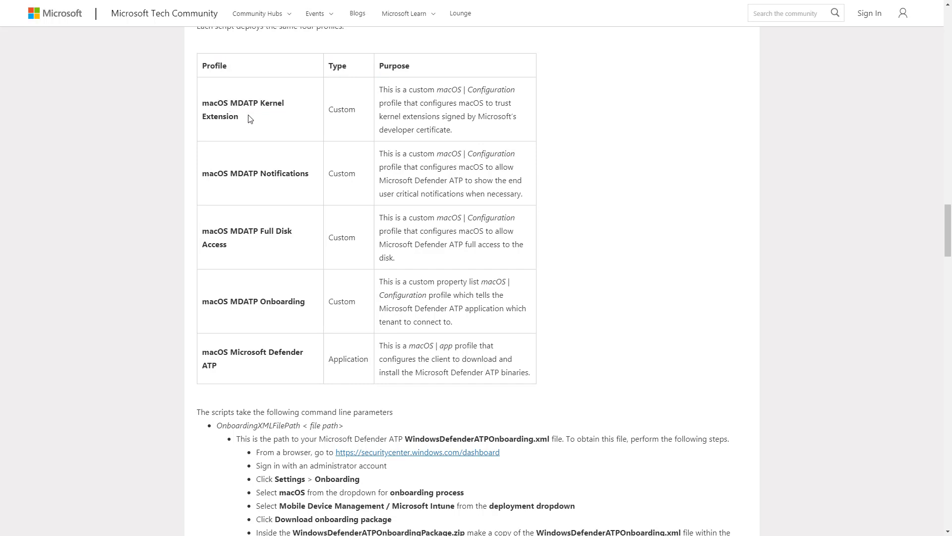
{"action": "double_click", "coordinate": [242, 103]}
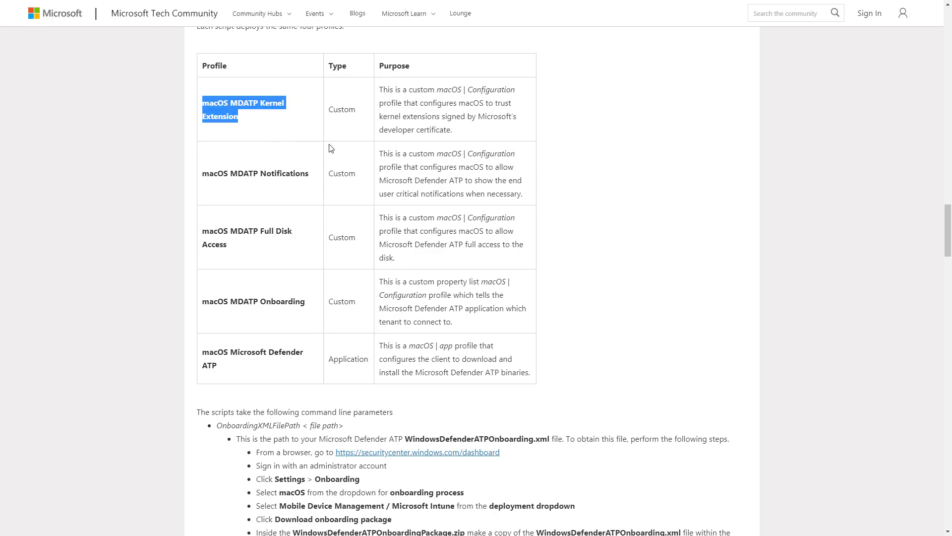
{"action": "mouse_move", "coordinate": [463, 136]}
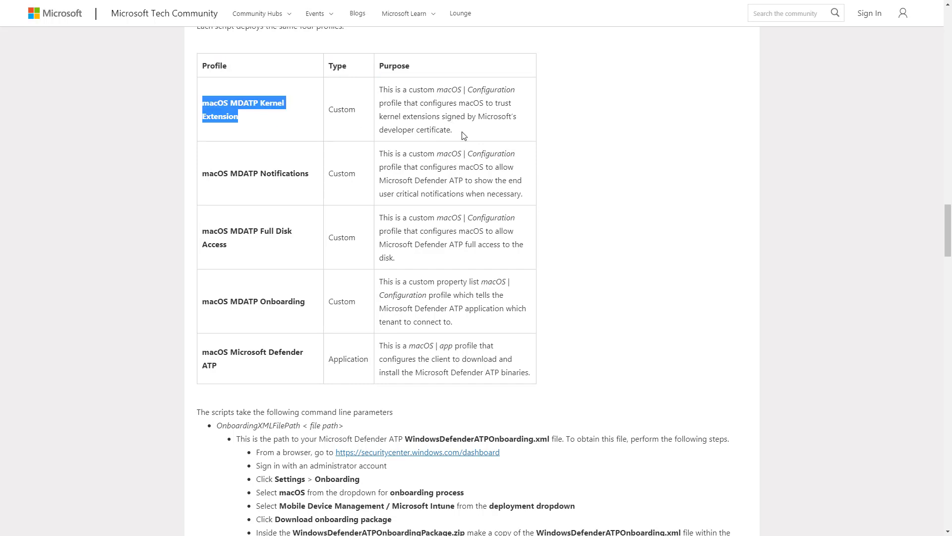
{"action": "mouse_move", "coordinate": [468, 166]}
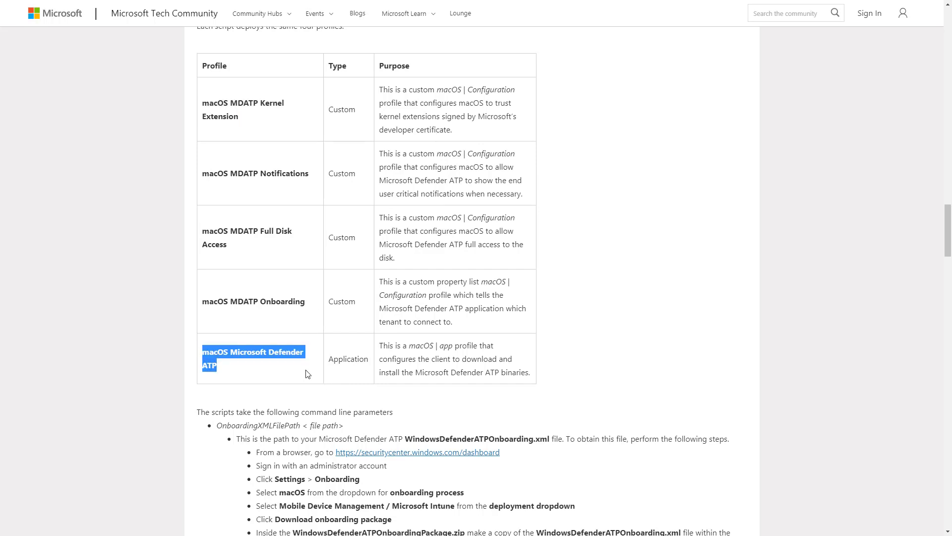
{"action": "left_click", "coordinate": [412, 340]}
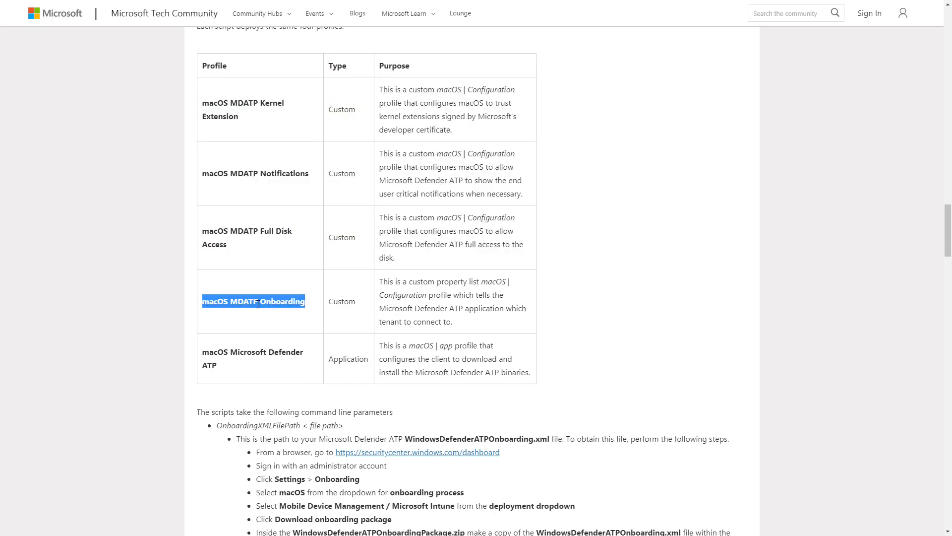
{"action": "left_click", "coordinate": [247, 249]}
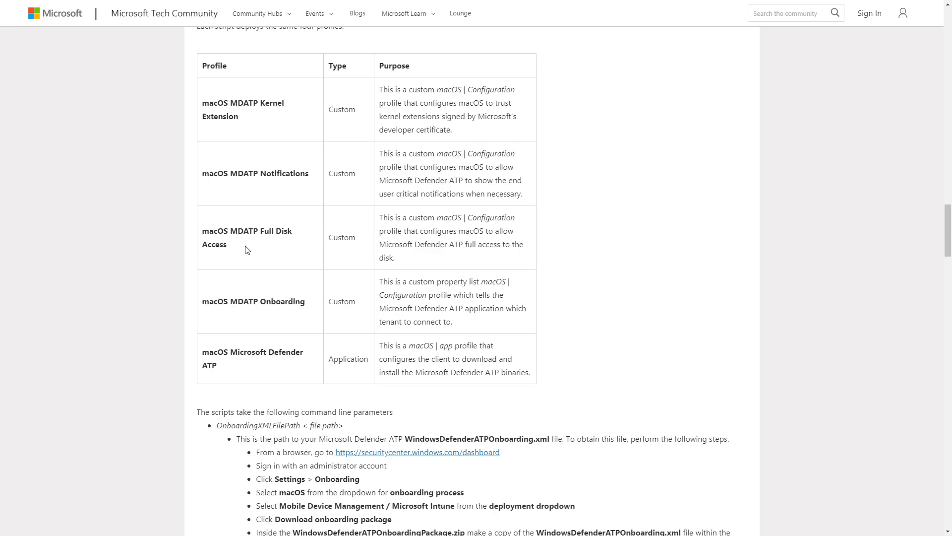
{"action": "double_click", "coordinate": [247, 234]}
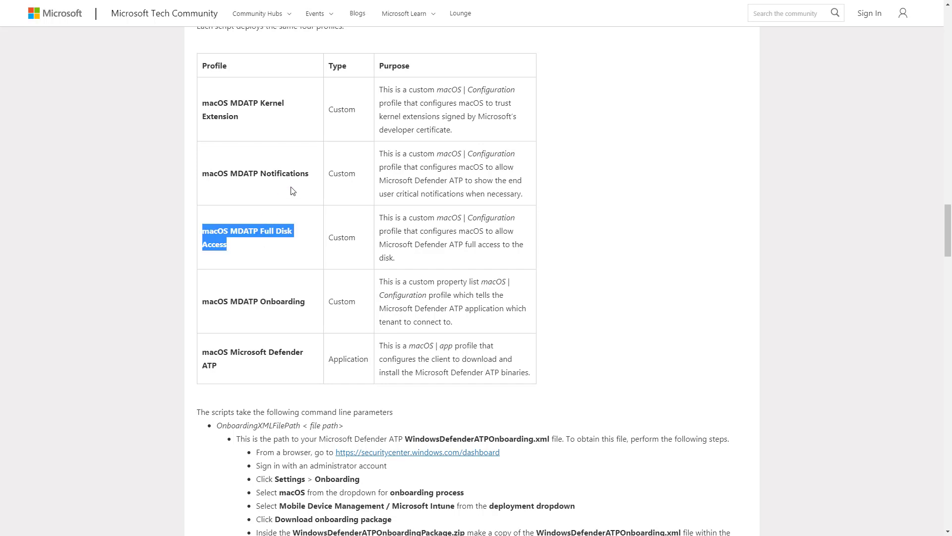
{"action": "mouse_move", "coordinate": [294, 176]}
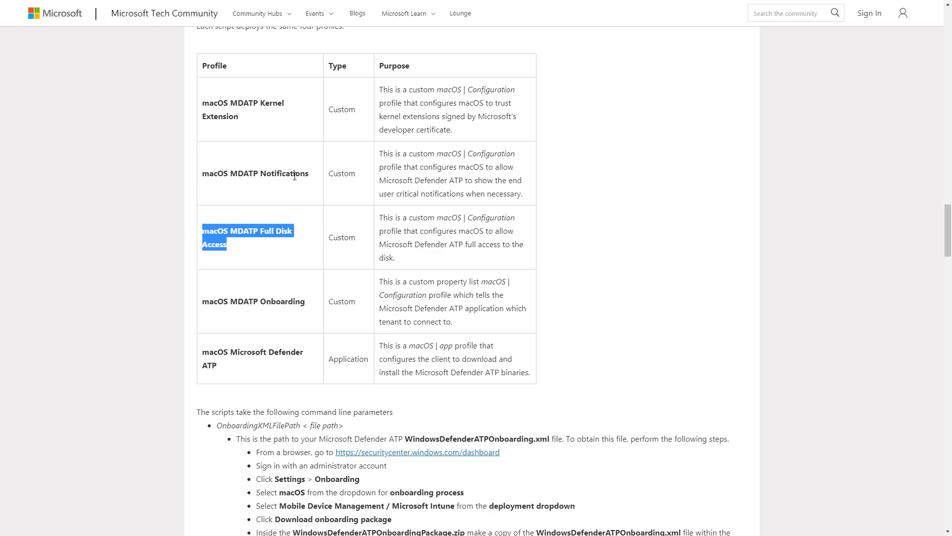
{"action": "double_click", "coordinate": [254, 173]}
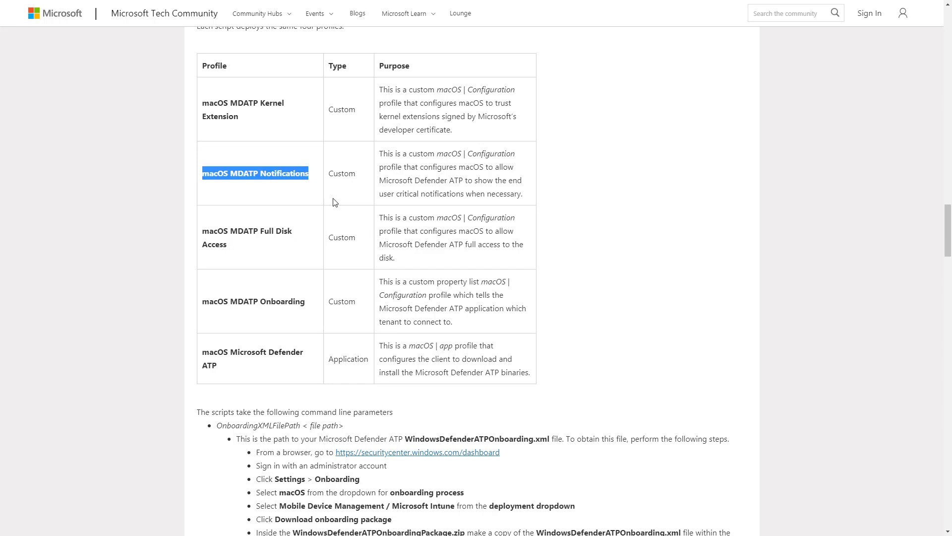
{"action": "mouse_move", "coordinate": [228, 273]}
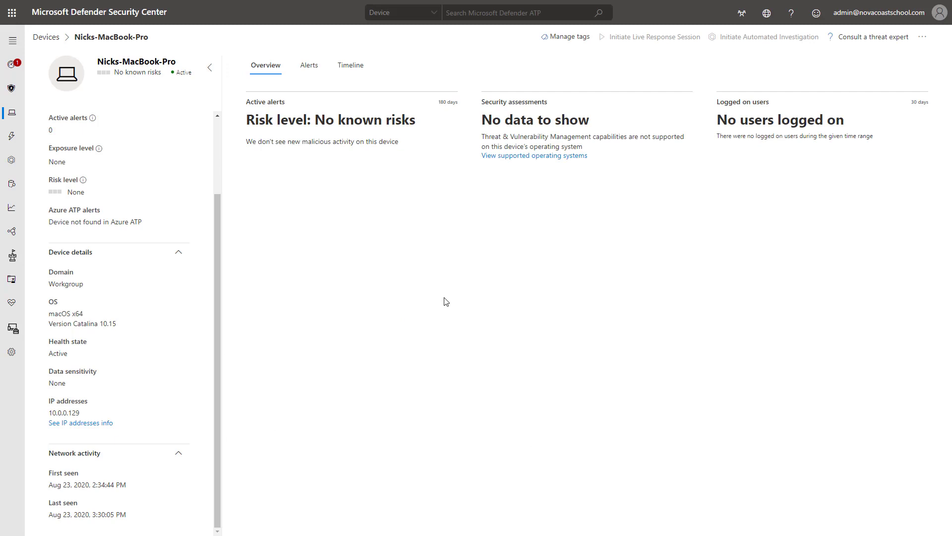
{"action": "mouse_move", "coordinate": [457, 238]}
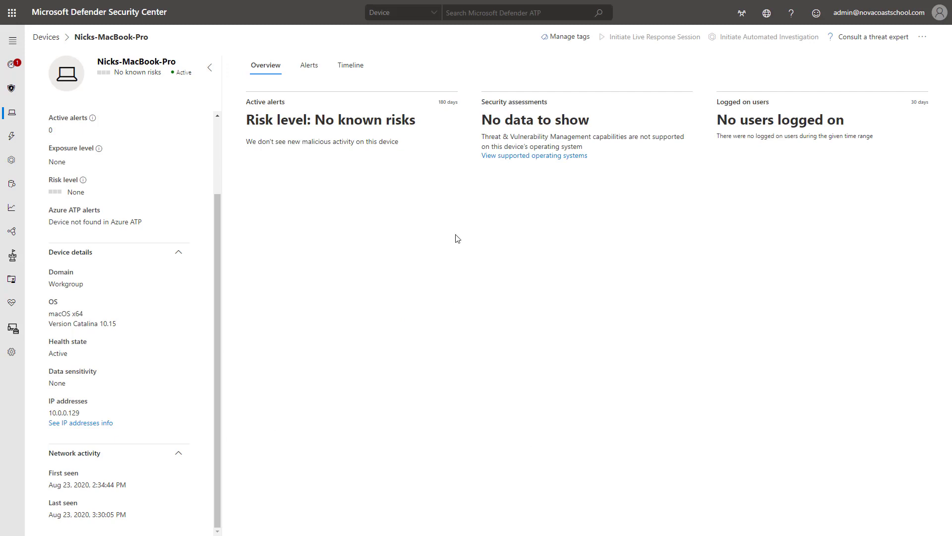
{"action": "mouse_move", "coordinate": [324, 202]}
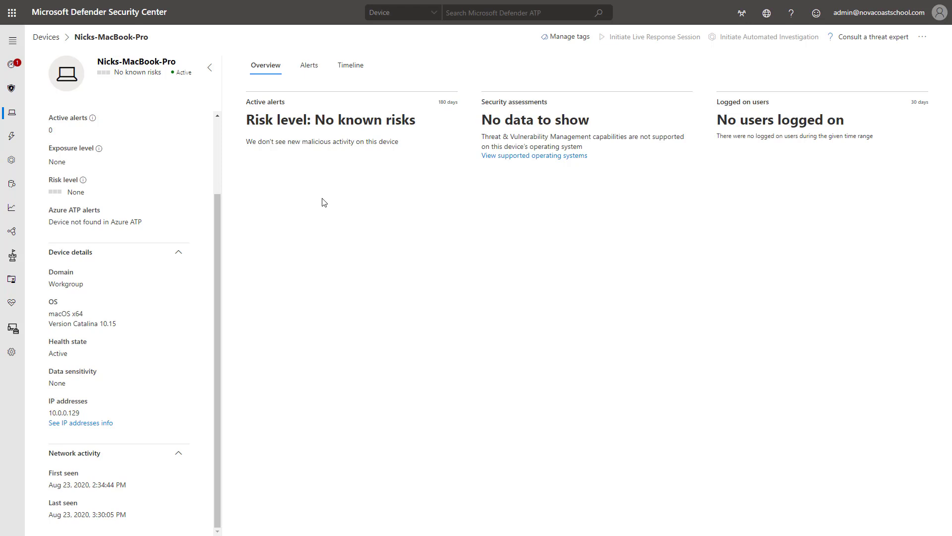
Step: Go to Settings > Onboarding and list the available operating systems
{"action": "left_click", "coordinate": [11, 351]}
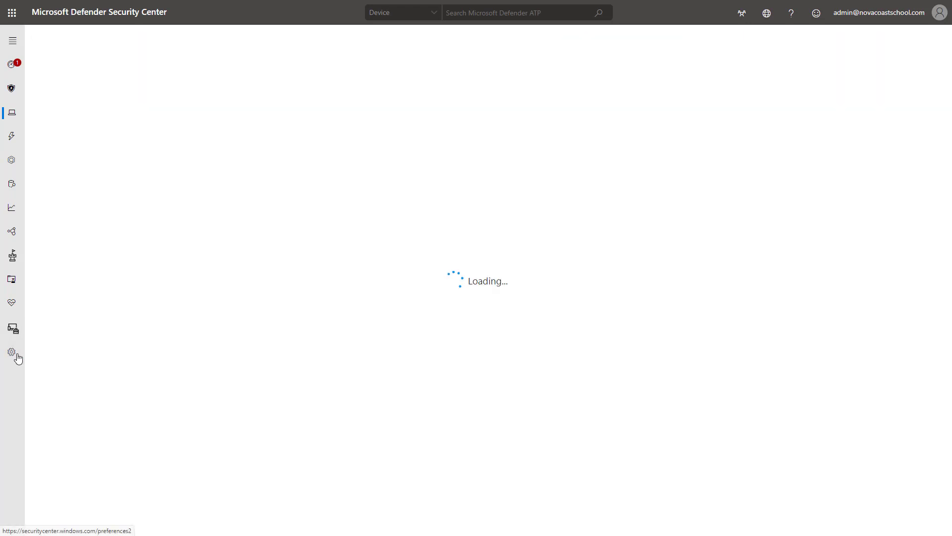
{"action": "left_click", "coordinate": [11, 352]}
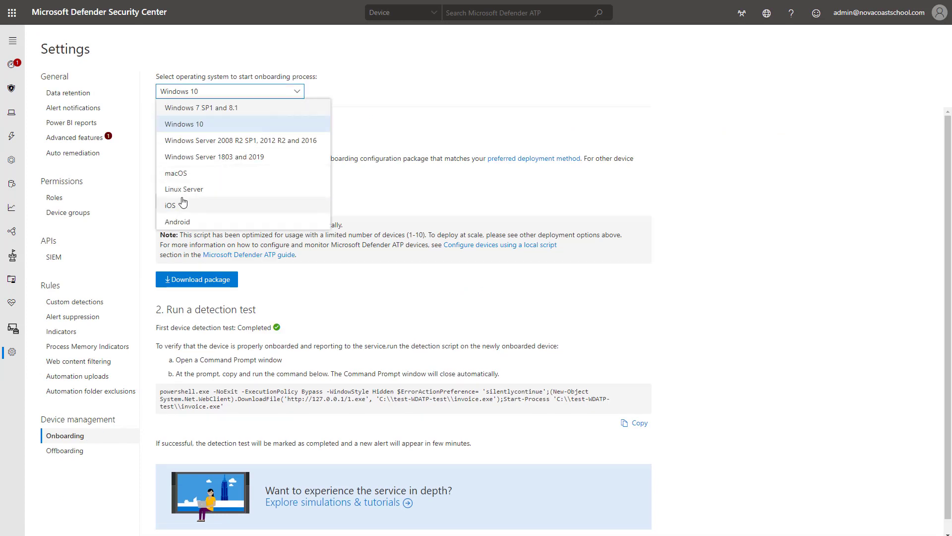
Step: Download the macOS onboarding package with the Mobile Device Management / Microsoft Intune method
{"action": "left_click", "coordinate": [176, 173]}
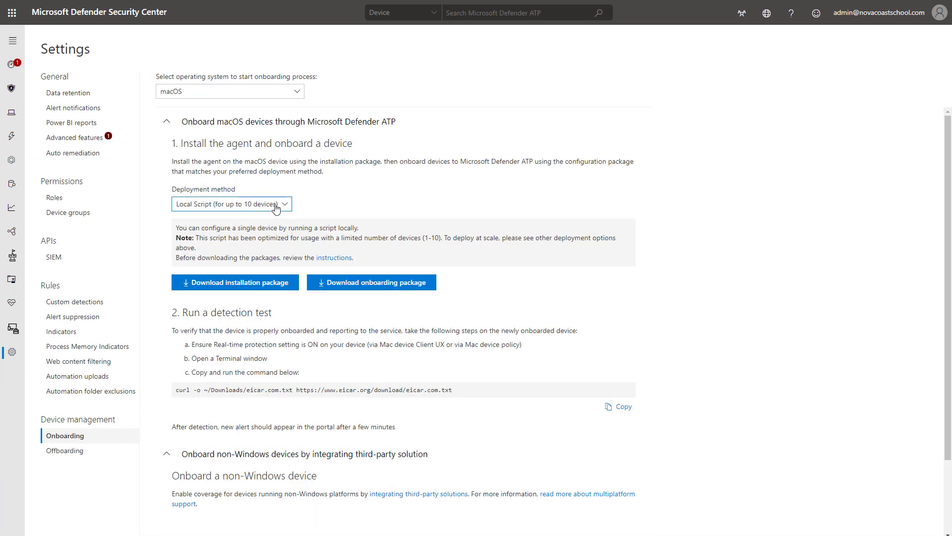
{"action": "left_click", "coordinate": [231, 203]}
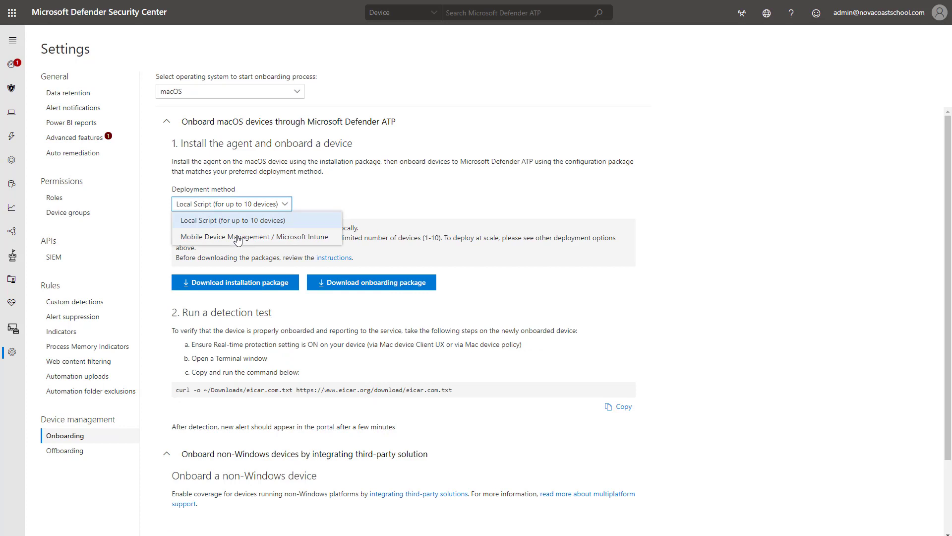
{"action": "left_click", "coordinate": [255, 236]}
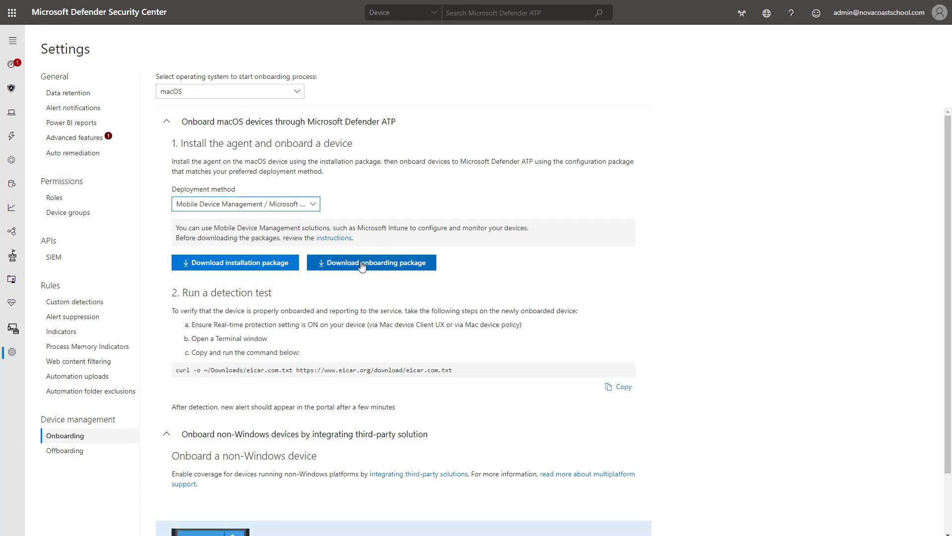
{"action": "left_click", "coordinate": [371, 263]}
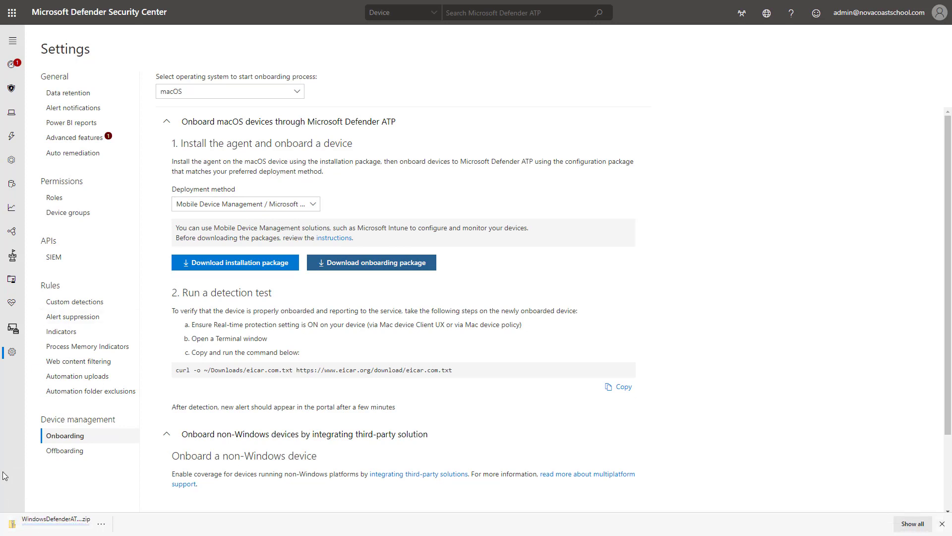
{"action": "mouse_move", "coordinate": [91, 530]}
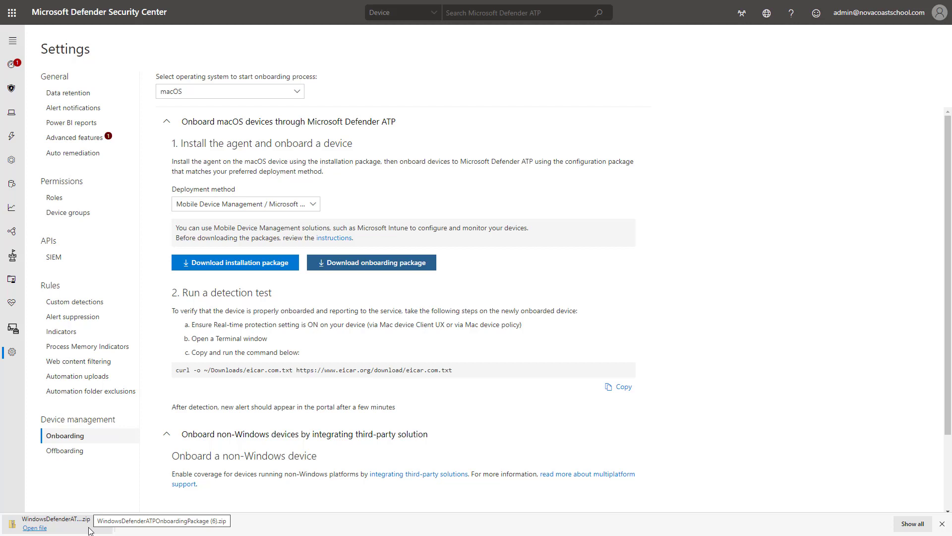
{"action": "mouse_move", "coordinate": [149, 447]}
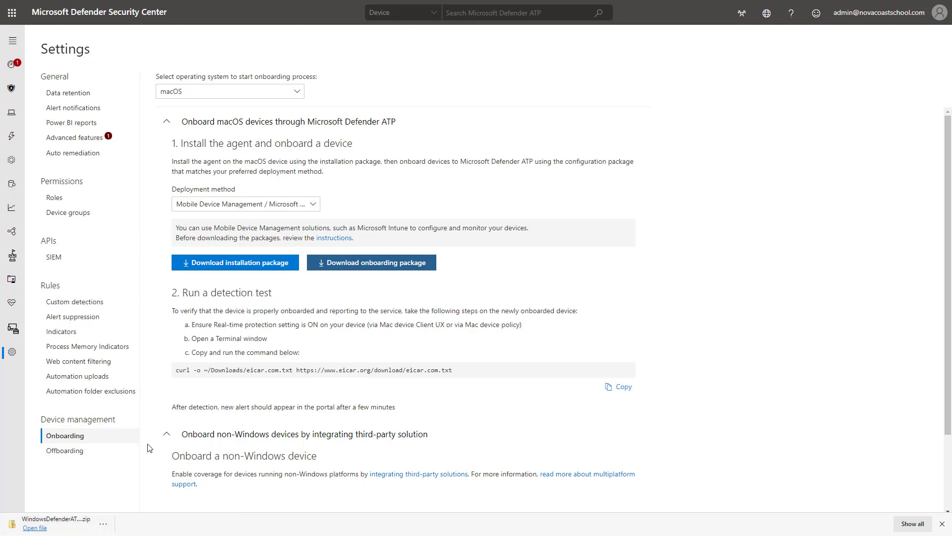
{"action": "mouse_move", "coordinate": [438, 420]}
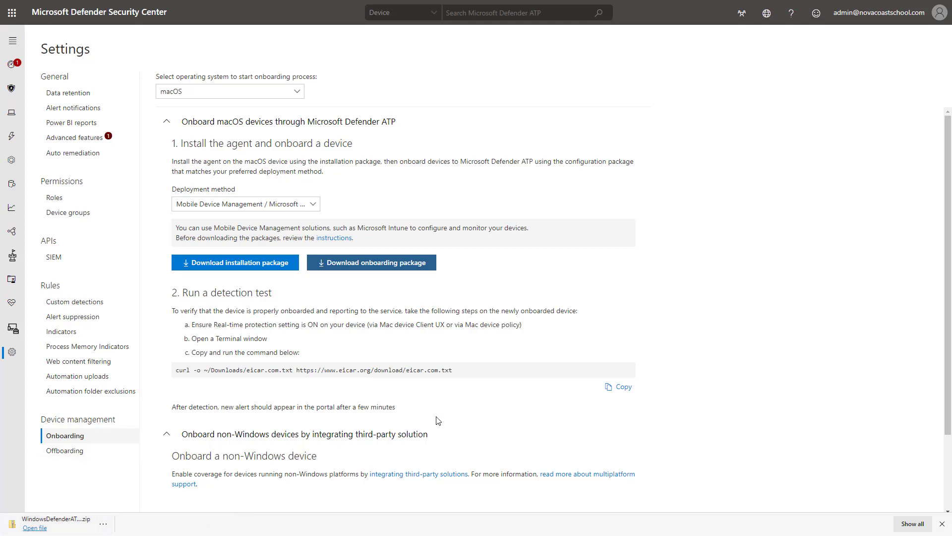
{"action": "mouse_move", "coordinate": [198, 425]}
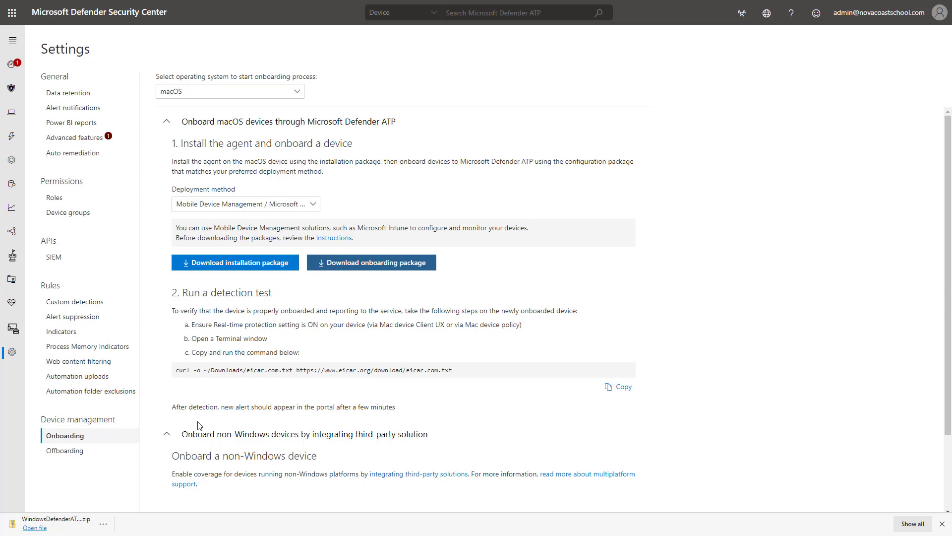
{"action": "mouse_move", "coordinate": [81, 517]}
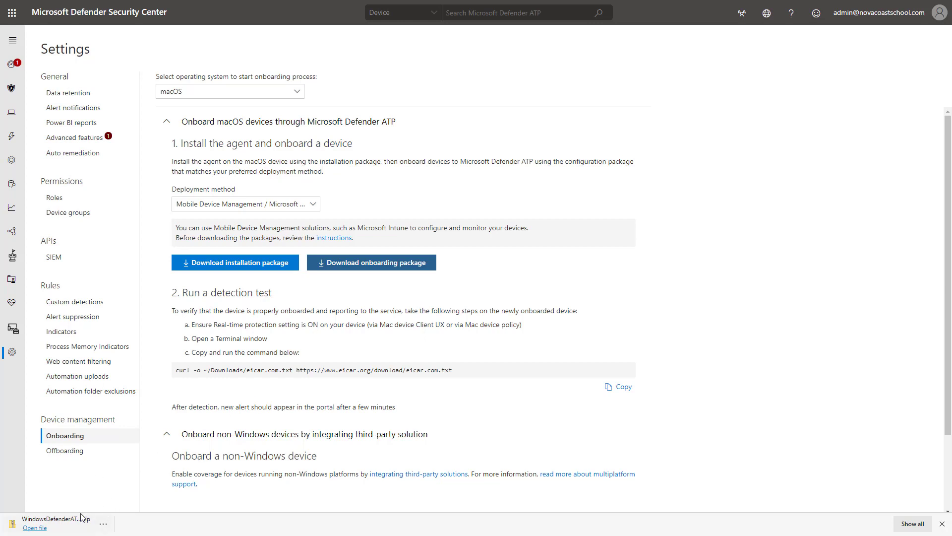
{"action": "mouse_move", "coordinate": [55, 519]}
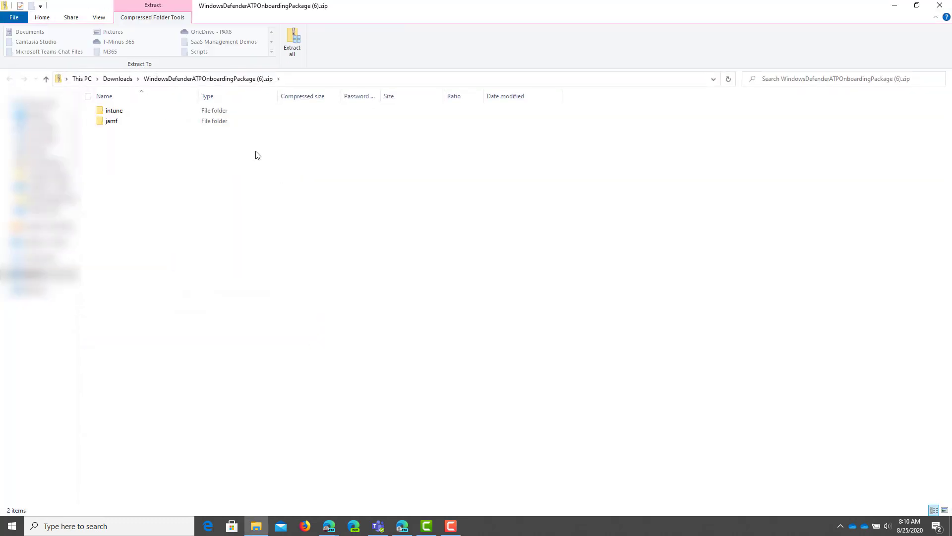
Step: Open the package's intune folder and select its full path in the address bar
{"action": "left_click", "coordinate": [114, 110]}
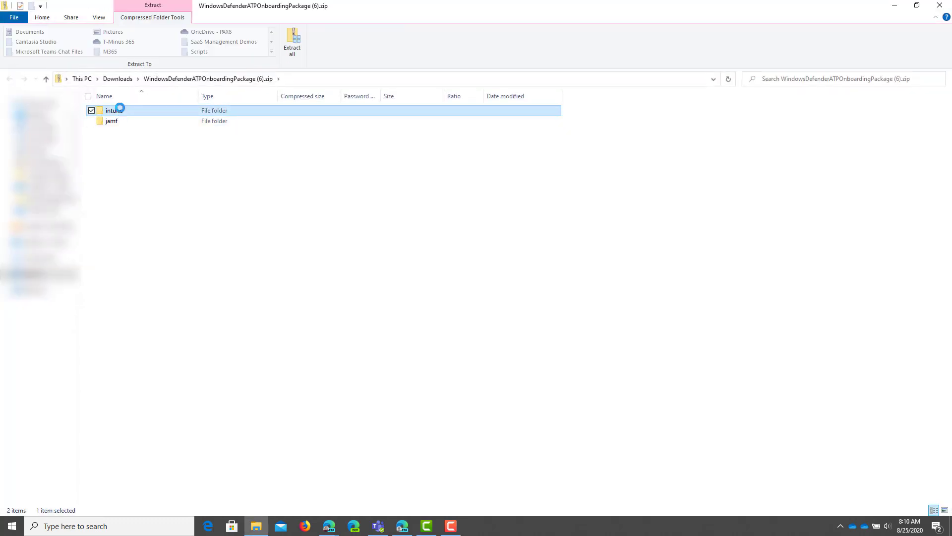
{"action": "double_click", "coordinate": [112, 110]}
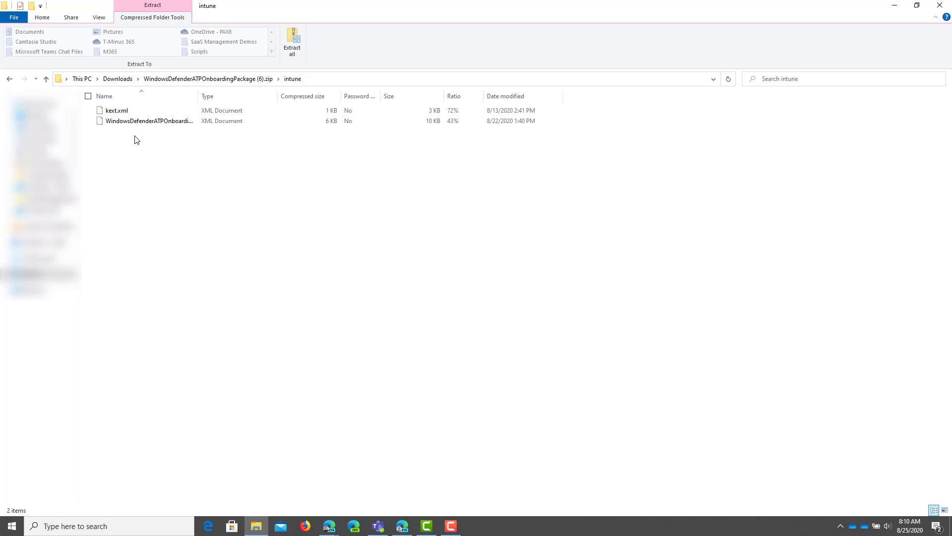
{"action": "mouse_move", "coordinate": [195, 189]}
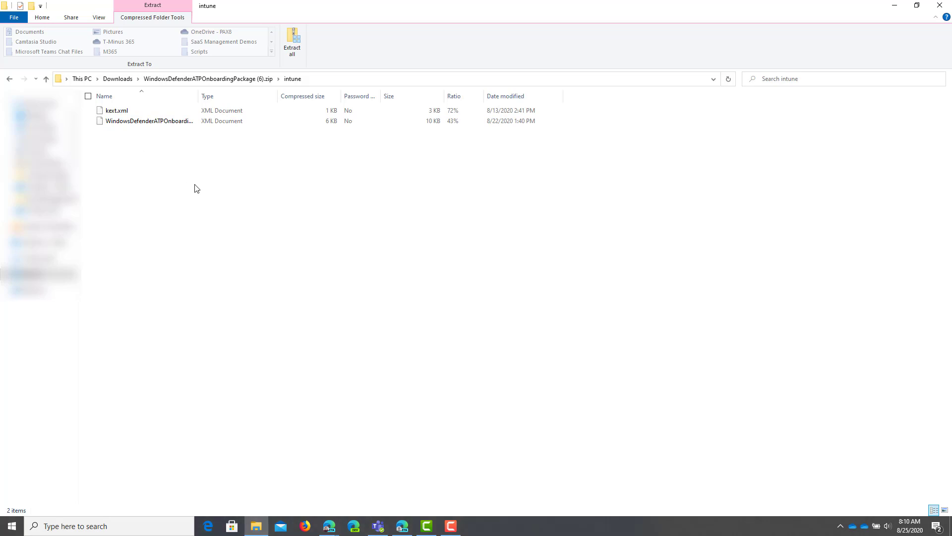
{"action": "mouse_move", "coordinate": [149, 121]}
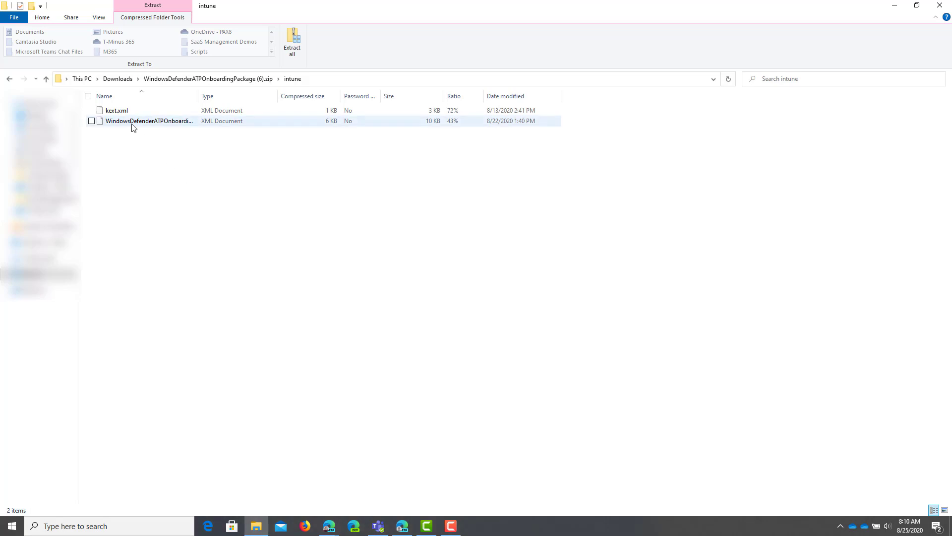
{"action": "mouse_move", "coordinate": [150, 123]}
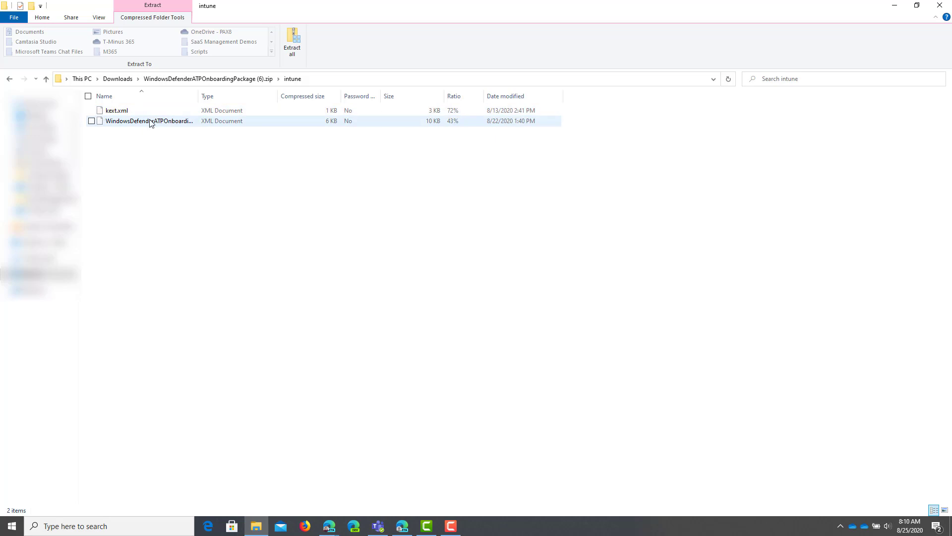
{"action": "mouse_move", "coordinate": [124, 125]}
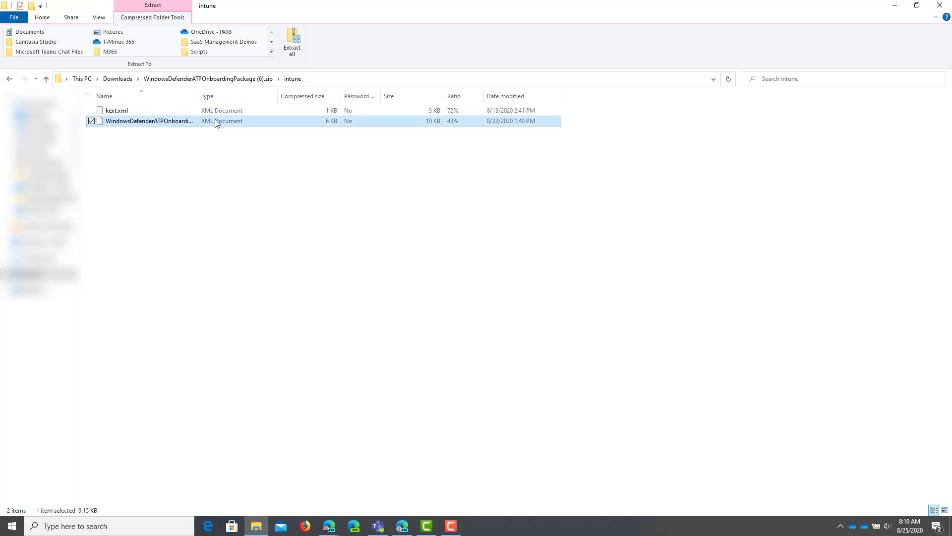
{"action": "mouse_move", "coordinate": [224, 127]}
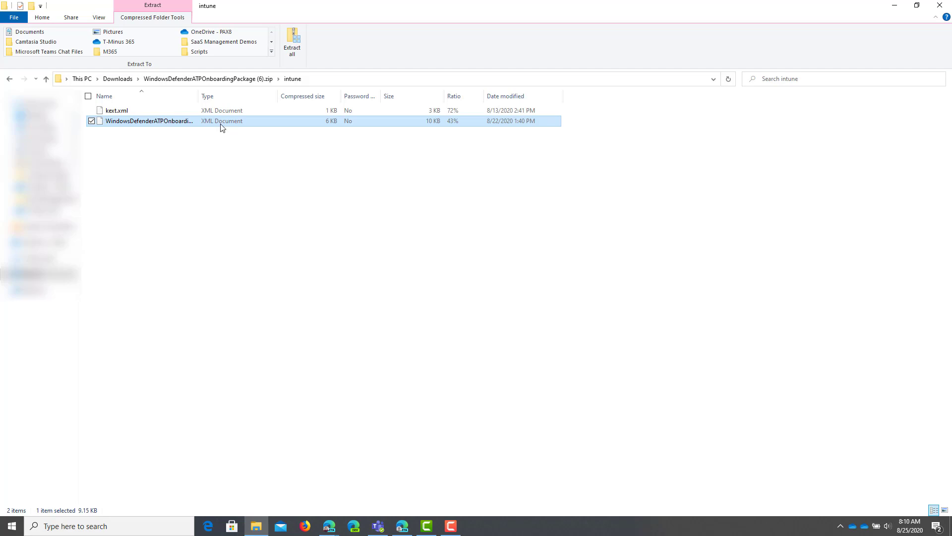
{"action": "mouse_move", "coordinate": [214, 128]}
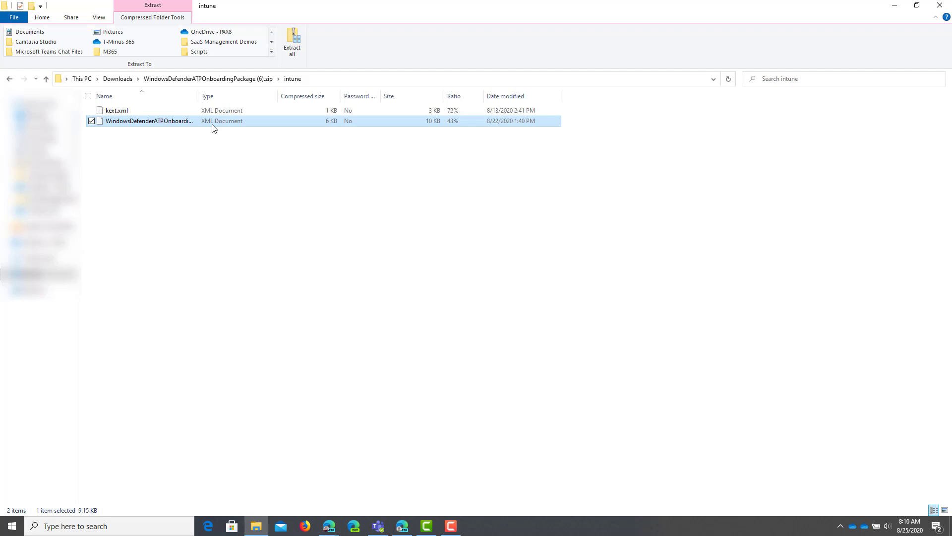
{"action": "mouse_move", "coordinate": [191, 128]}
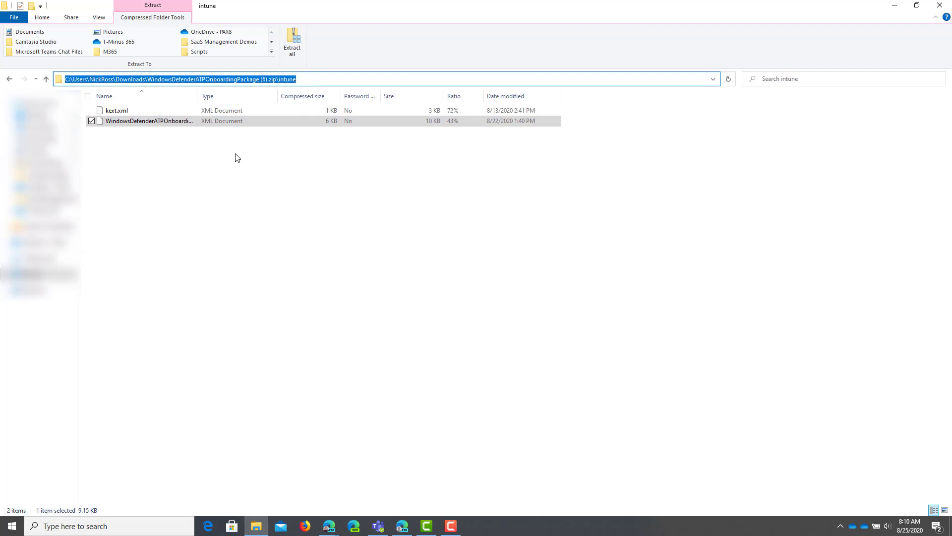
{"action": "mouse_move", "coordinate": [254, 220]}
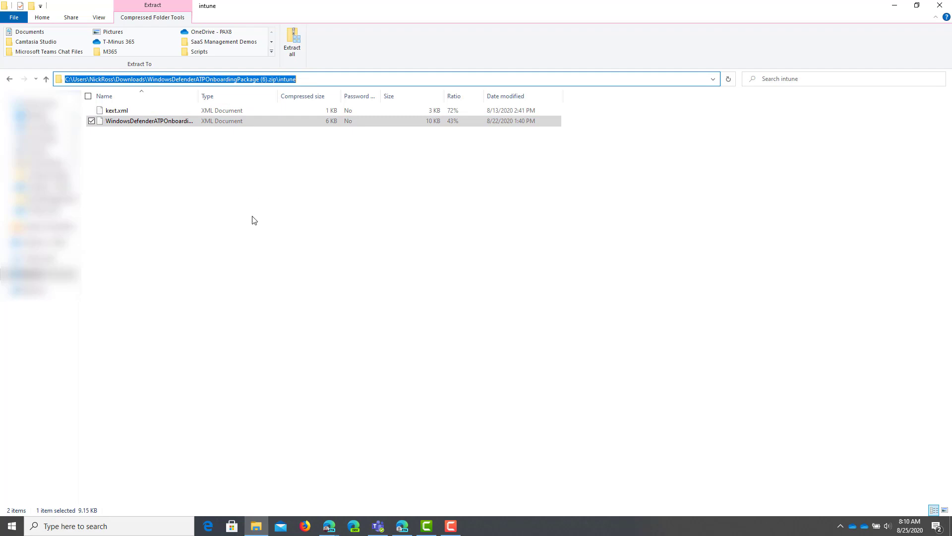
{"action": "left_click", "coordinate": [247, 213]}
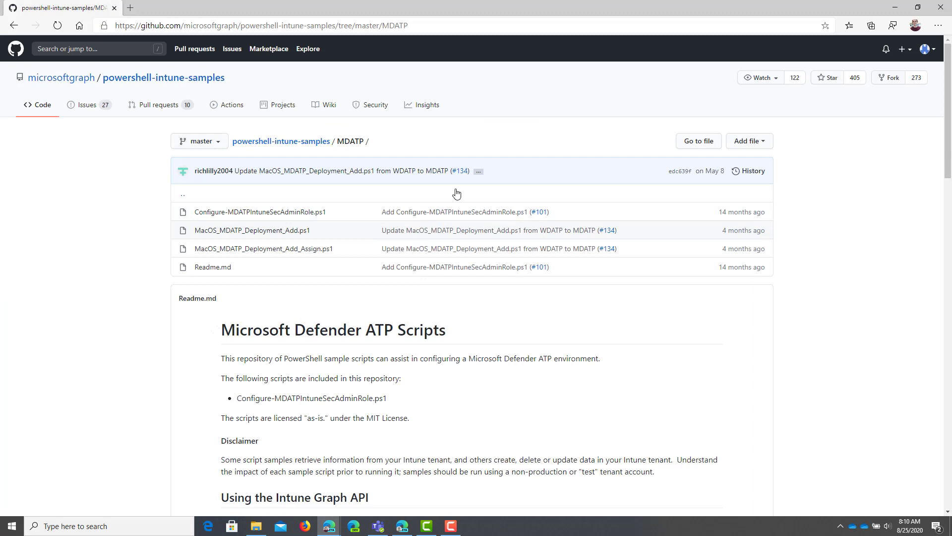
{"action": "mouse_move", "coordinate": [252, 230]}
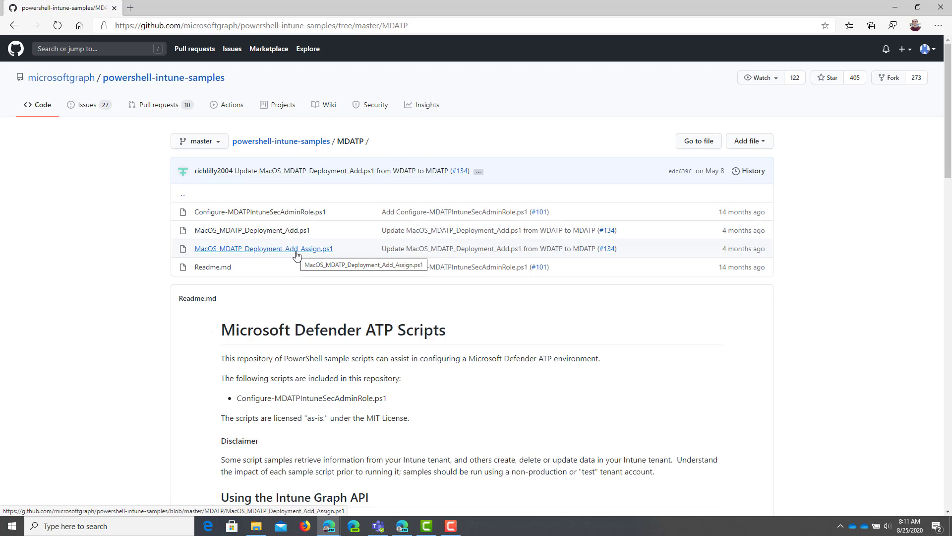
Step: Open MacOS_MDATP_Deployment_Add_Assign.ps1 on GitHub and scroll through its code
{"action": "left_click", "coordinate": [263, 248]}
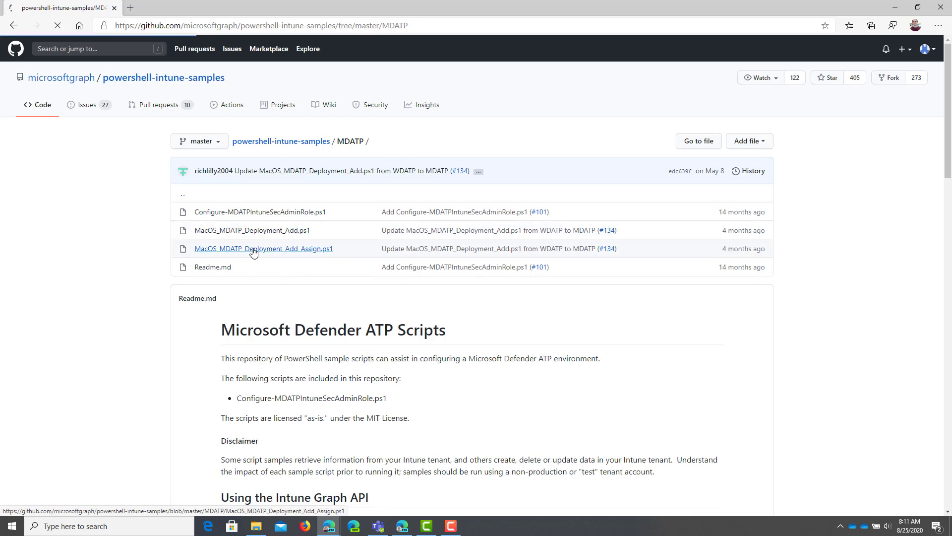
{"action": "left_click", "coordinate": [263, 248]}
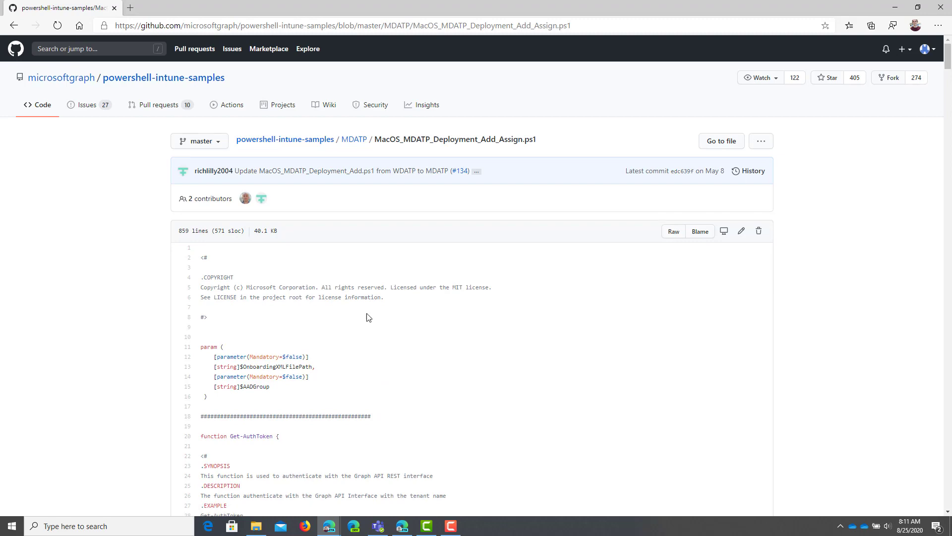
{"action": "scroll", "scroll_direction": "down", "scroll_amount": 3}
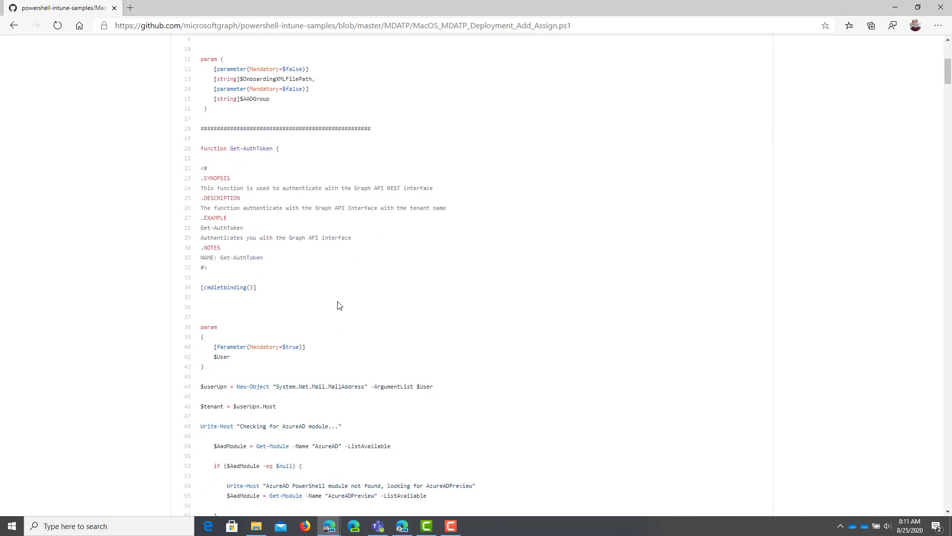
{"action": "scroll", "scroll_direction": "down", "scroll_amount": 3}
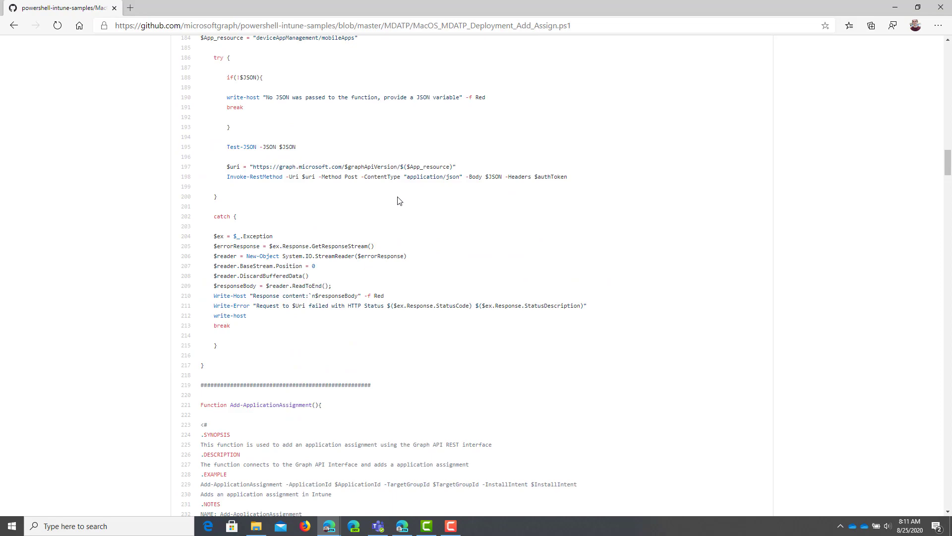
{"action": "scroll", "scroll_direction": "down", "scroll_amount": 3}
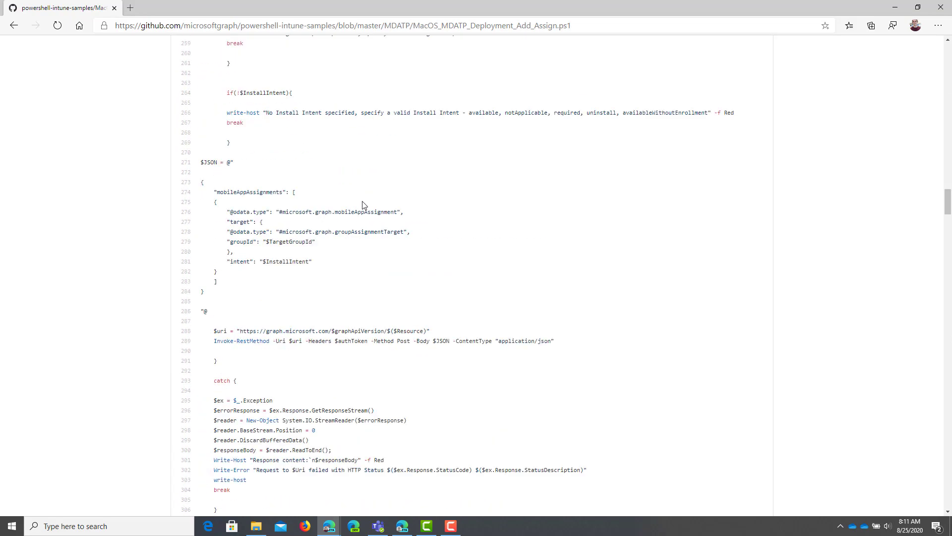
{"action": "scroll", "scroll_direction": "up", "scroll_amount": 3}
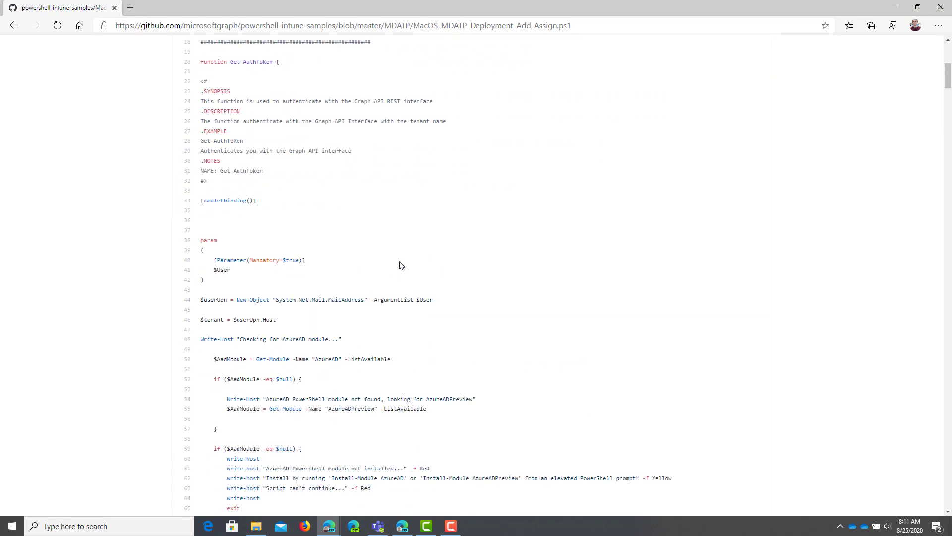
{"action": "scroll", "scroll_direction": "down", "scroll_amount": 3}
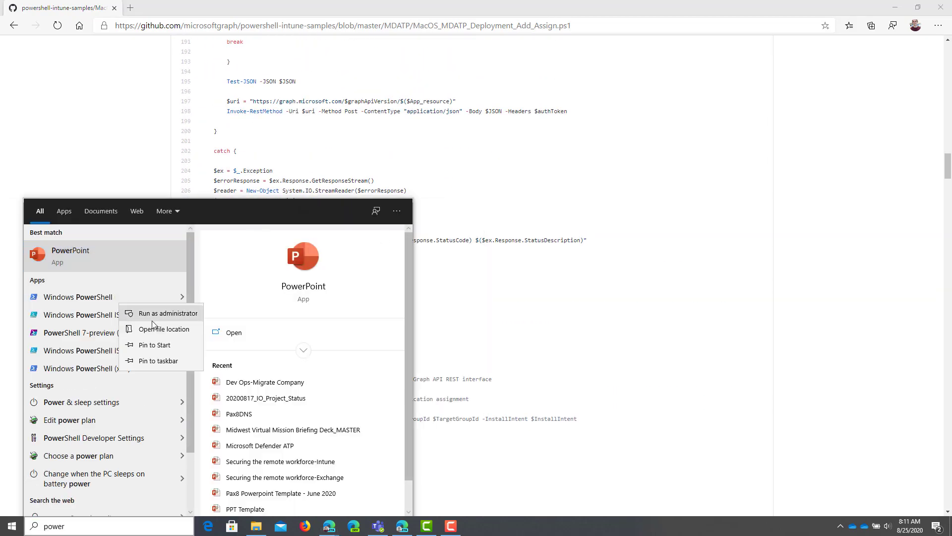
{"action": "left_click", "coordinate": [168, 312]}
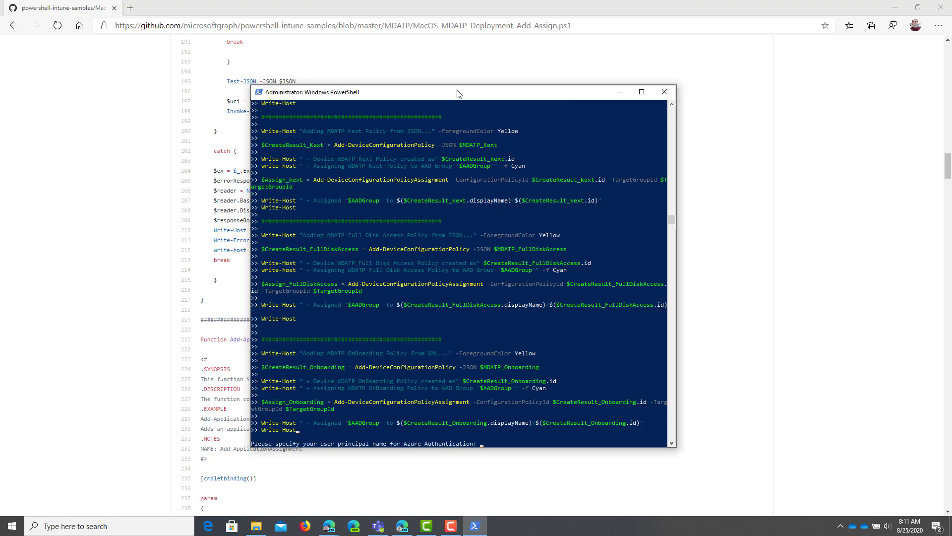
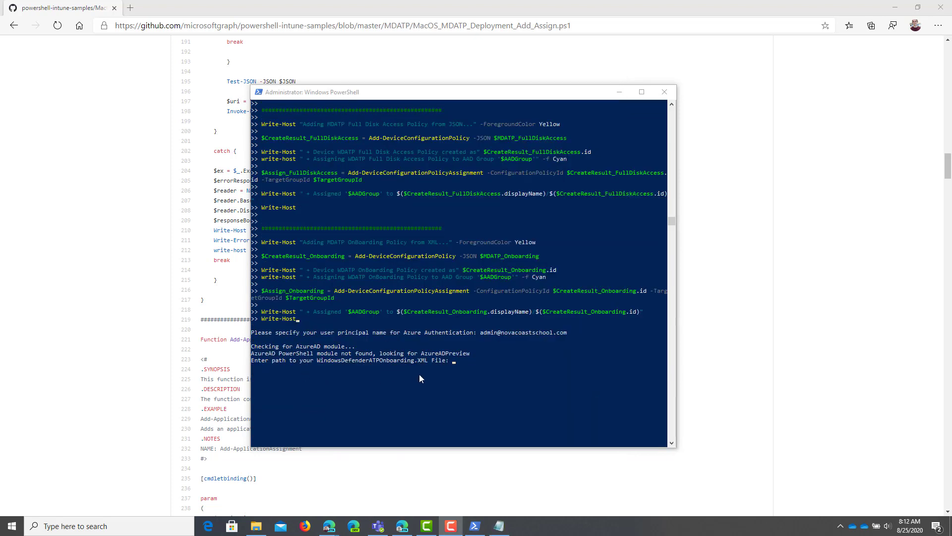
{"action": "left_click", "coordinate": [256, 526]}
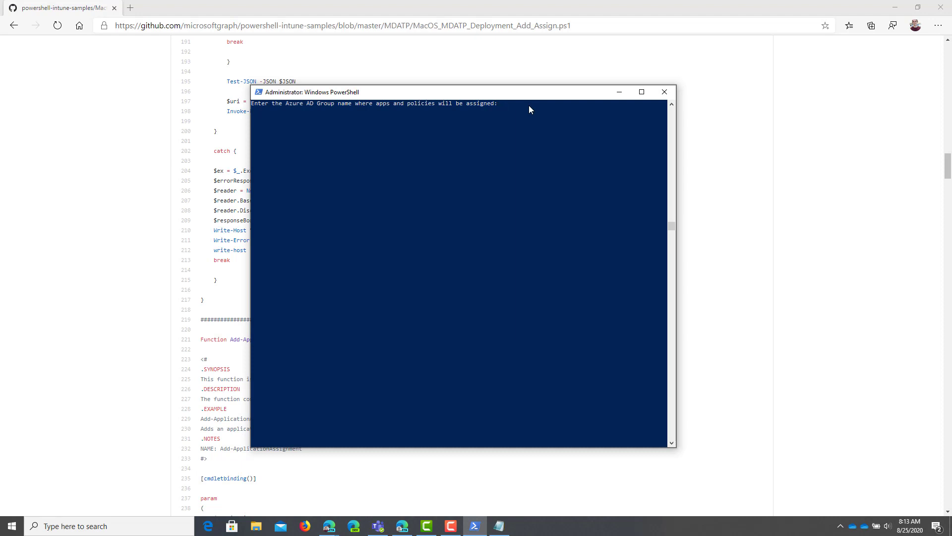
Step: Enter 'macOS Deployment' as the group so the app and four policies get assigned
{"action": "type", "text": "mac"}
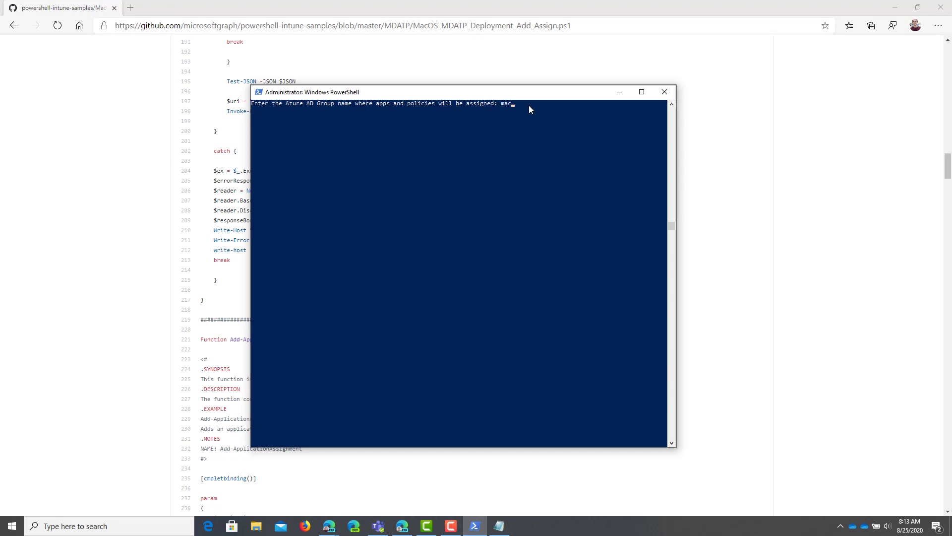
{"action": "type", "text": "OS Depl"}
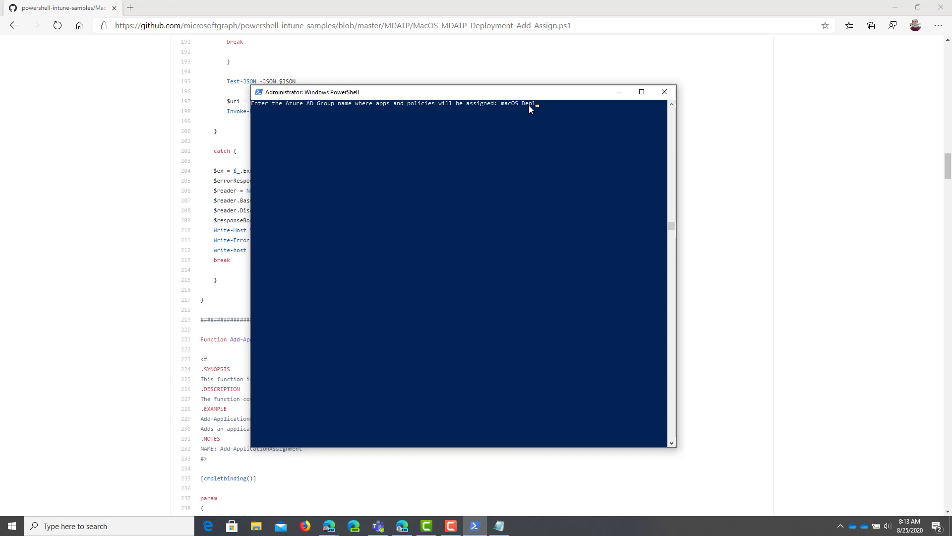
{"action": "key", "text": "Return"}
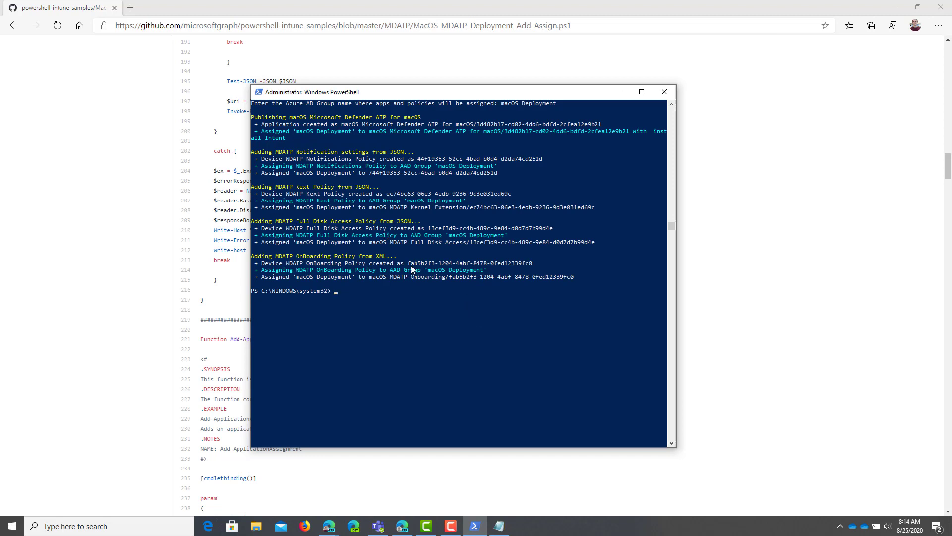
{"action": "mouse_move", "coordinate": [425, 274]}
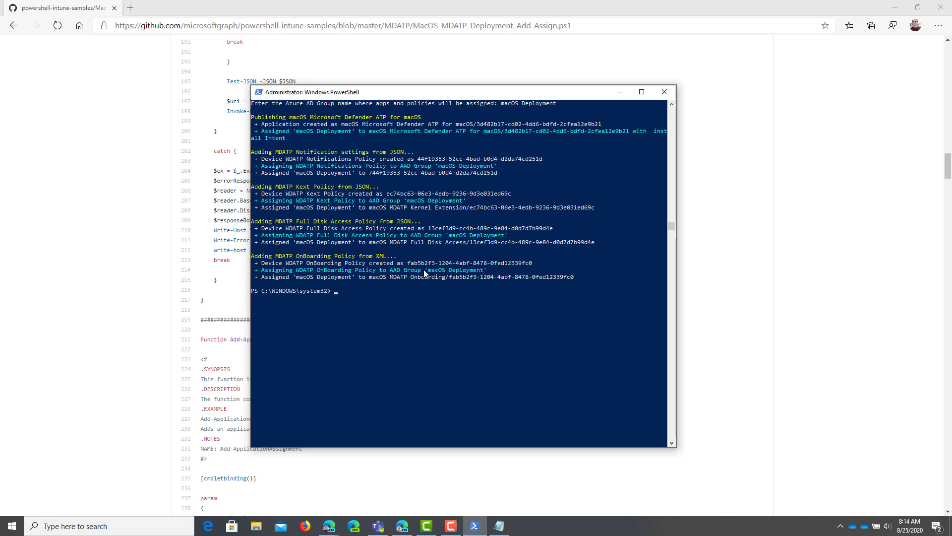
{"action": "key", "text": "alt+tab"}
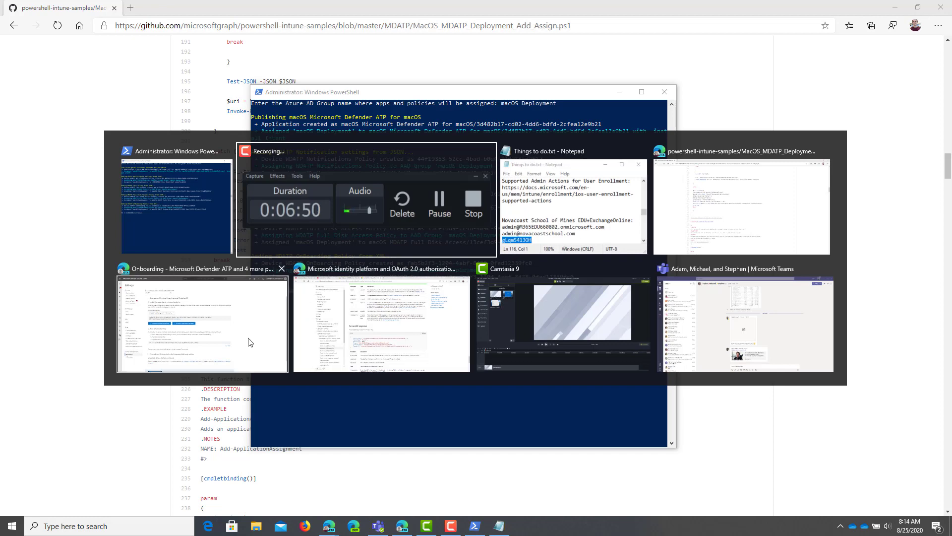
Step: List the macOS configuration profiles, showing the eight assigned MDATP profiles
{"action": "left_click", "coordinate": [201, 322]}
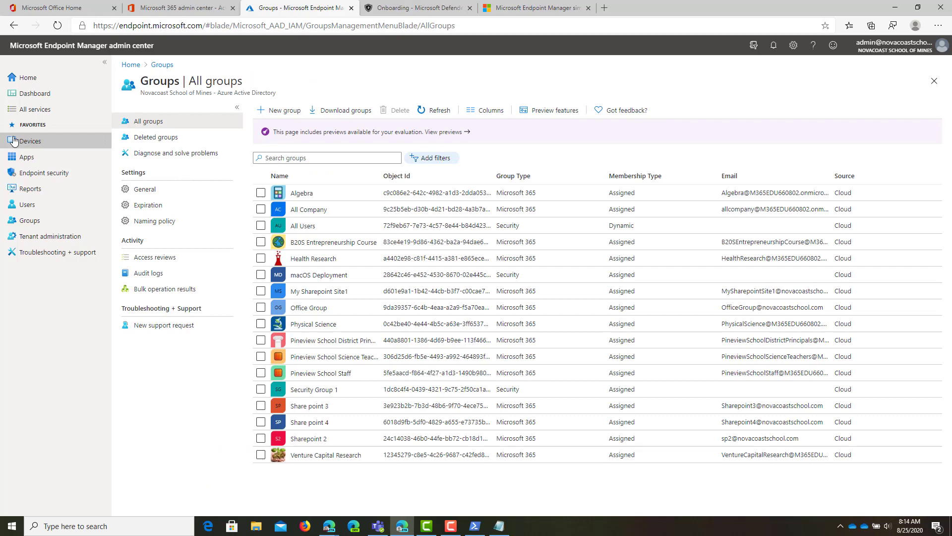
{"action": "left_click", "coordinate": [29, 140]}
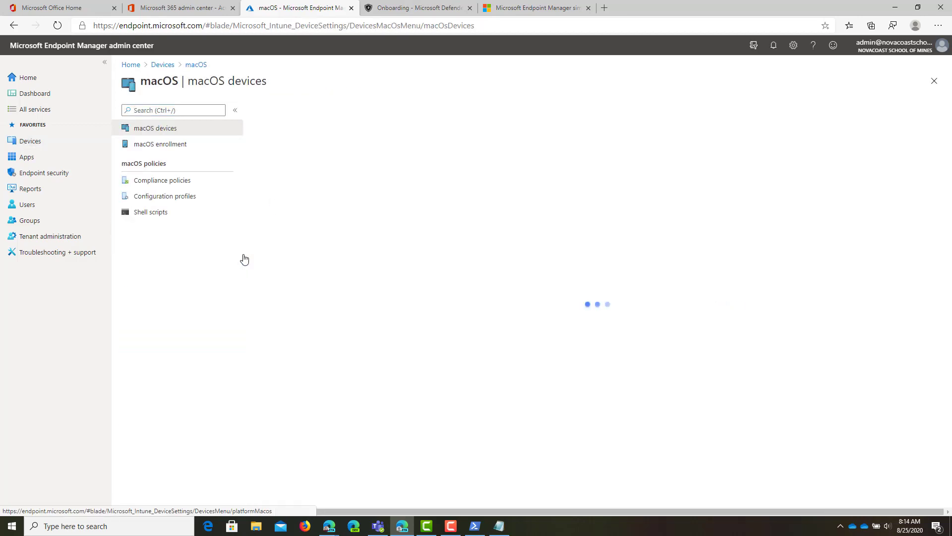
{"action": "left_click", "coordinate": [165, 196]}
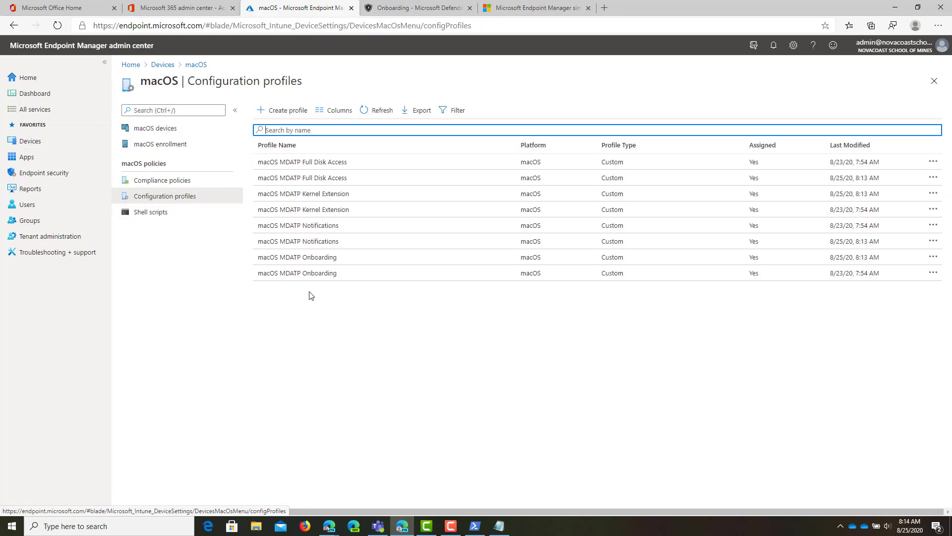
{"action": "mouse_move", "coordinate": [380, 197]}
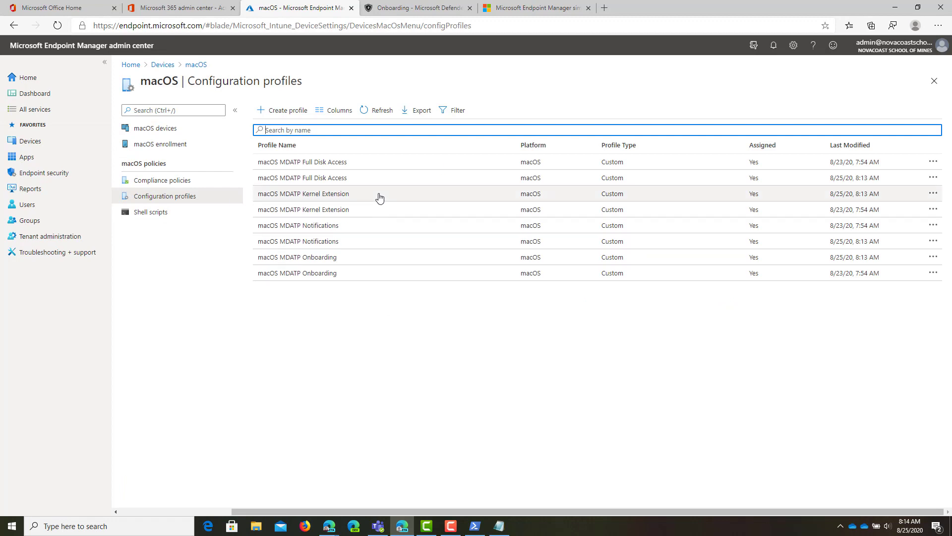
{"action": "mouse_move", "coordinate": [449, 187]}
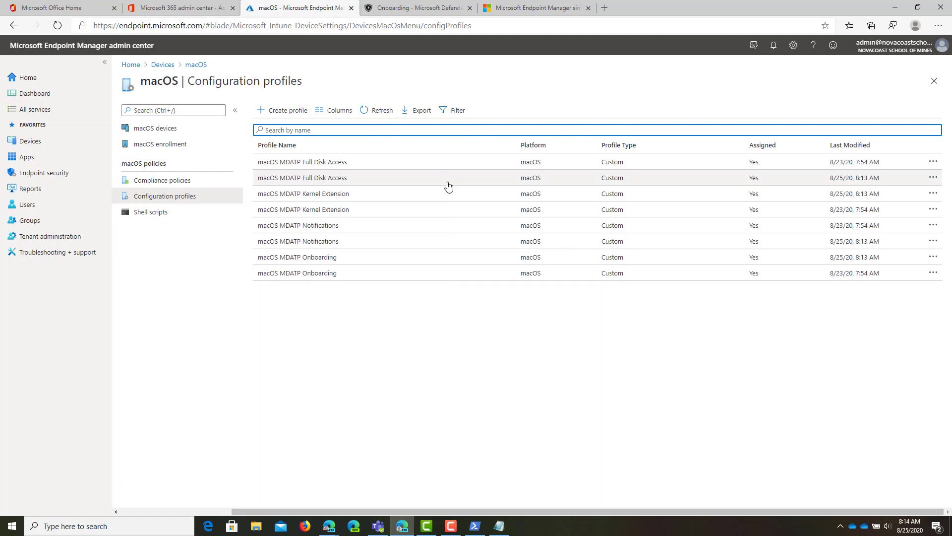
{"action": "mouse_move", "coordinate": [373, 256]}
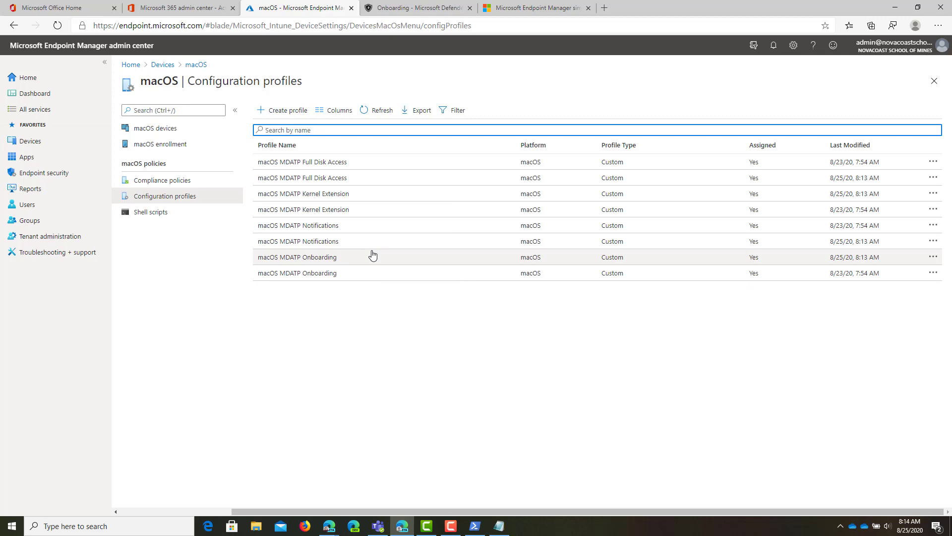
{"action": "mouse_move", "coordinate": [479, 358]}
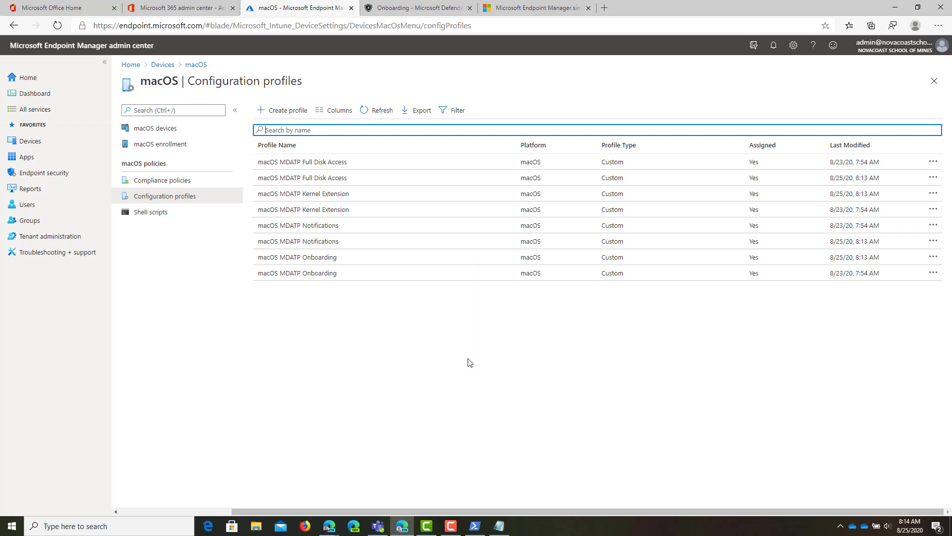
{"action": "mouse_move", "coordinate": [440, 338]}
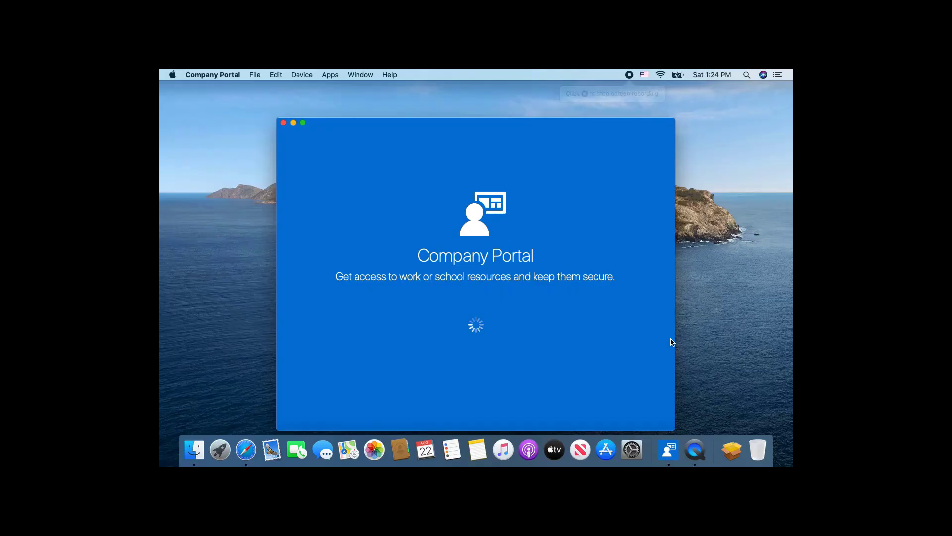
{"action": "mouse_move", "coordinate": [616, 323]}
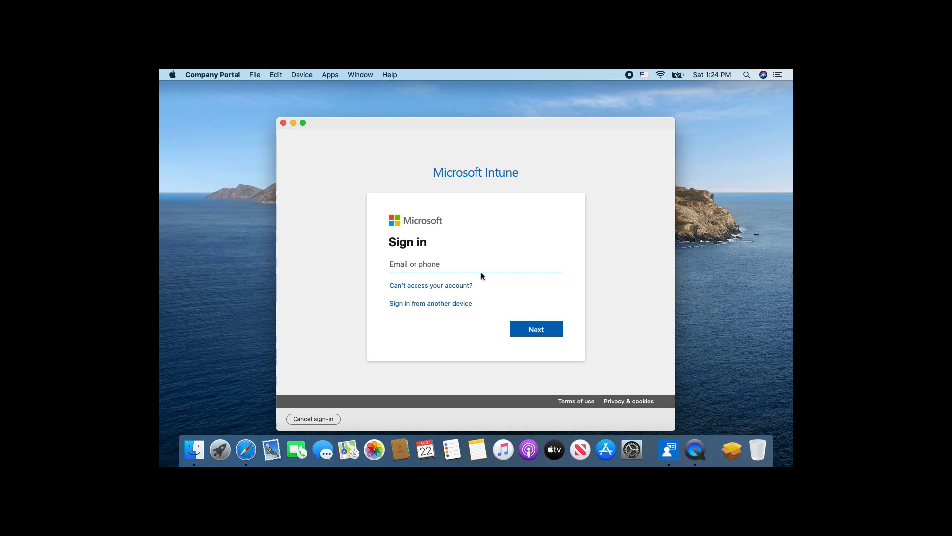
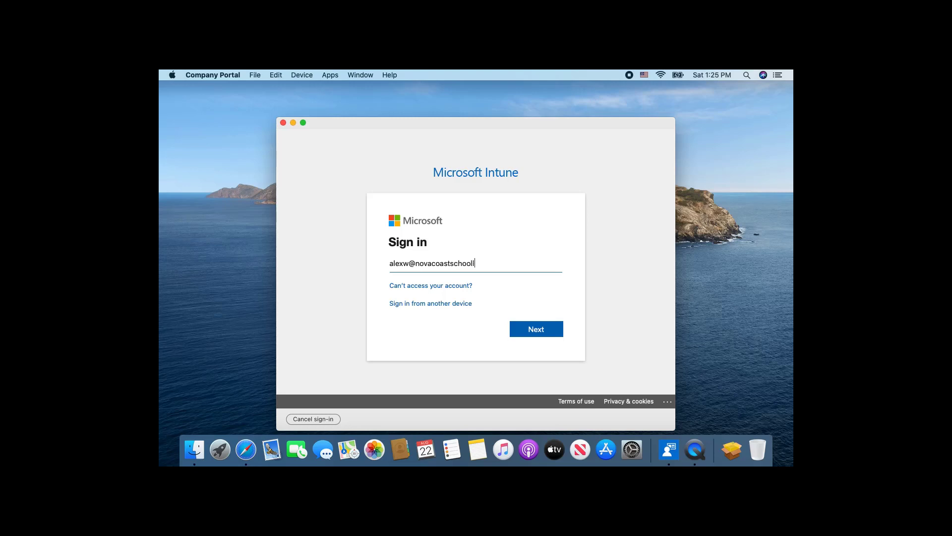
{"action": "left_click", "coordinate": [535, 328]}
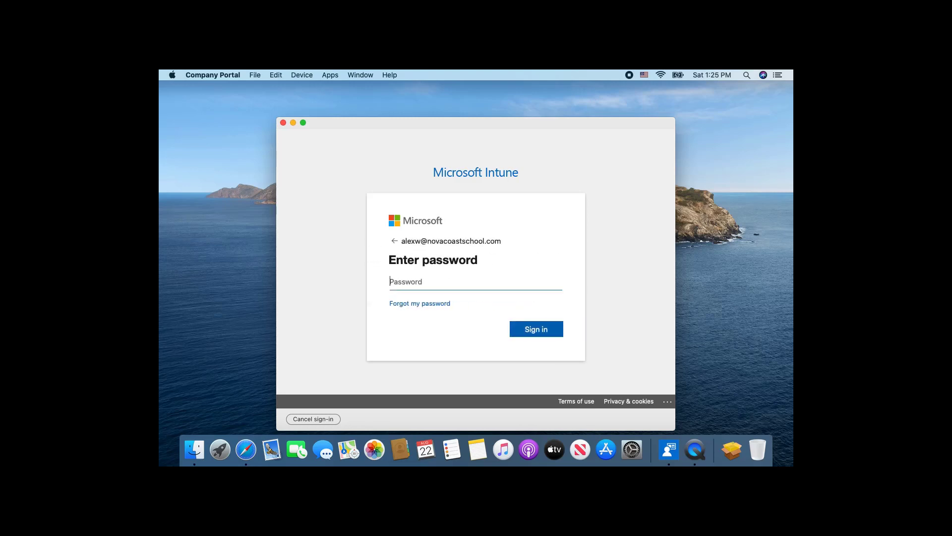
{"action": "type", "text": "password"}
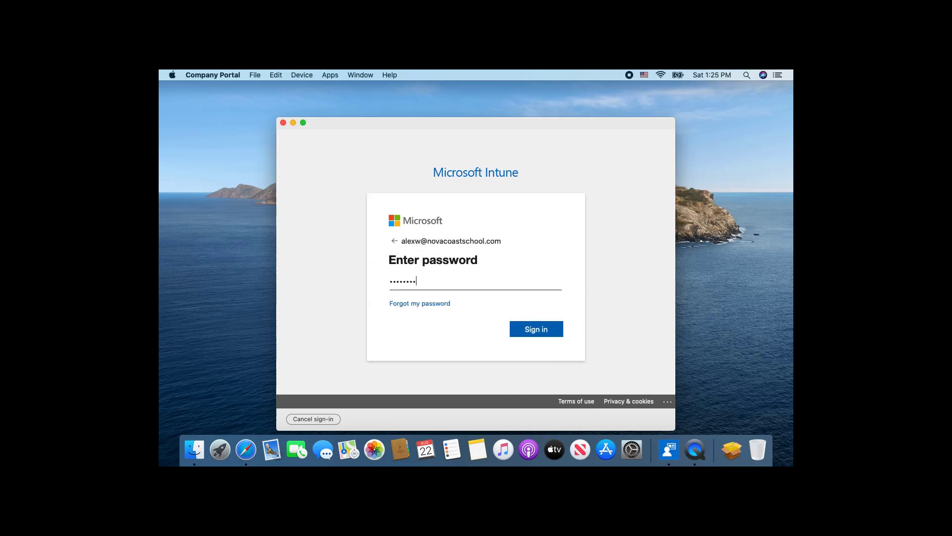
{"action": "left_click", "coordinate": [535, 329]}
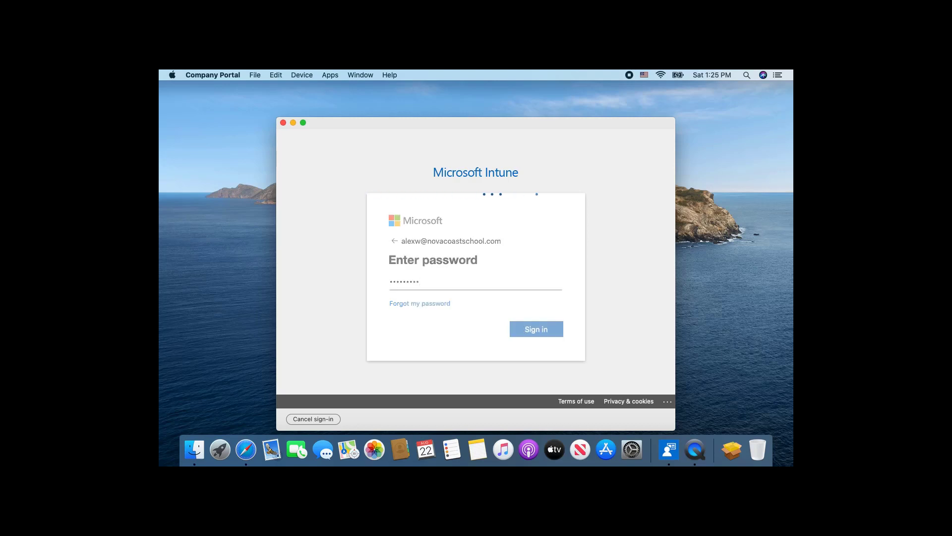
{"action": "left_click", "coordinate": [536, 328]}
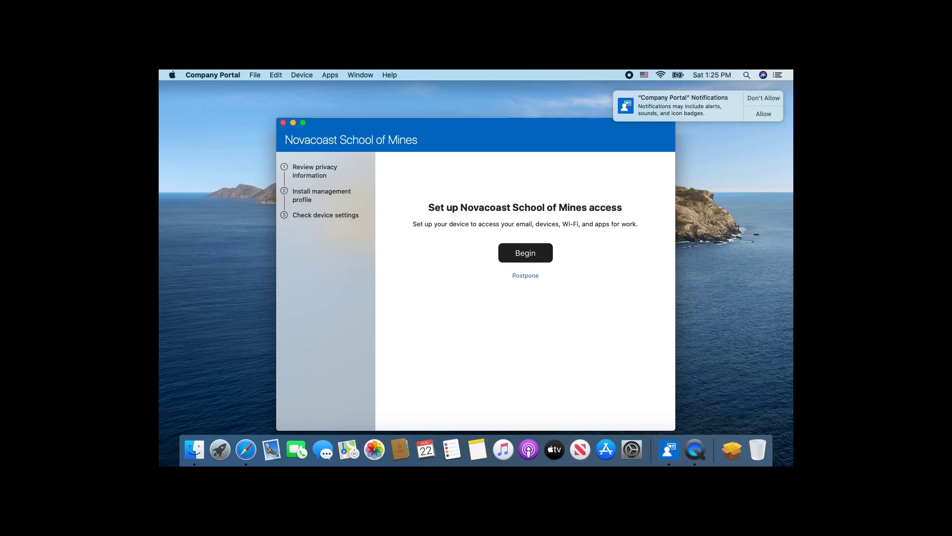
{"action": "mouse_move", "coordinate": [536, 256]}
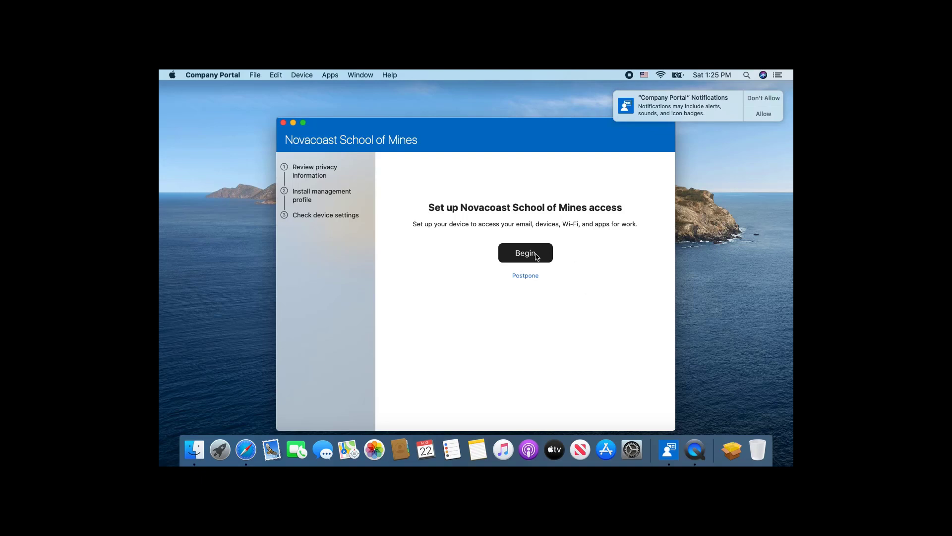
Step: Begin school access setup, register the Mac, and download the management profile
{"action": "left_click", "coordinate": [524, 252]}
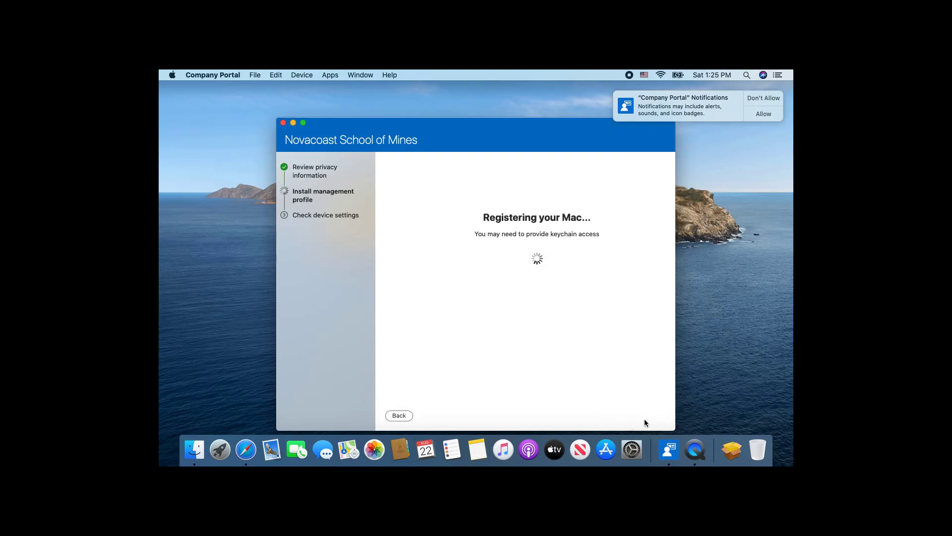
{"action": "mouse_move", "coordinate": [508, 316]}
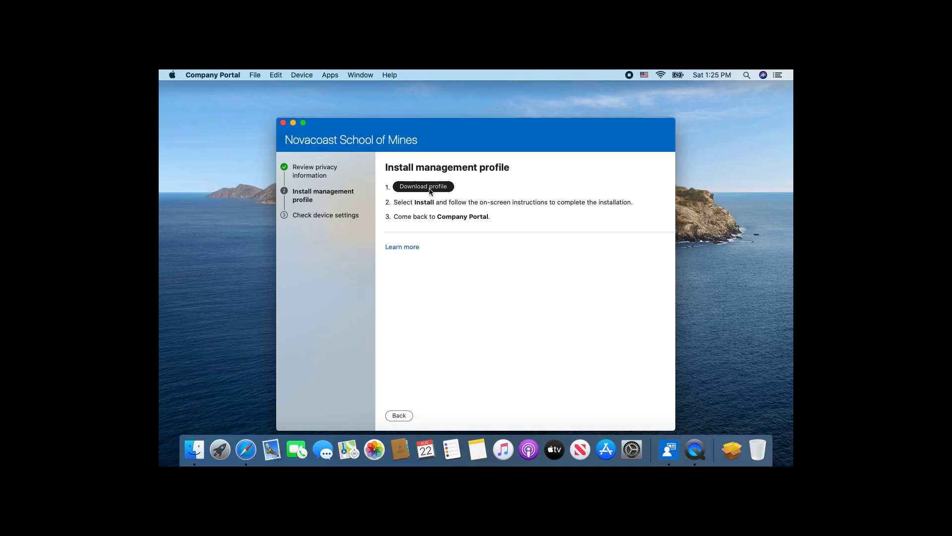
{"action": "left_click", "coordinate": [423, 186]}
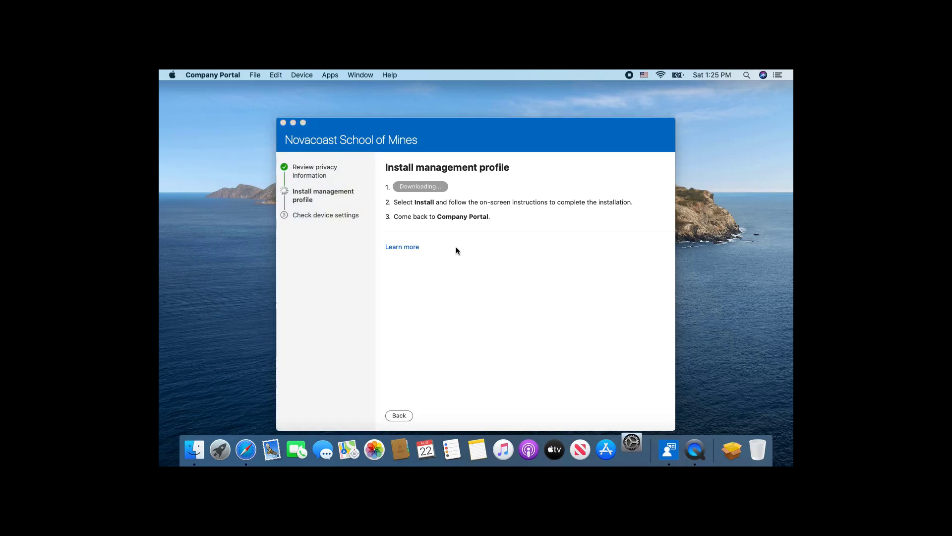
{"action": "left_click", "coordinate": [632, 450]}
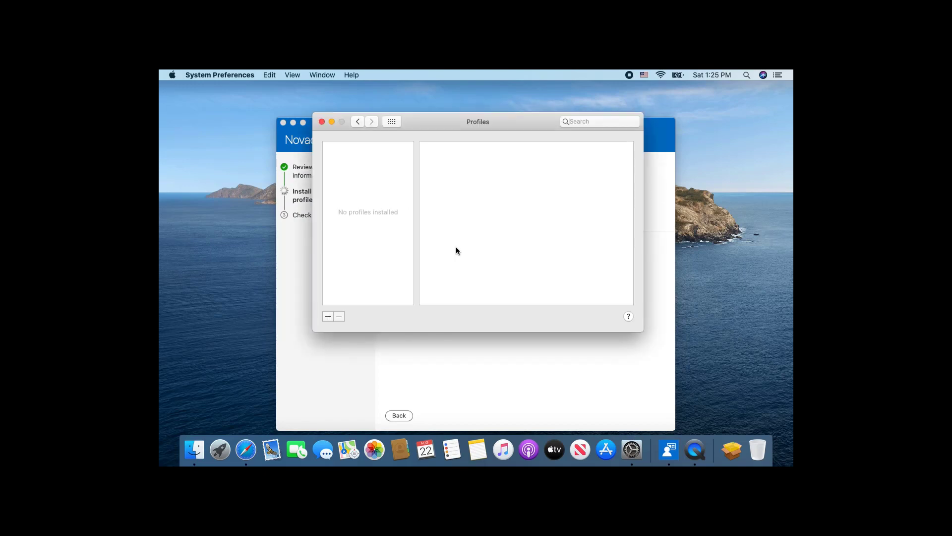
Step: Install the Novacoast School of Mines management profile, authorizing with the admin password
{"action": "left_click", "coordinate": [328, 316]}
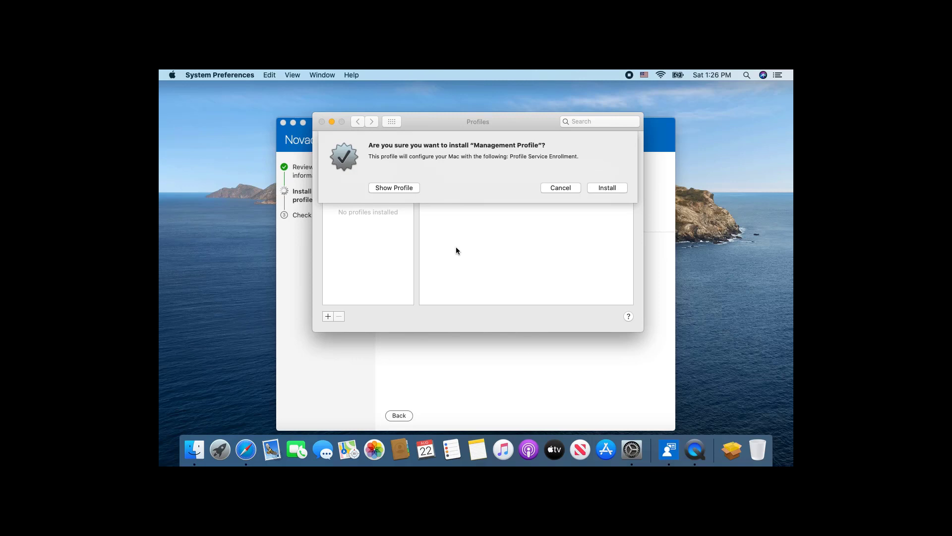
{"action": "mouse_move", "coordinate": [484, 160]}
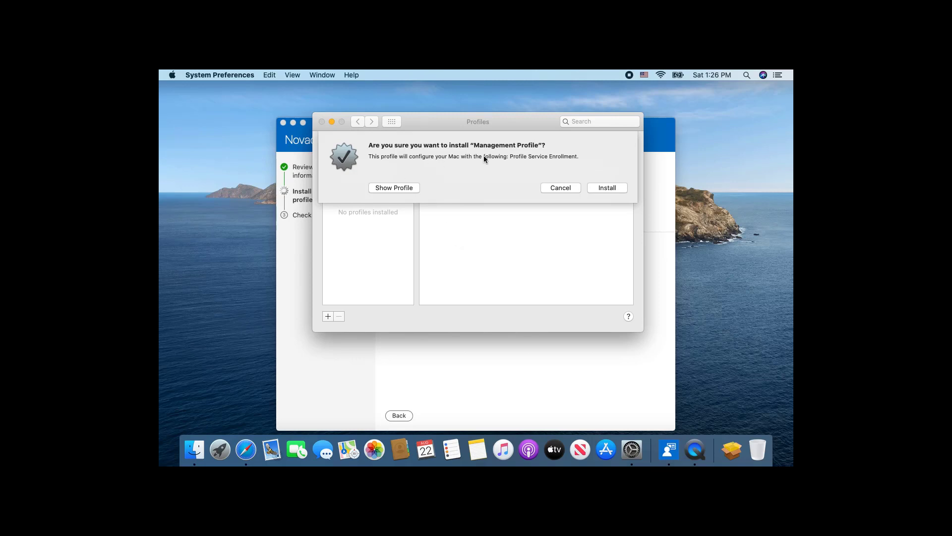
{"action": "left_click", "coordinate": [607, 187]}
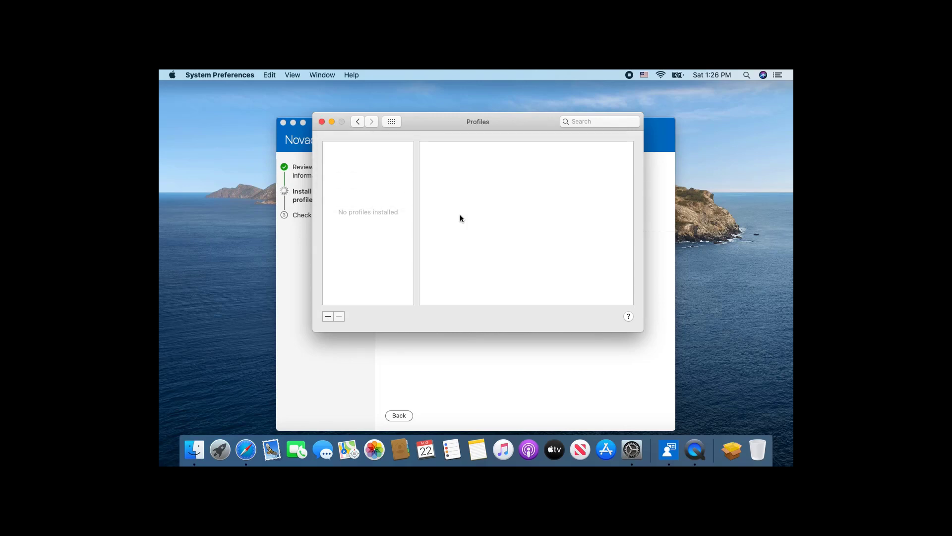
{"action": "left_click", "coordinate": [328, 316]}
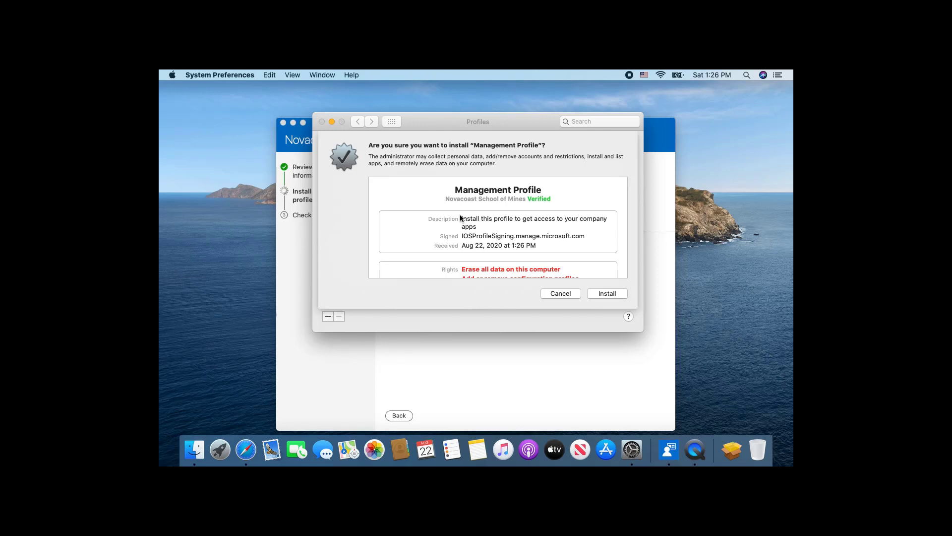
{"action": "left_click", "coordinate": [606, 293]}
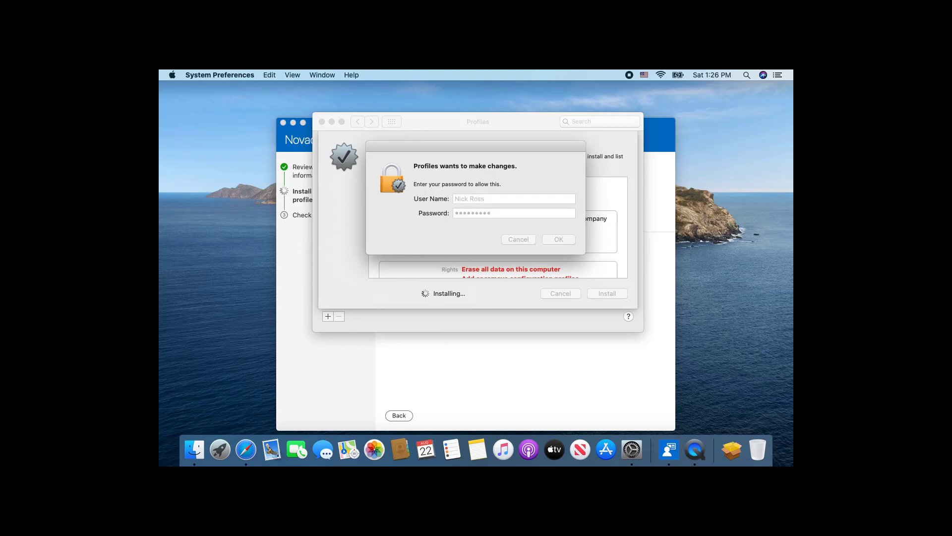
{"action": "left_click", "coordinate": [557, 239]}
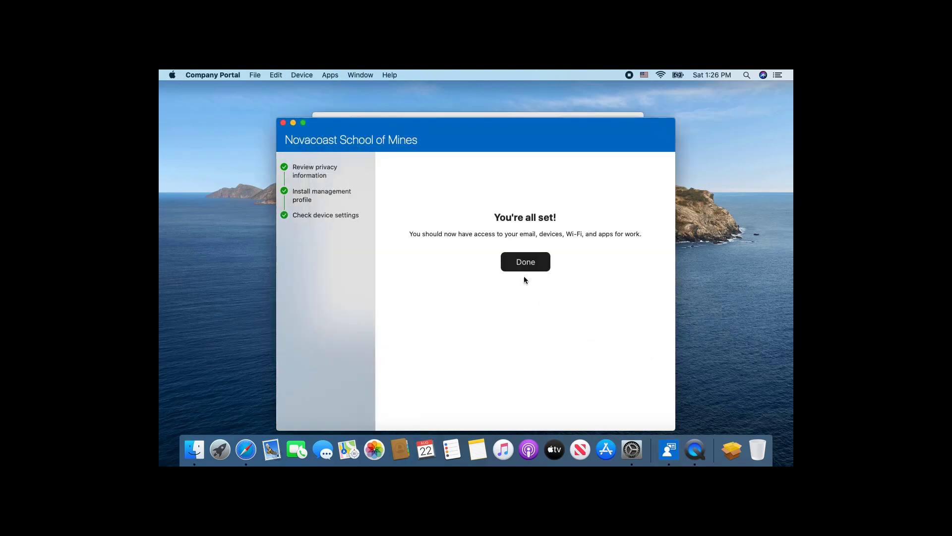
{"action": "mouse_move", "coordinate": [540, 265]}
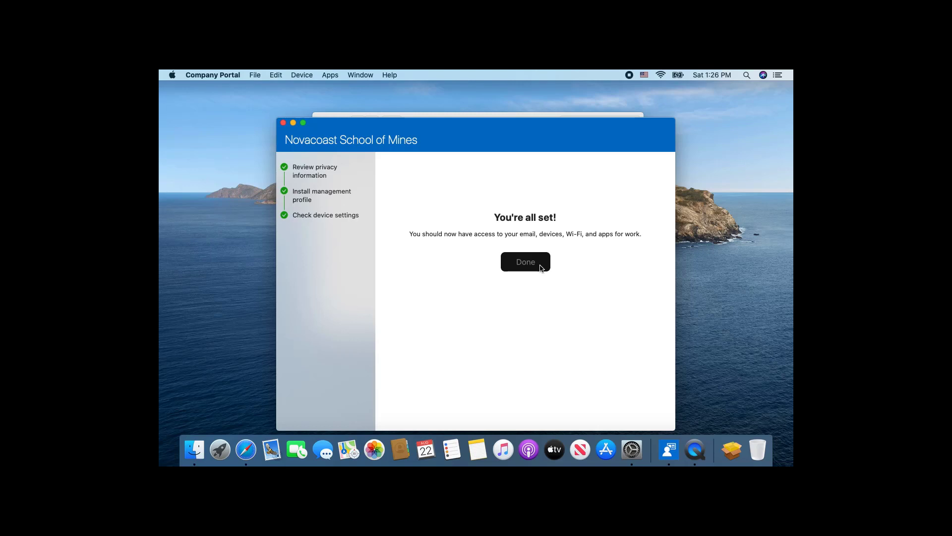
Step: Finish setup to show this Mac as the current, compliant device
{"action": "left_click", "coordinate": [525, 262]}
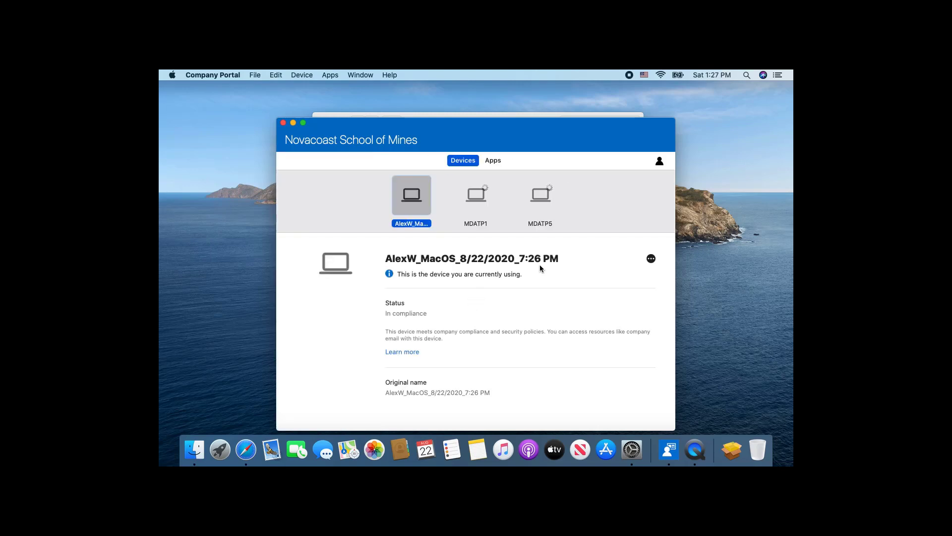
{"action": "mouse_move", "coordinate": [446, 269]}
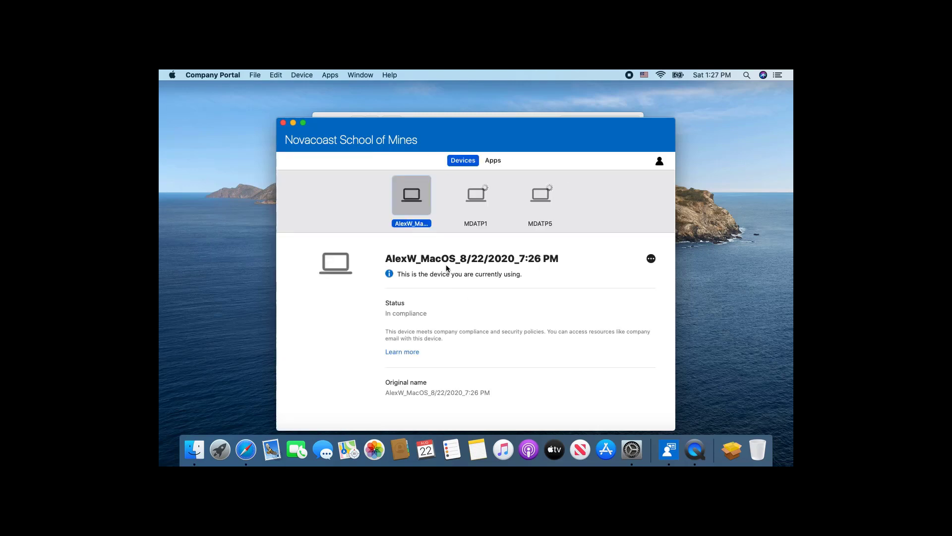
{"action": "mouse_move", "coordinate": [550, 277]}
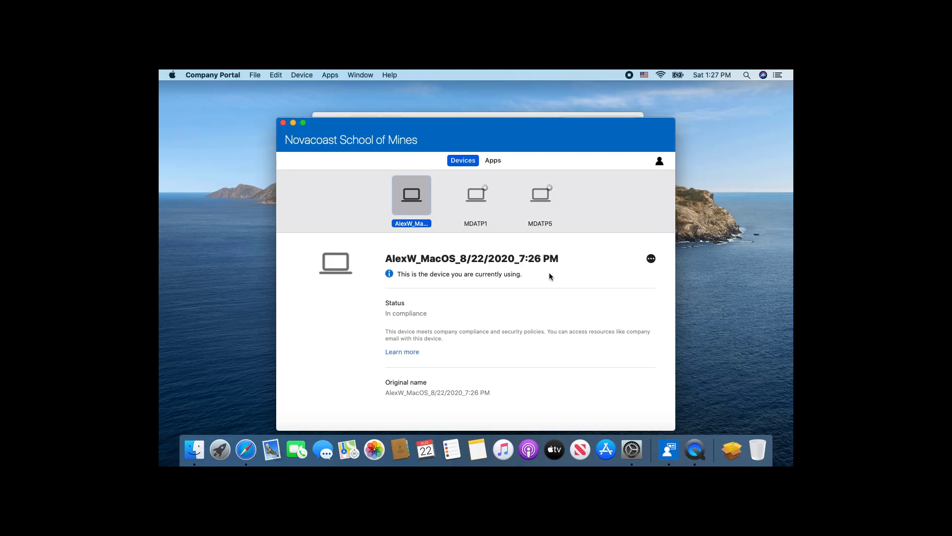
{"action": "mouse_move", "coordinate": [531, 317]}
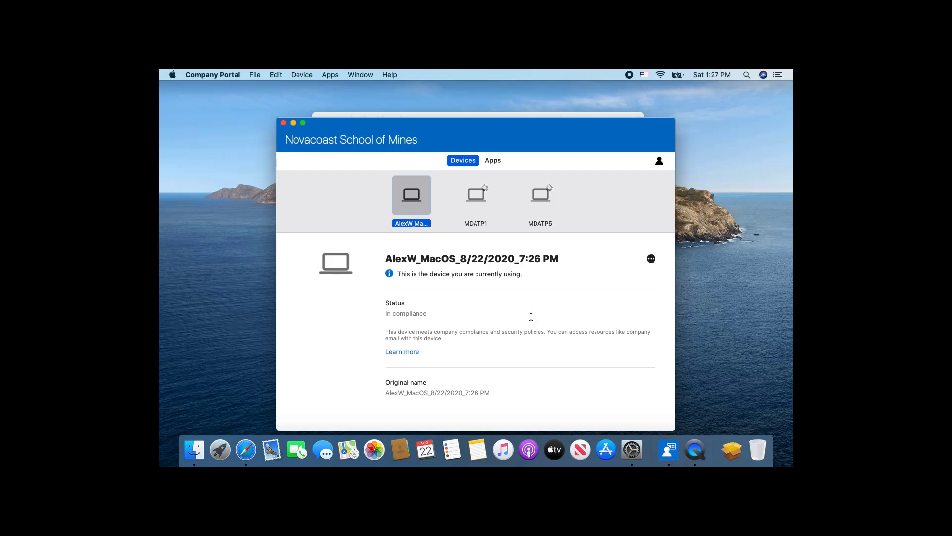
{"action": "mouse_move", "coordinate": [479, 390]}
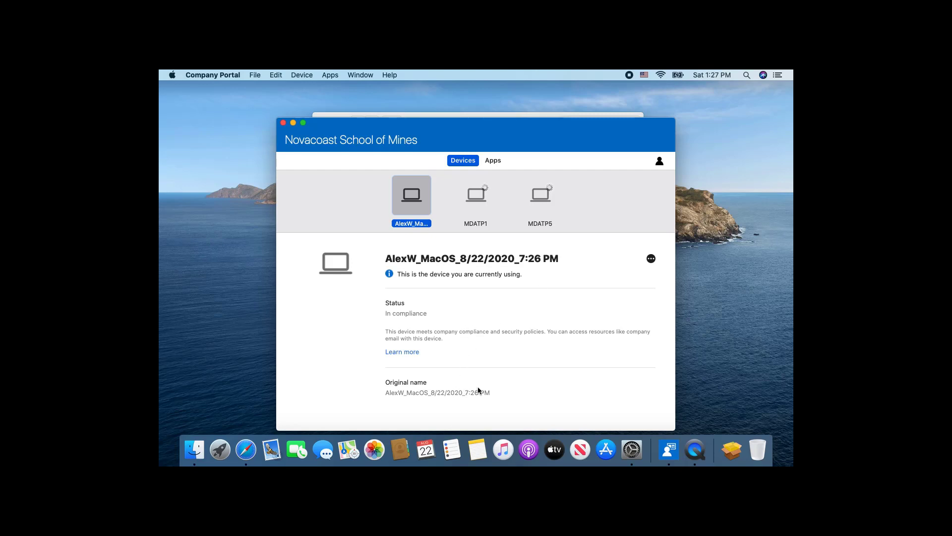
{"action": "mouse_move", "coordinate": [603, 233]}
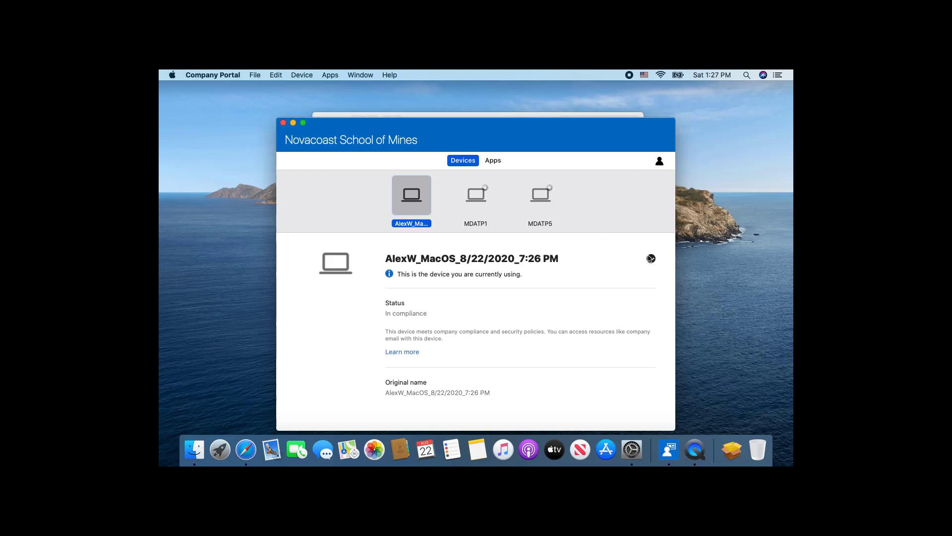
{"action": "mouse_move", "coordinate": [650, 263]}
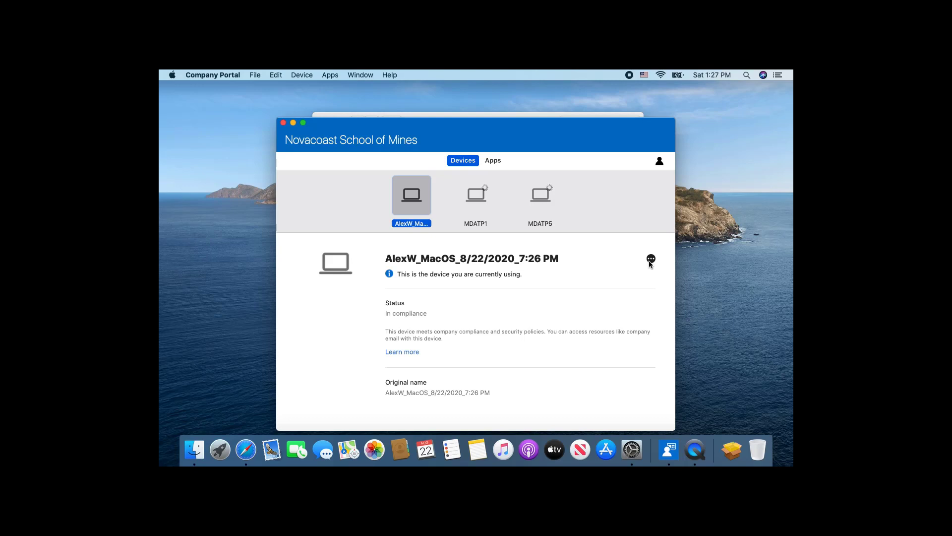
{"action": "mouse_move", "coordinate": [589, 253]}
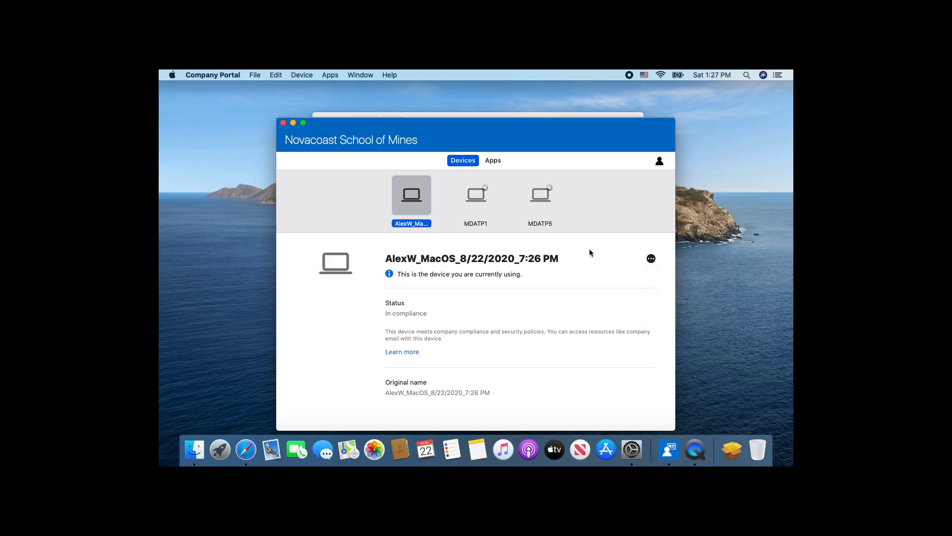
{"action": "mouse_move", "coordinate": [541, 321]}
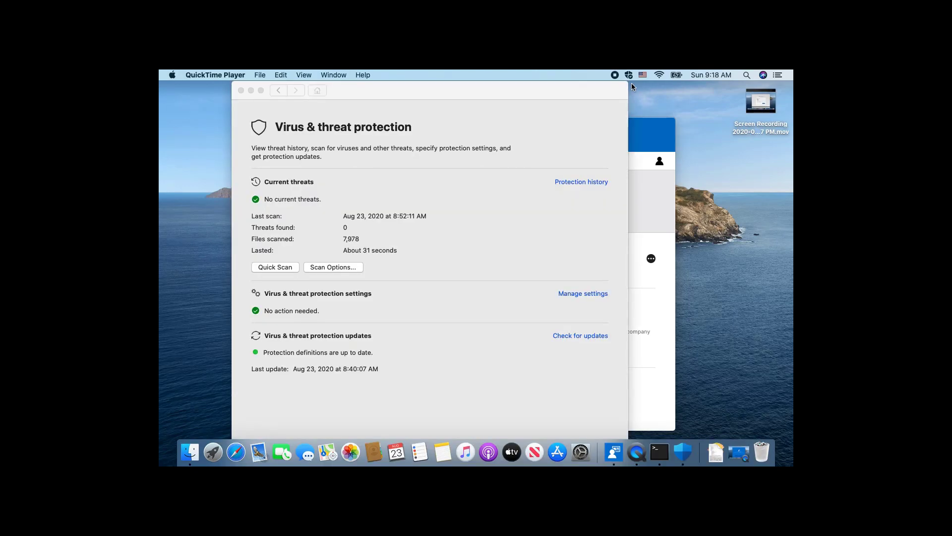
{"action": "mouse_move", "coordinate": [603, 139]}
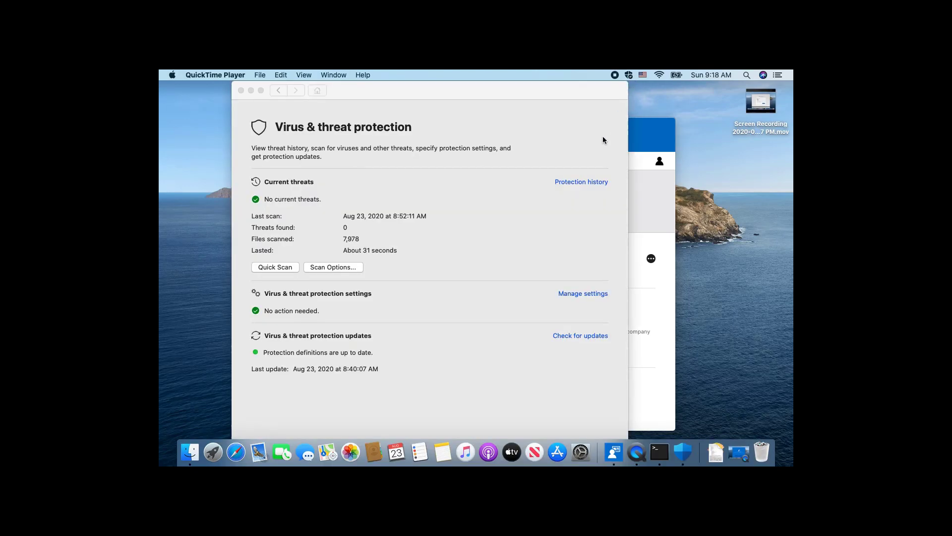
{"action": "mouse_move", "coordinate": [355, 247]}
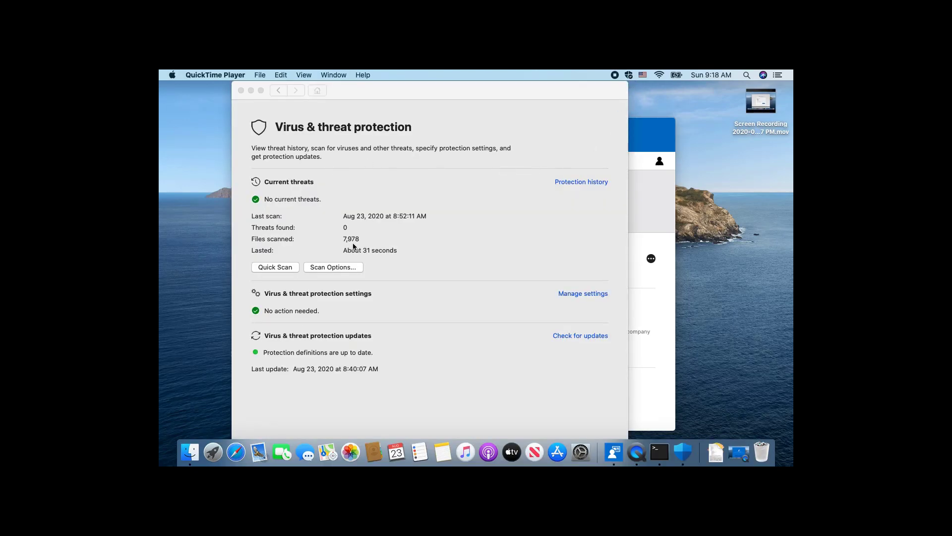
{"action": "mouse_move", "coordinate": [323, 270]}
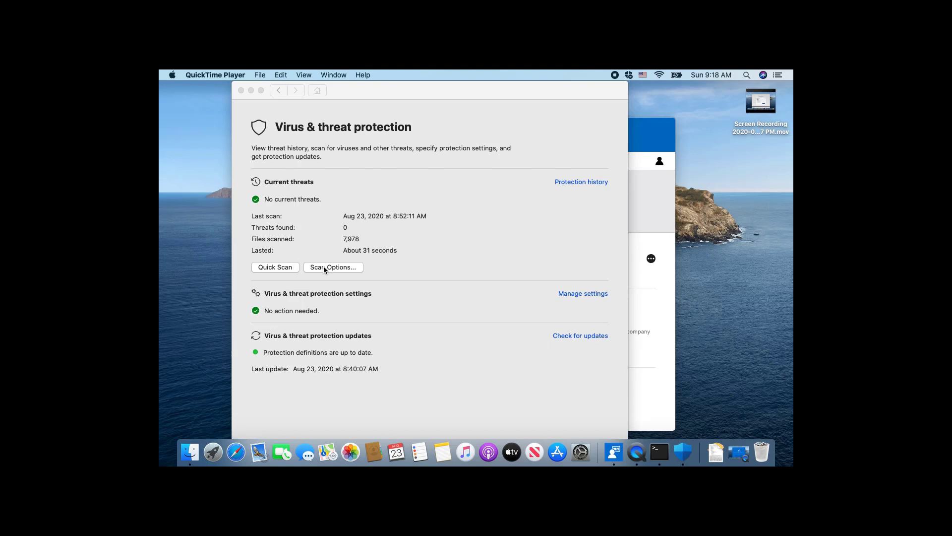
Step: Review Defender ATP scan options and virus protection settings, then return to the admin portal
{"action": "left_click", "coordinate": [332, 268]}
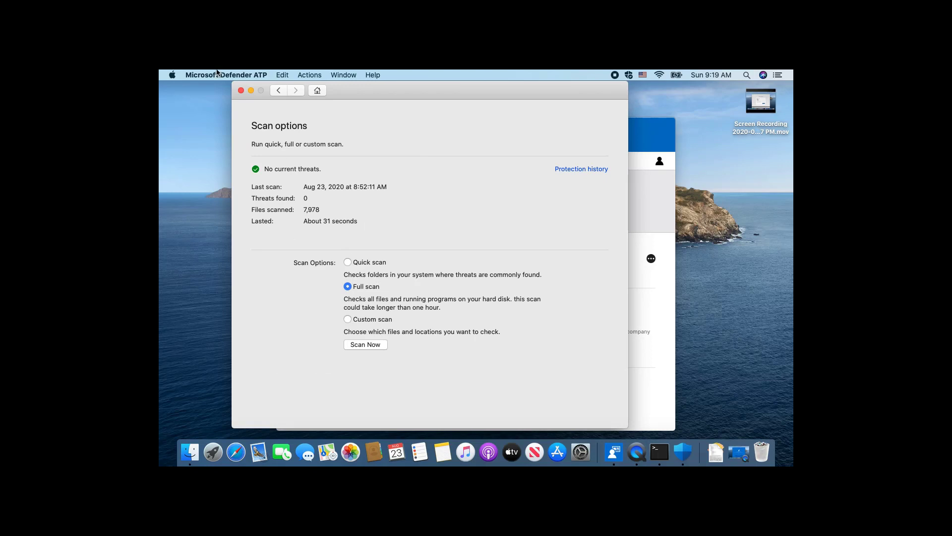
{"action": "left_click", "coordinate": [278, 90]}
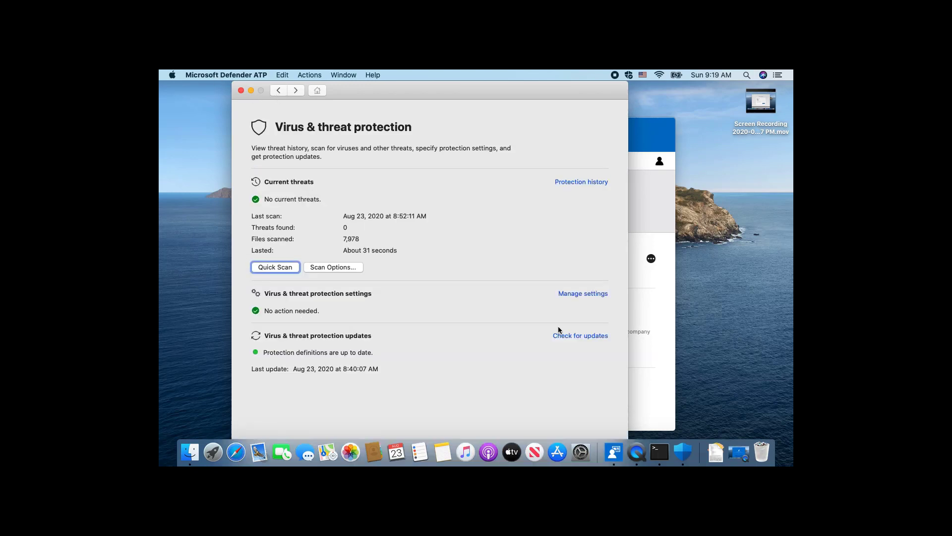
{"action": "left_click", "coordinate": [582, 293]}
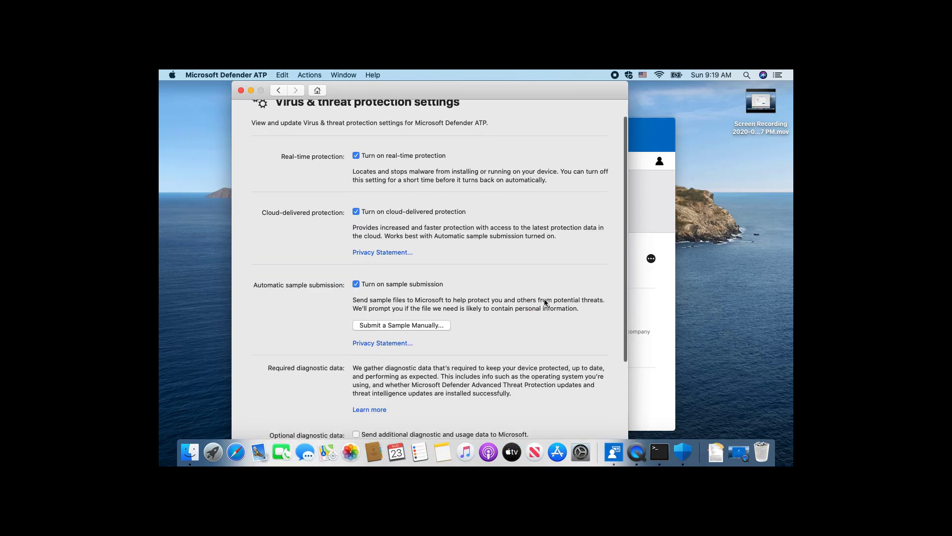
{"action": "scroll", "scroll_direction": "down", "scroll_amount": 3}
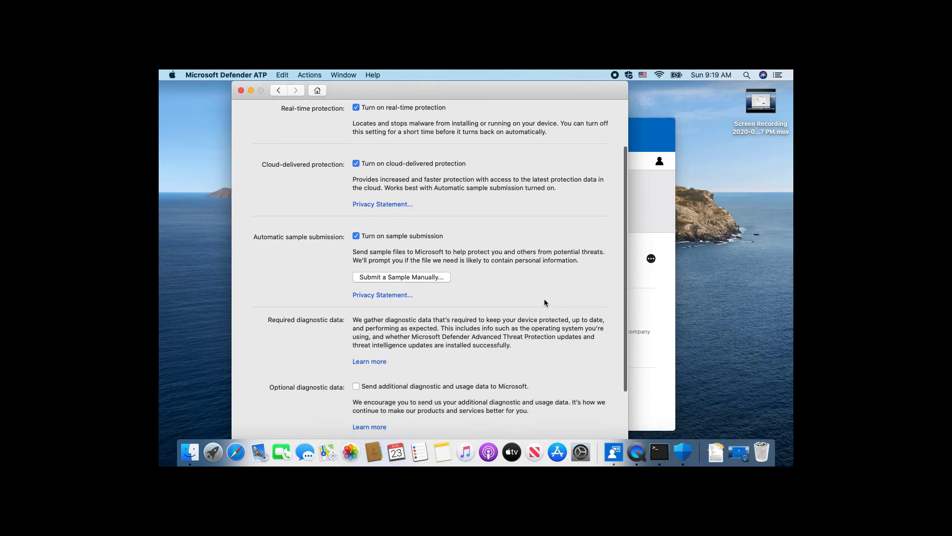
{"action": "scroll", "scroll_direction": "up", "scroll_amount": 3}
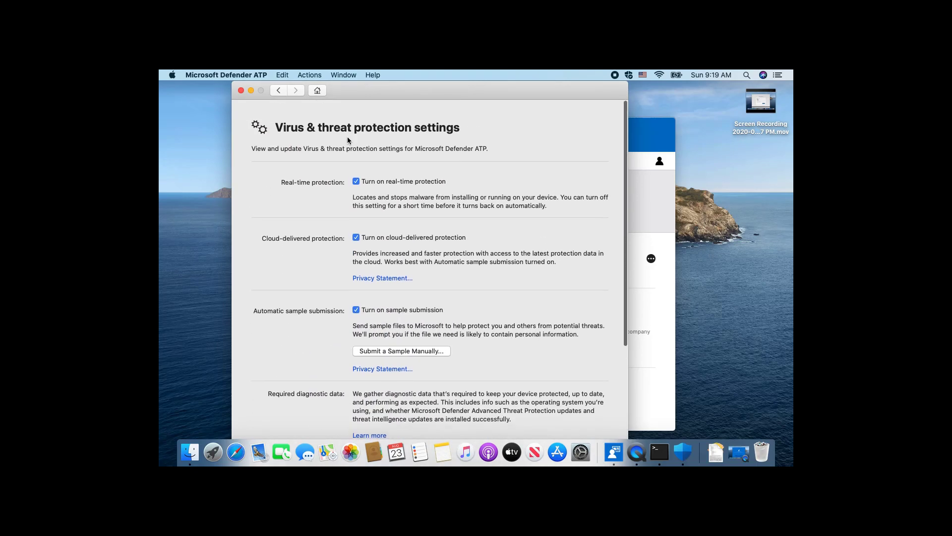
{"action": "left_click", "coordinate": [278, 90]}
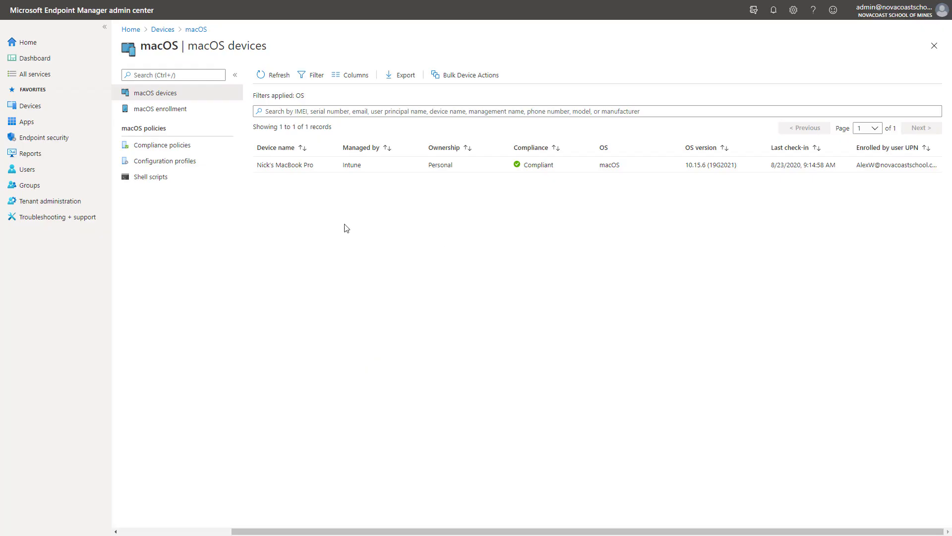
{"action": "mouse_move", "coordinate": [281, 172]}
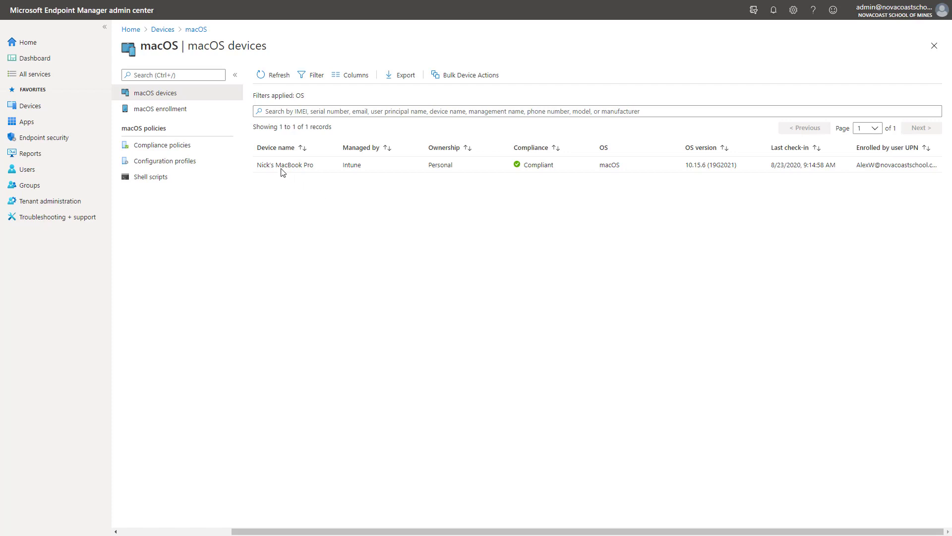
{"action": "left_click", "coordinate": [284, 165]}
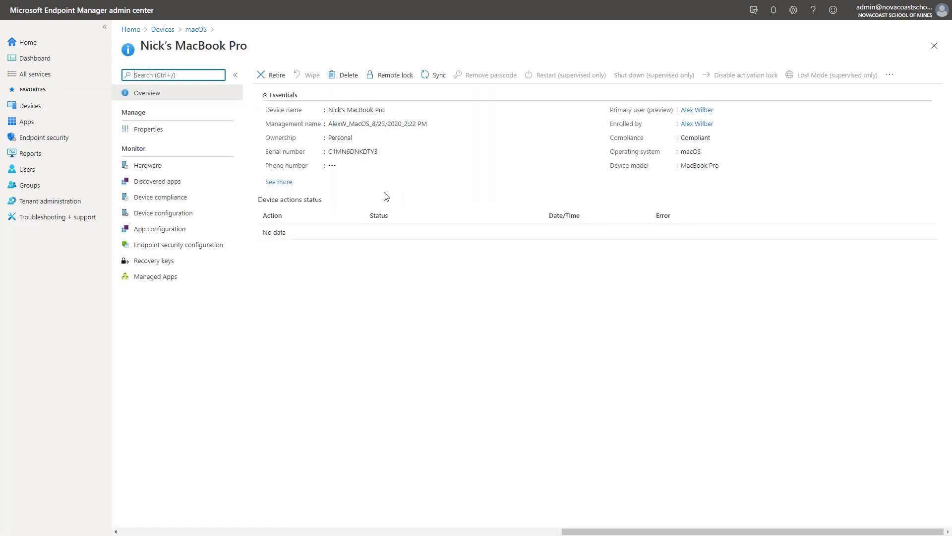
{"action": "mouse_move", "coordinate": [392, 198]}
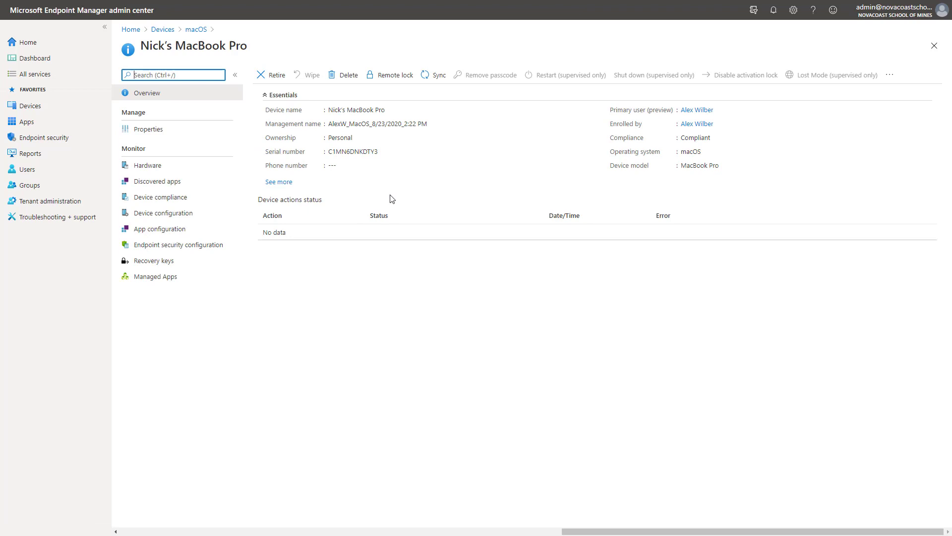
{"action": "mouse_move", "coordinate": [163, 213]}
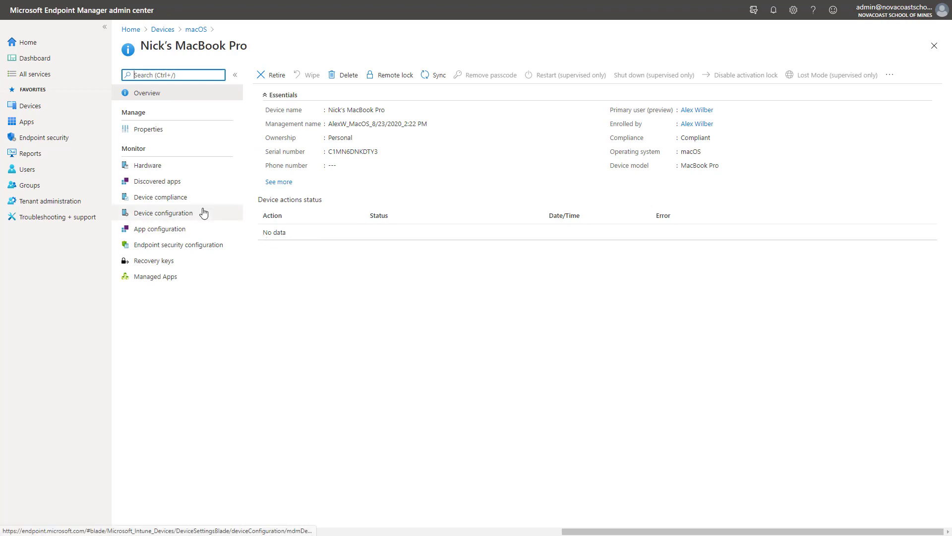
Step: Review the MacBook's MDATP configuration profile states, then list all apps
{"action": "left_click", "coordinate": [163, 213]}
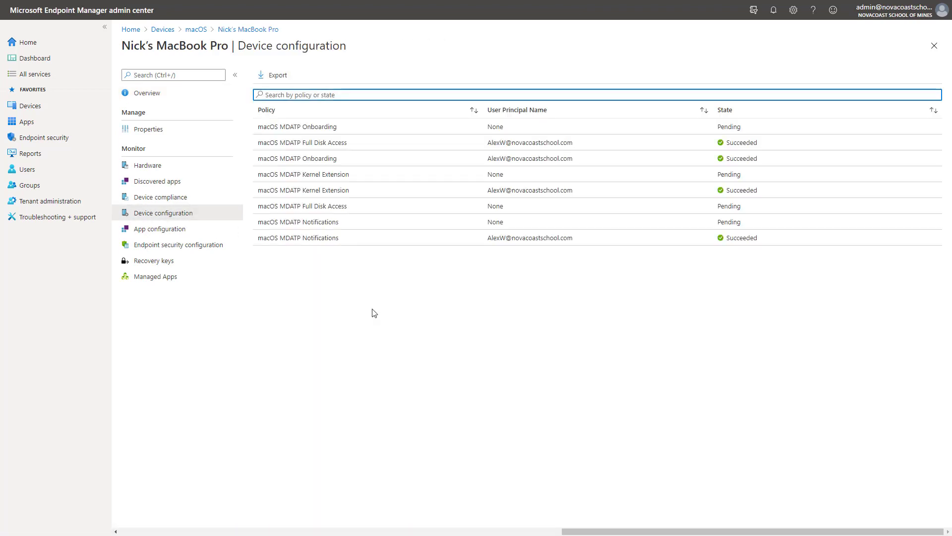
{"action": "mouse_move", "coordinate": [749, 237]}
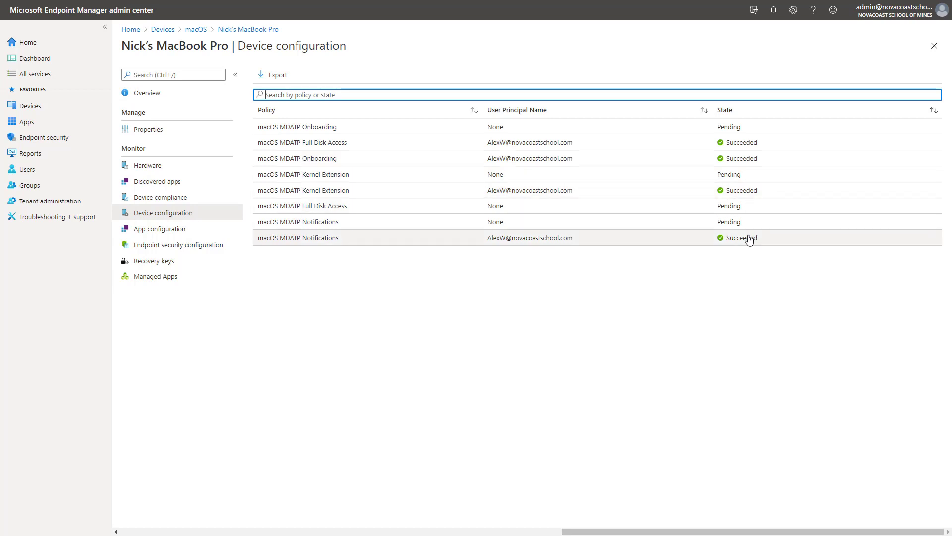
{"action": "mouse_move", "coordinate": [686, 250]}
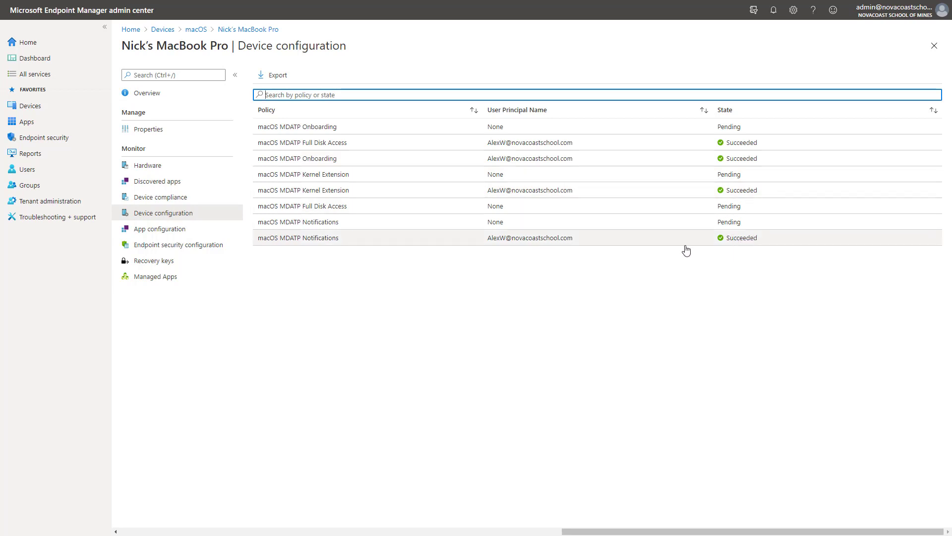
{"action": "mouse_move", "coordinate": [591, 193]}
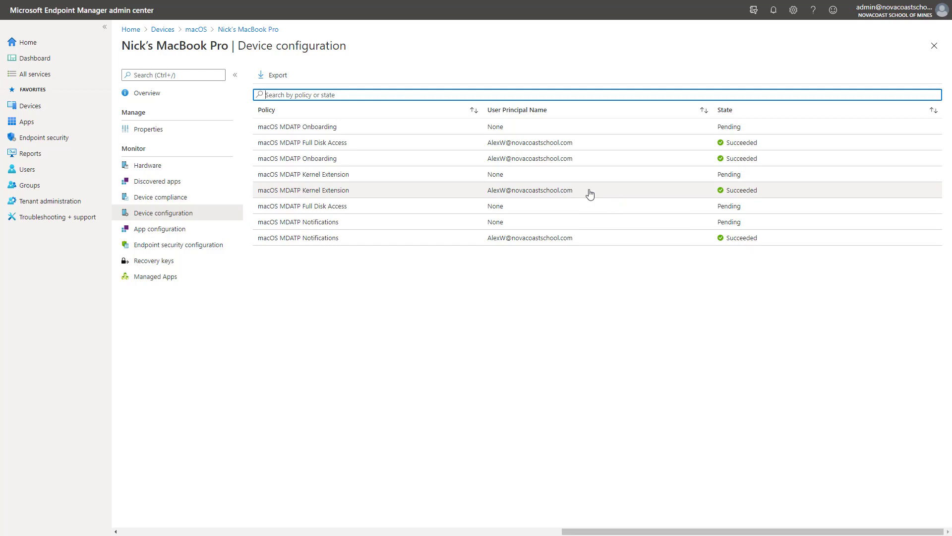
{"action": "mouse_move", "coordinate": [615, 196]}
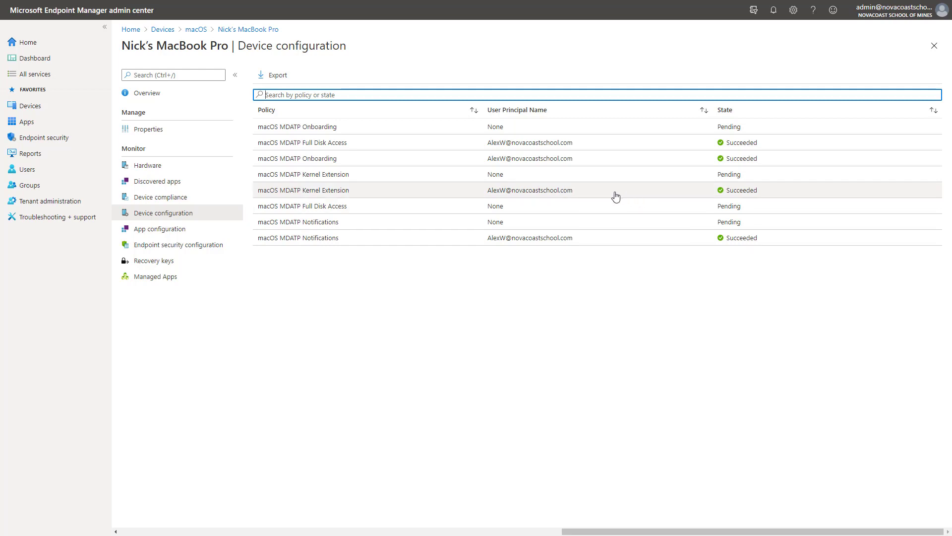
{"action": "mouse_move", "coordinate": [332, 191]}
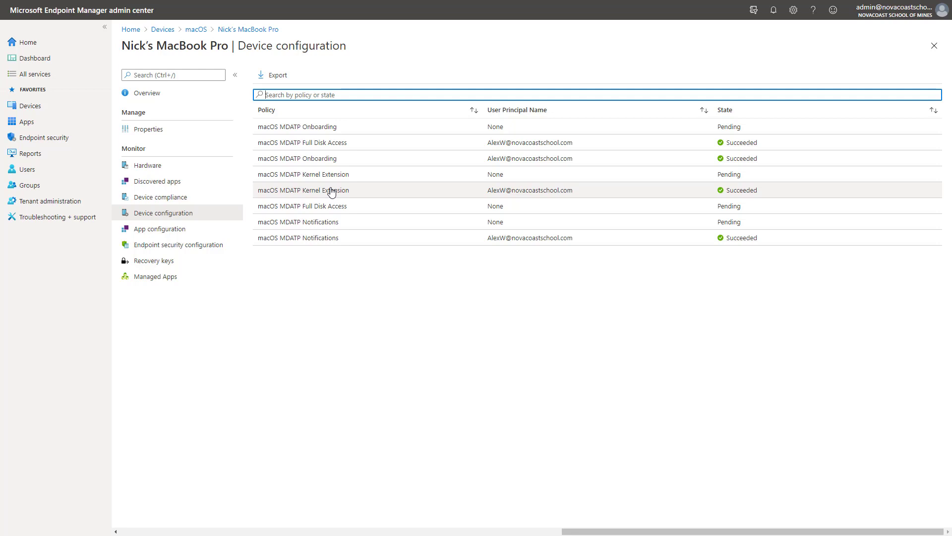
{"action": "mouse_move", "coordinate": [387, 155]}
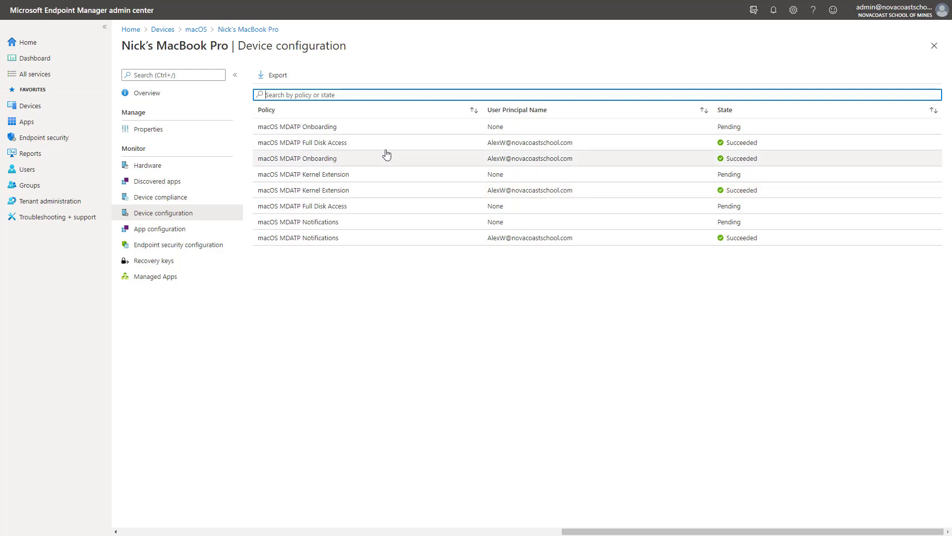
{"action": "mouse_move", "coordinate": [659, 170]}
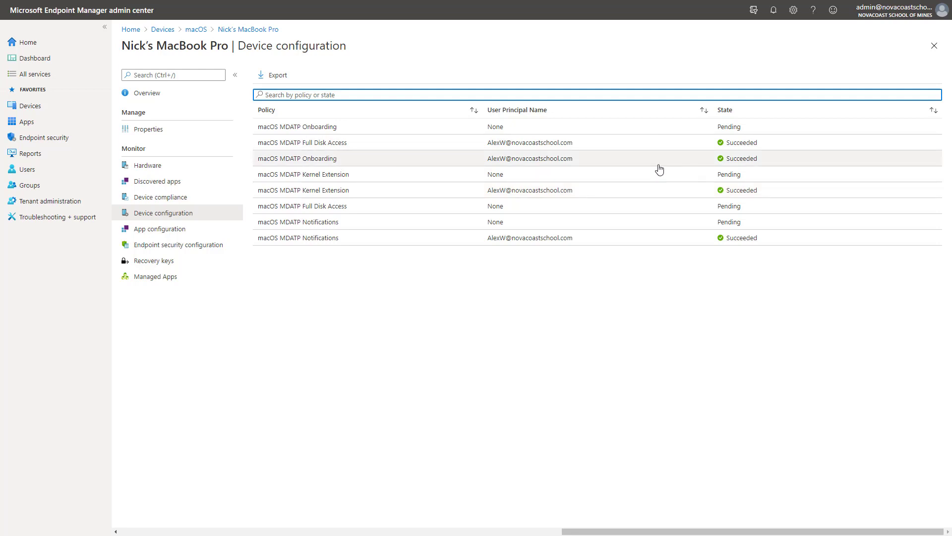
{"action": "left_click", "coordinate": [26, 121]}
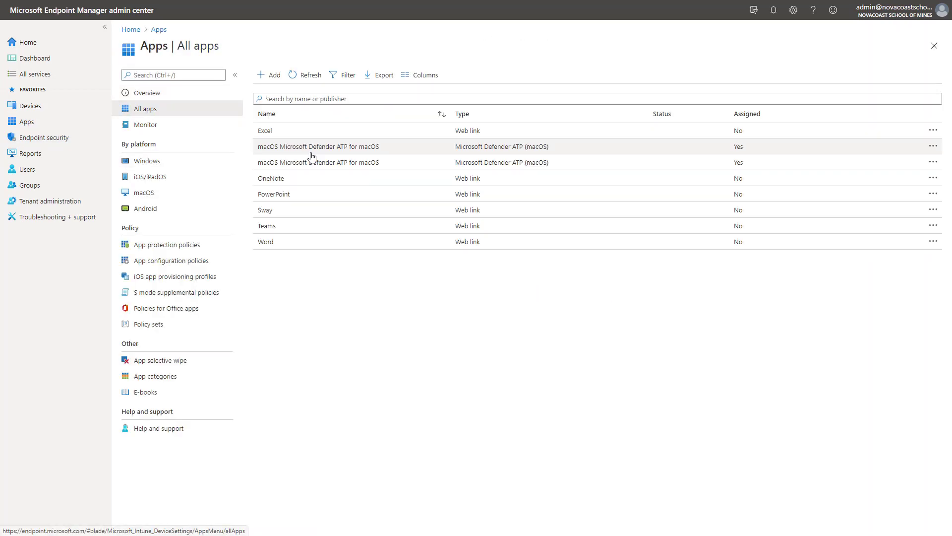
{"action": "left_click", "coordinate": [316, 146]}
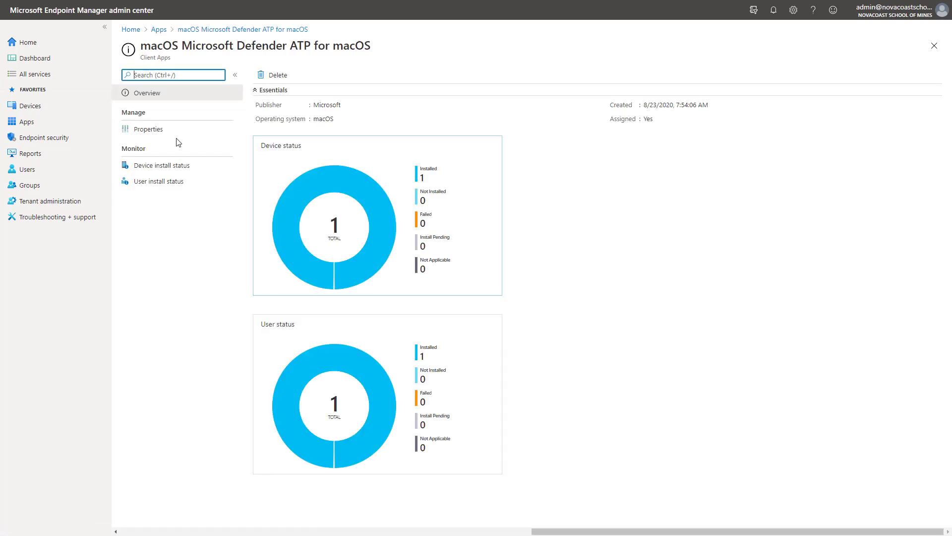
{"action": "left_click", "coordinate": [160, 165]}
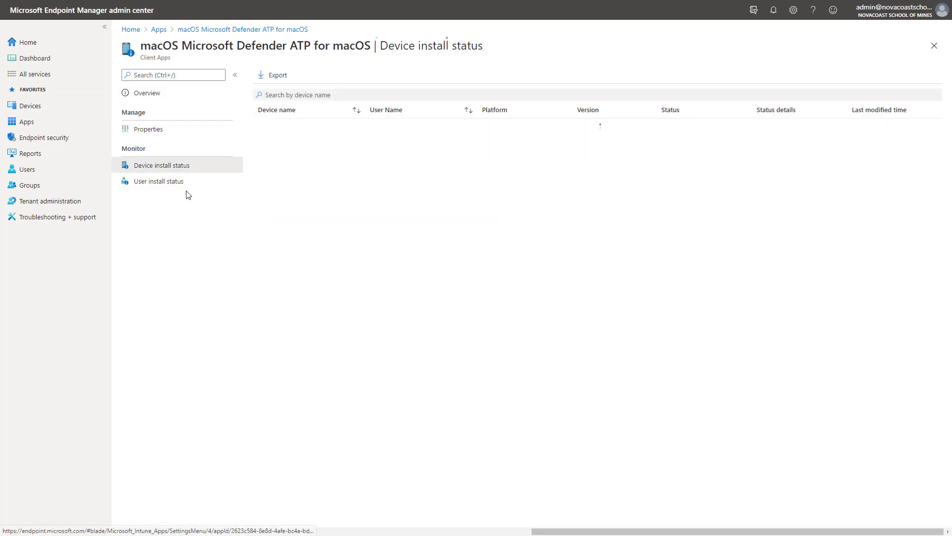
{"action": "left_click", "coordinate": [160, 181]}
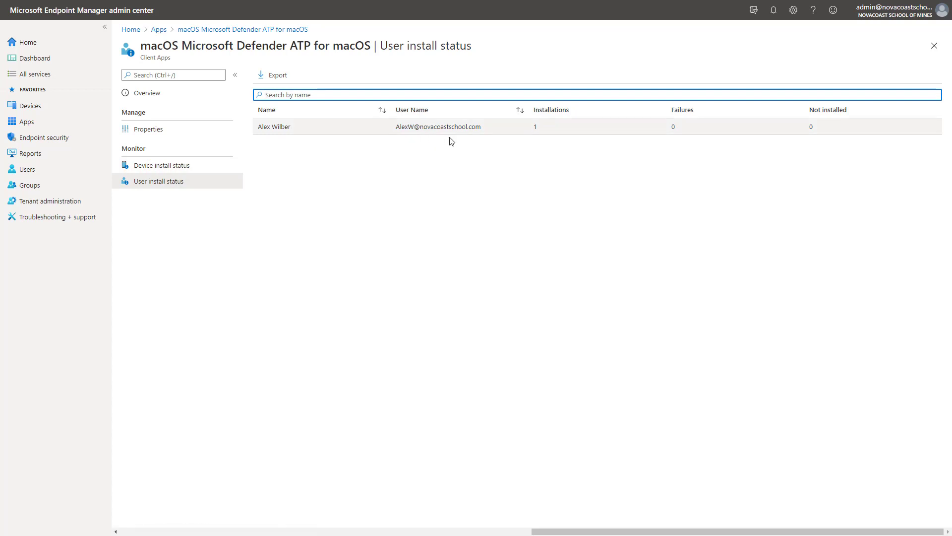
{"action": "left_click", "coordinate": [160, 165]}
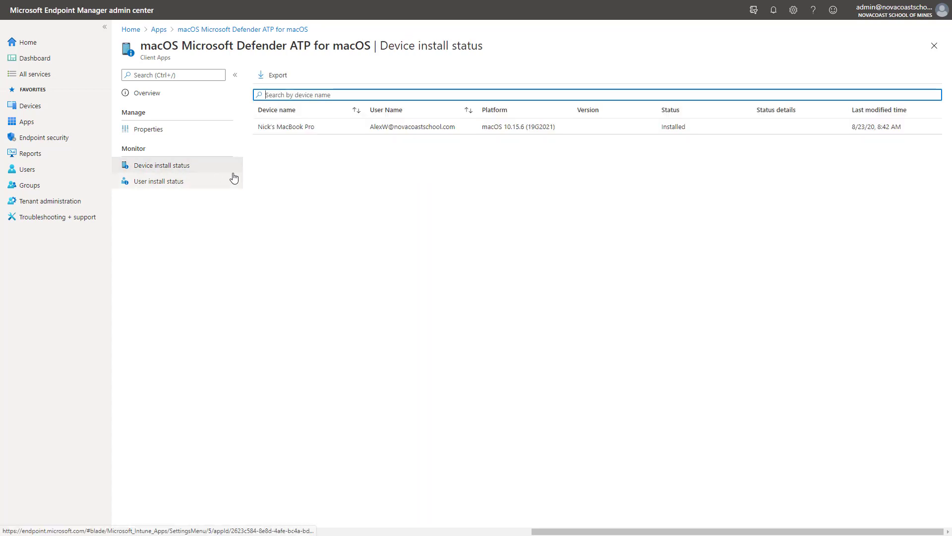
{"action": "mouse_move", "coordinate": [190, 111]}
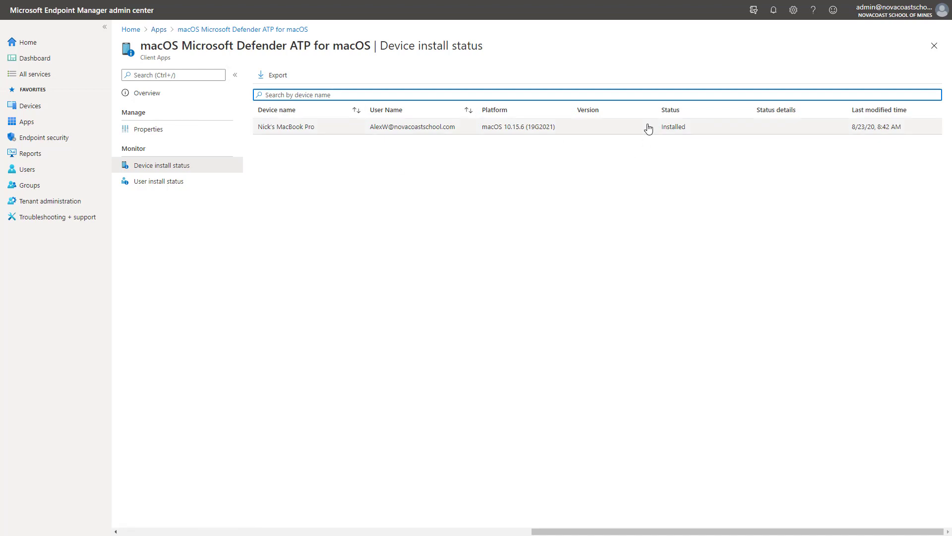
{"action": "mouse_move", "coordinate": [600, 184]}
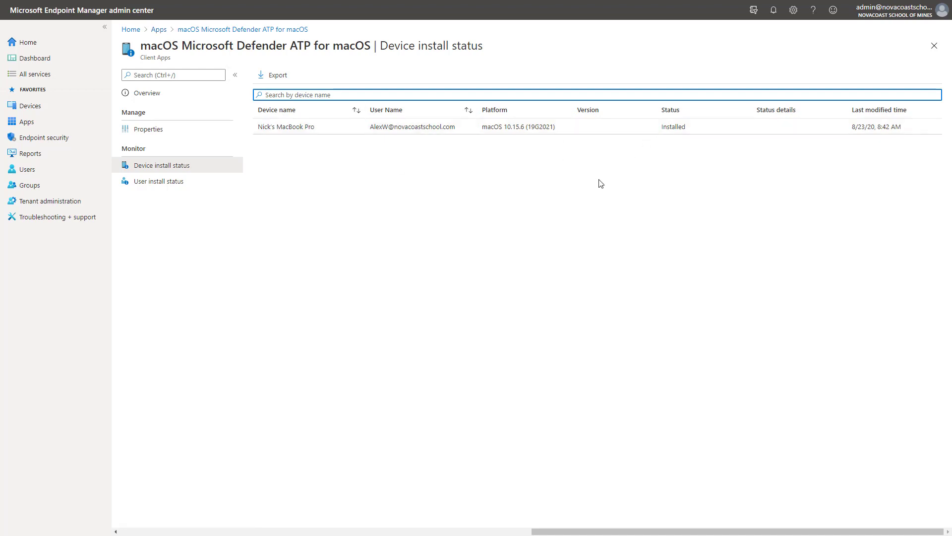
{"action": "mouse_move", "coordinate": [160, 29]}
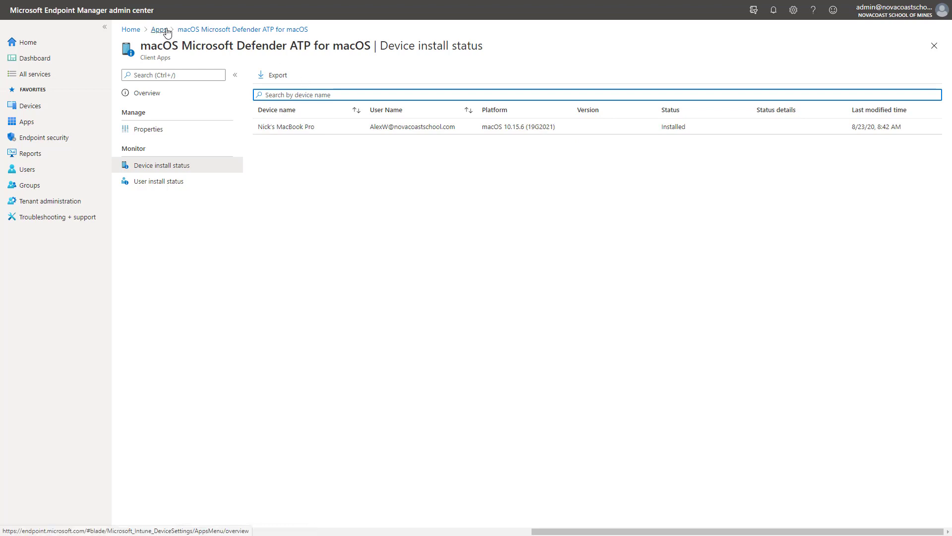
{"action": "mouse_move", "coordinate": [390, 172]}
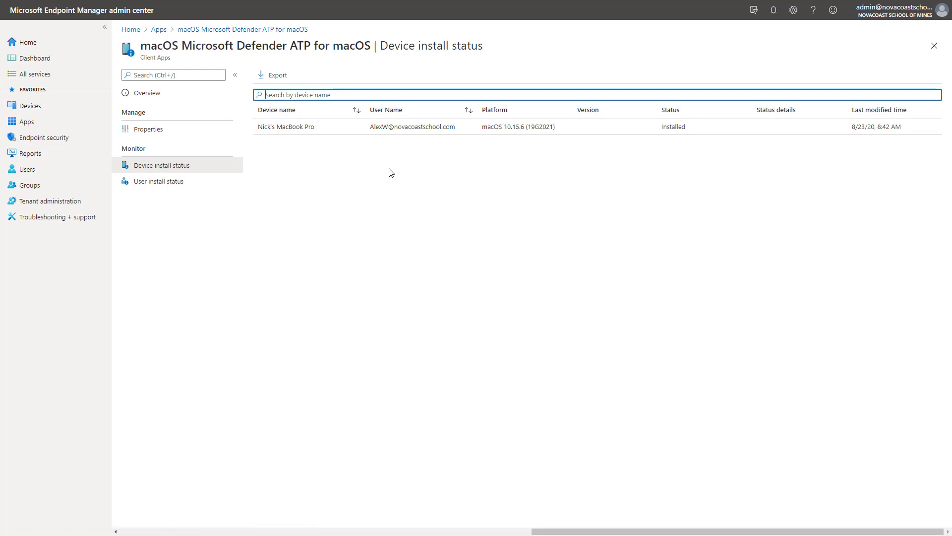
{"action": "mouse_move", "coordinate": [356, 223]}
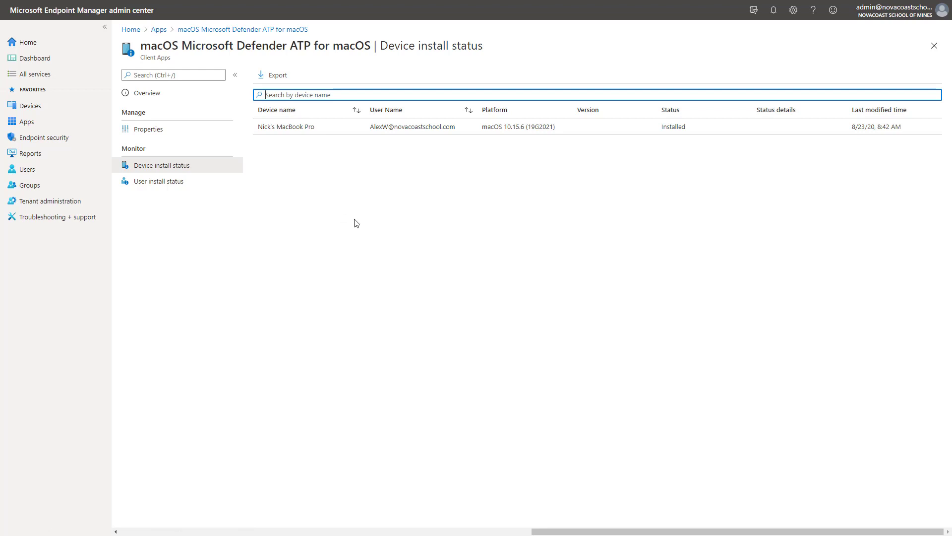